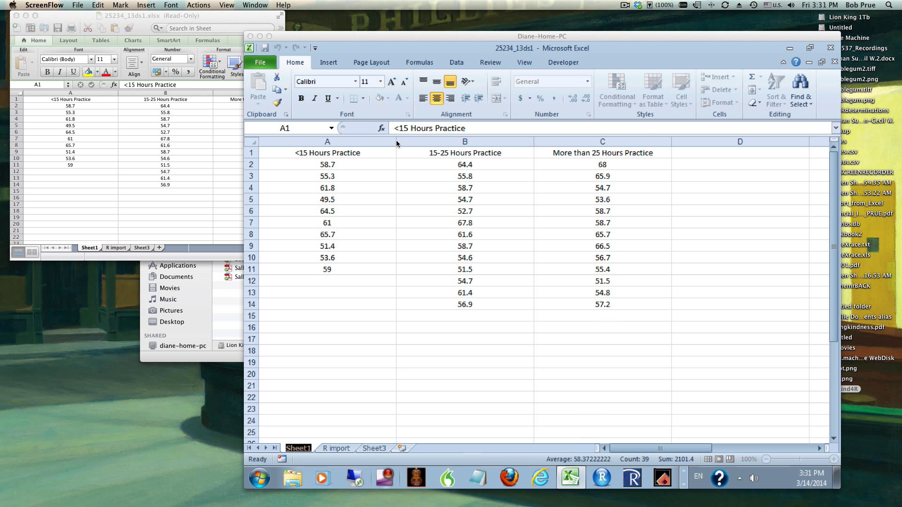
mouse_move(352, 158)
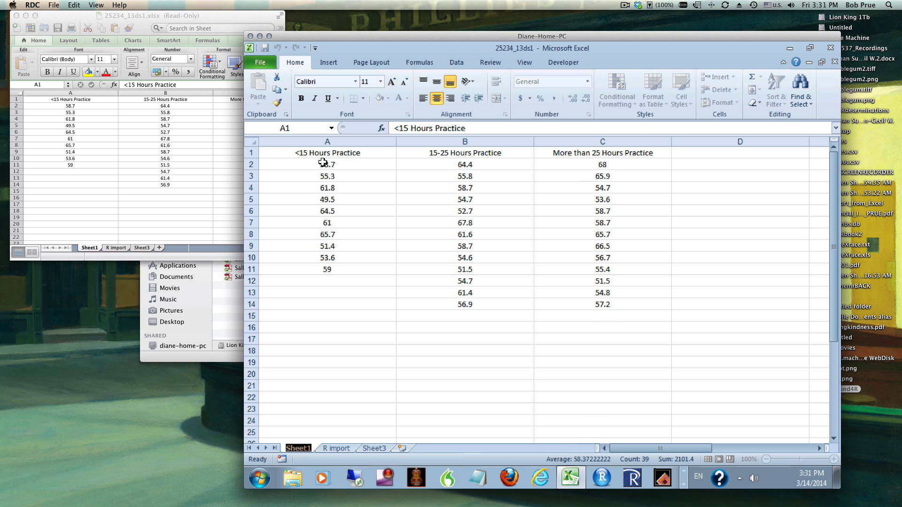
Step: Review the 15-25 Hours Practice scores, then bring up the Data Analysis tool list
left_click_drag(327, 163, 327, 270)
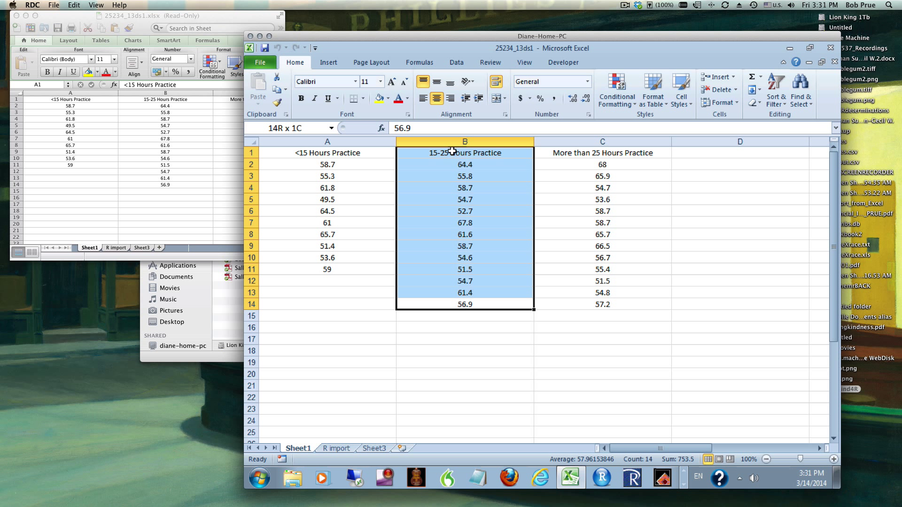
left_click(464, 199)
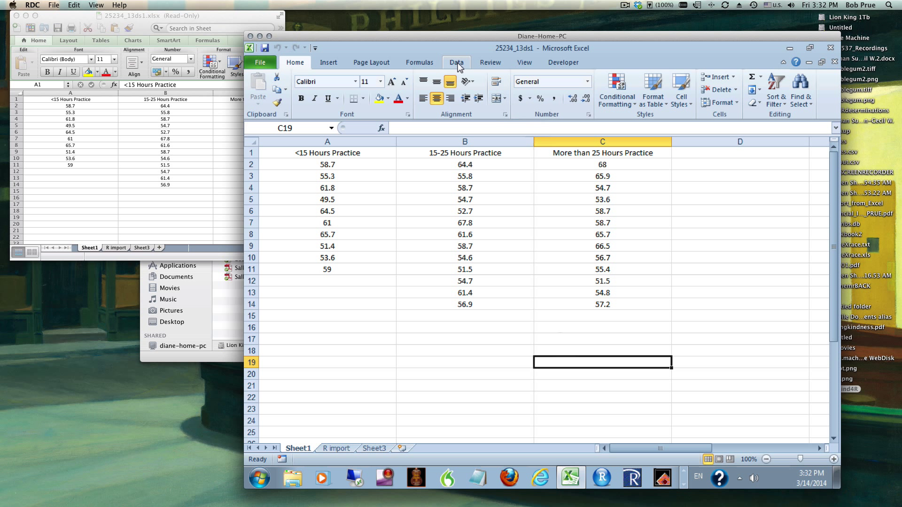
left_click(457, 62)
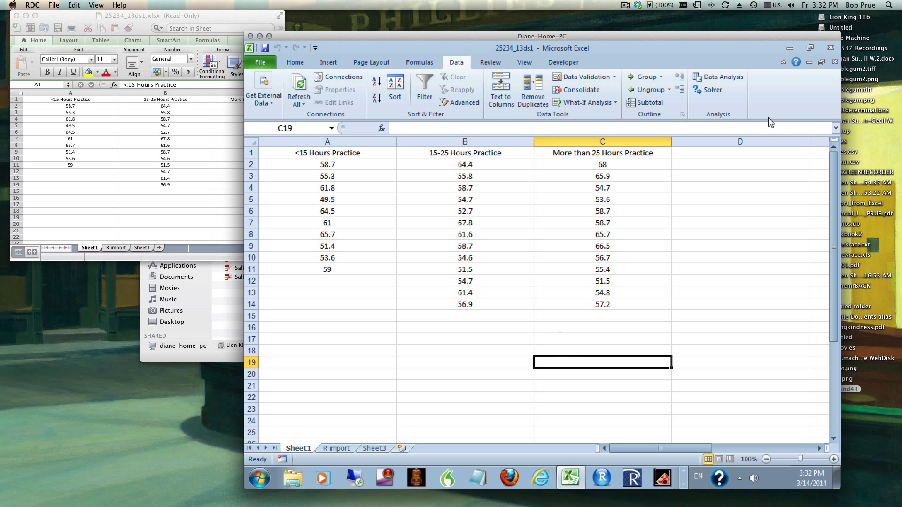
left_click(723, 77)
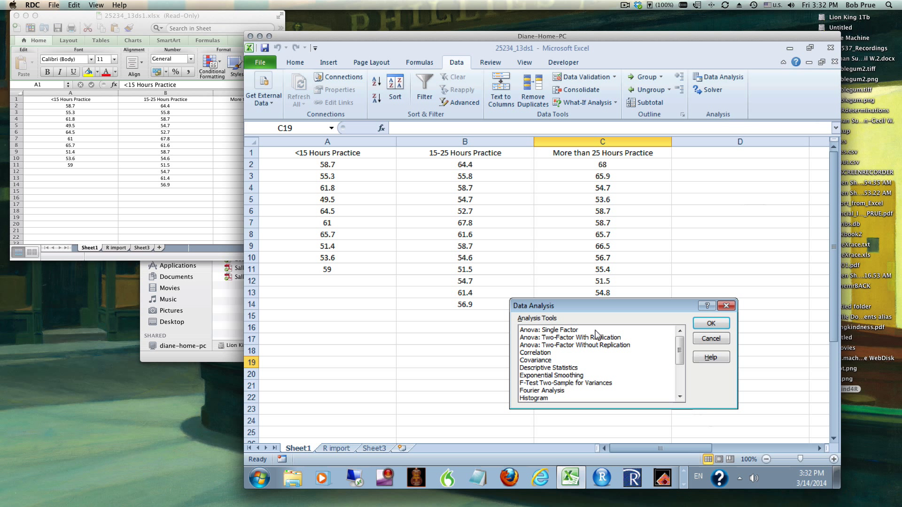
Step: Browse the single- and two-factor ANOVA options and choose Anova: Single Factor
left_click(549, 329)
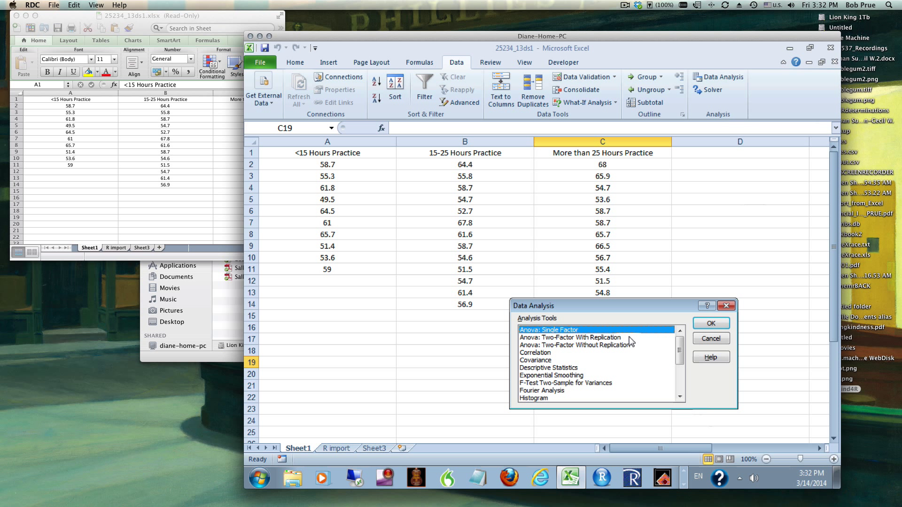
left_click(577, 337)
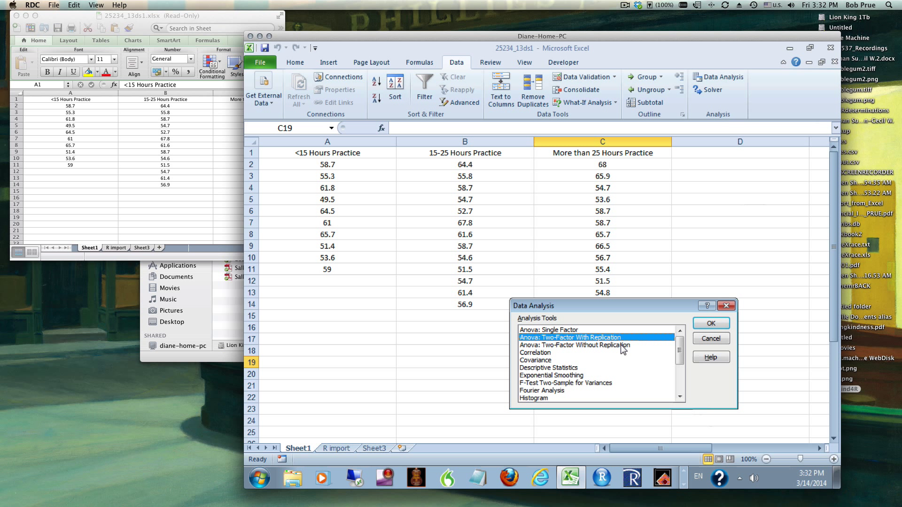
left_click(574, 345)
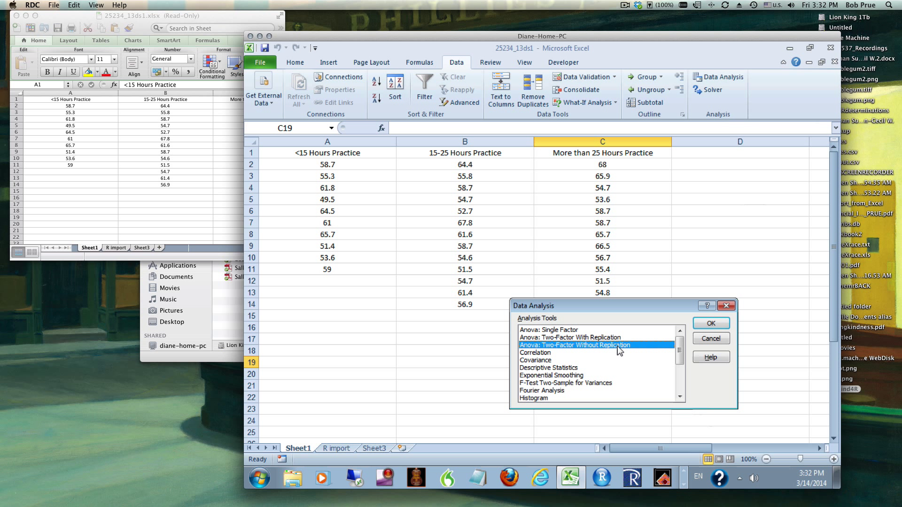
mouse_move(630, 355)
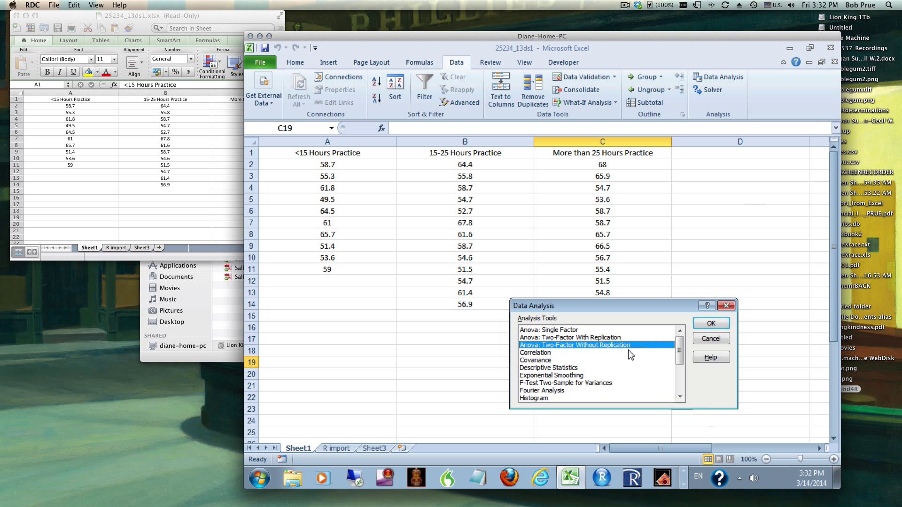
mouse_move(791, 253)
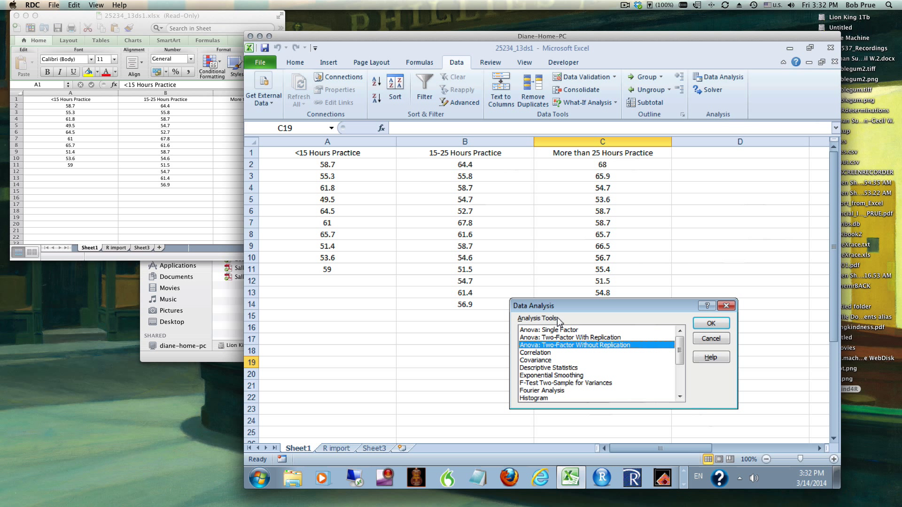
mouse_move(318, 307)
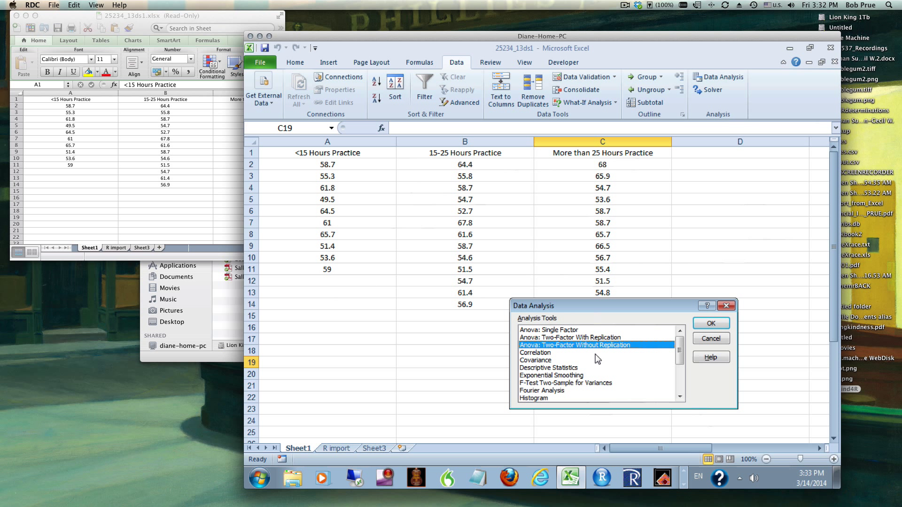
mouse_move(565, 334)
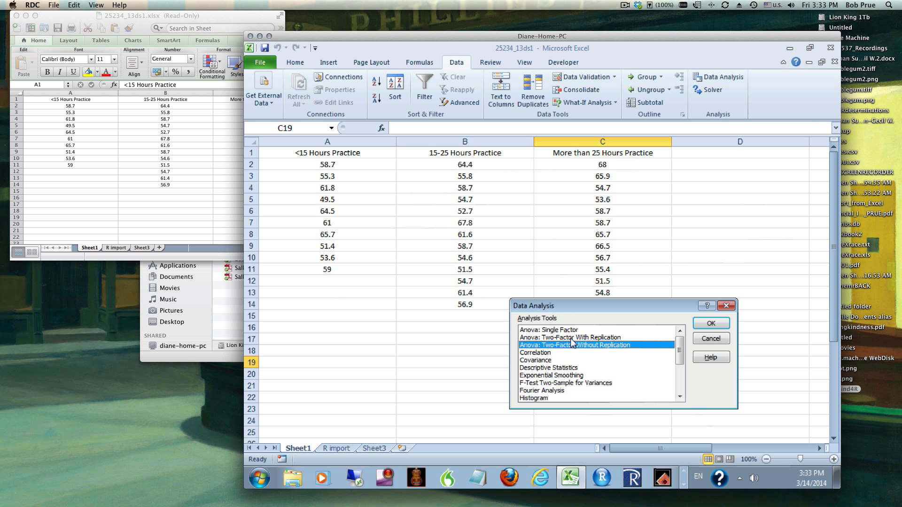
left_click(577, 337)
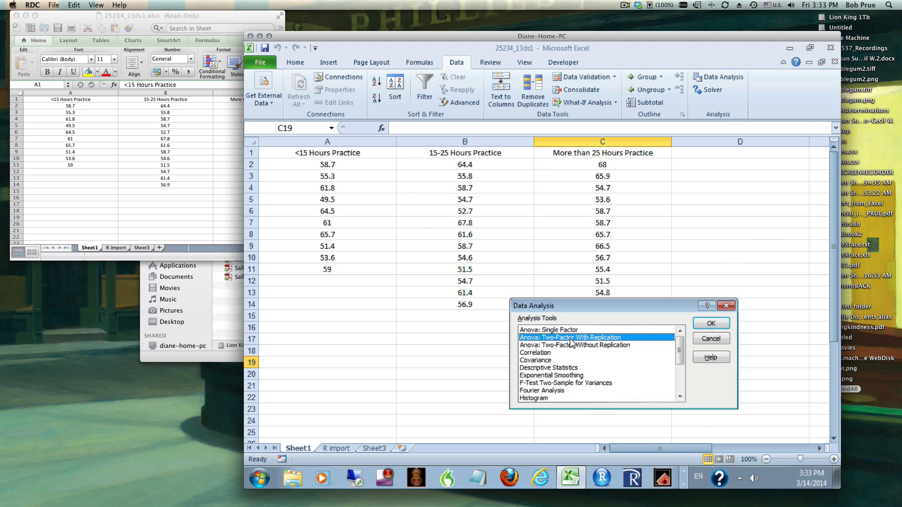
mouse_move(597, 343)
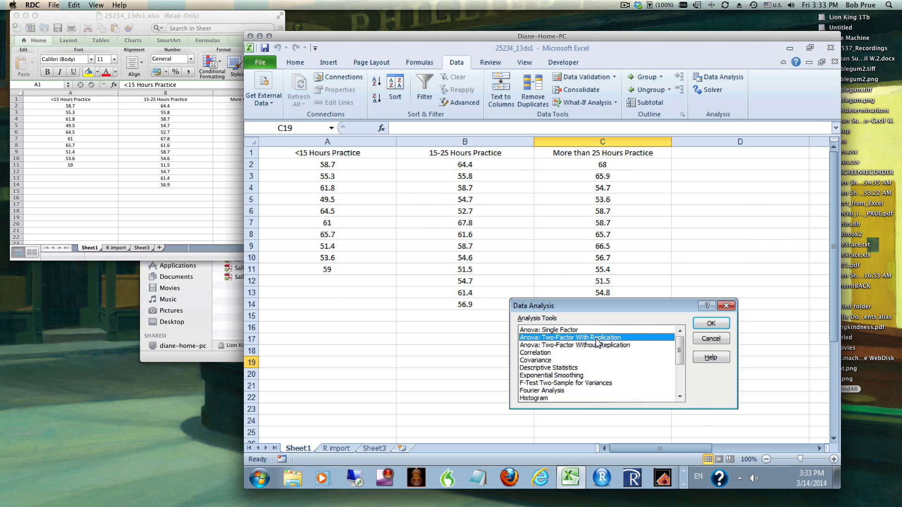
left_click(551, 330)
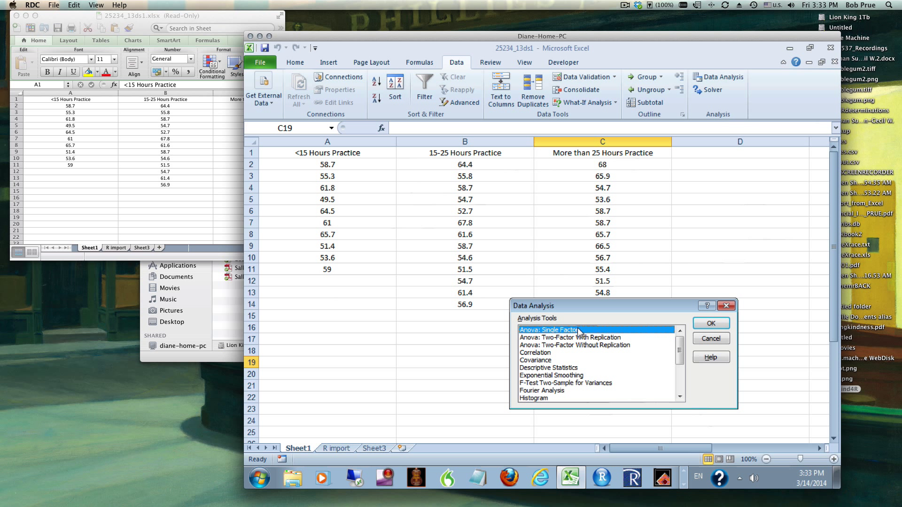
mouse_move(706, 325)
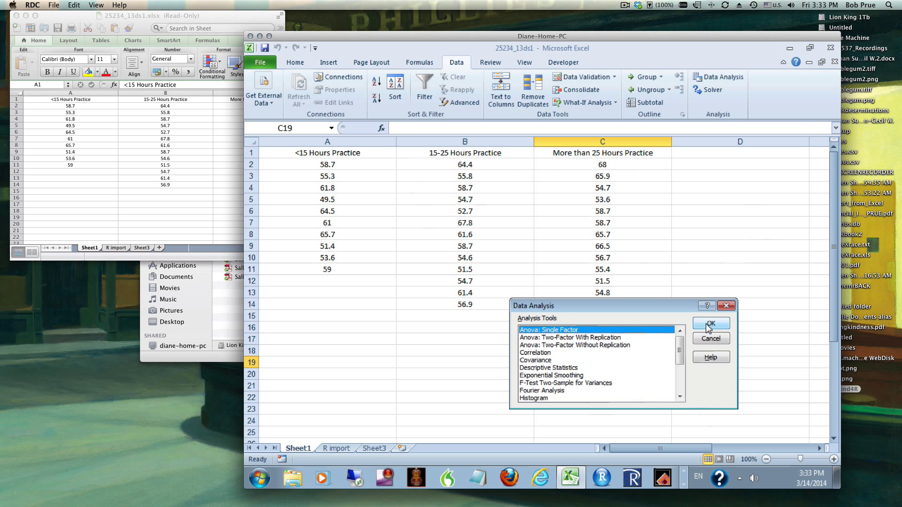
Step: Run single-factor ANOVA on $A$1:$C$14 with first-row labels, outputting to new sheet 'anova'
left_click(710, 323)
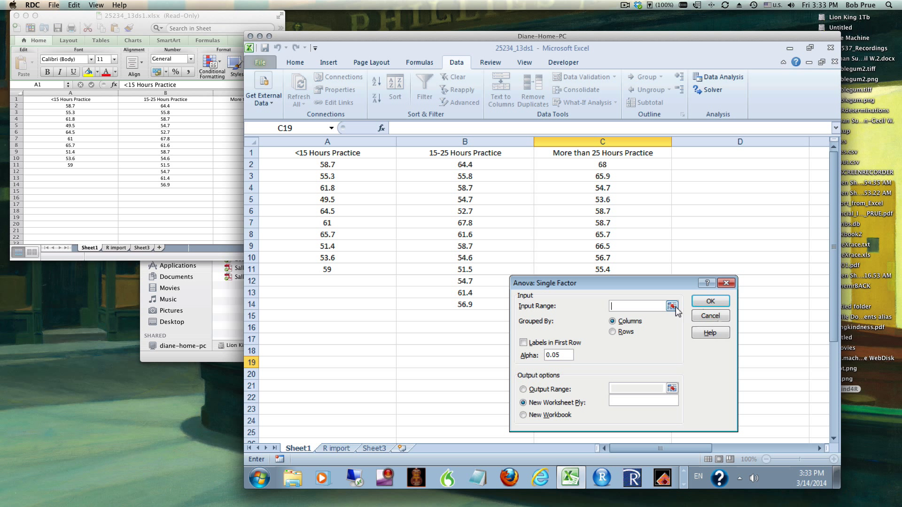
mouse_move(635, 315)
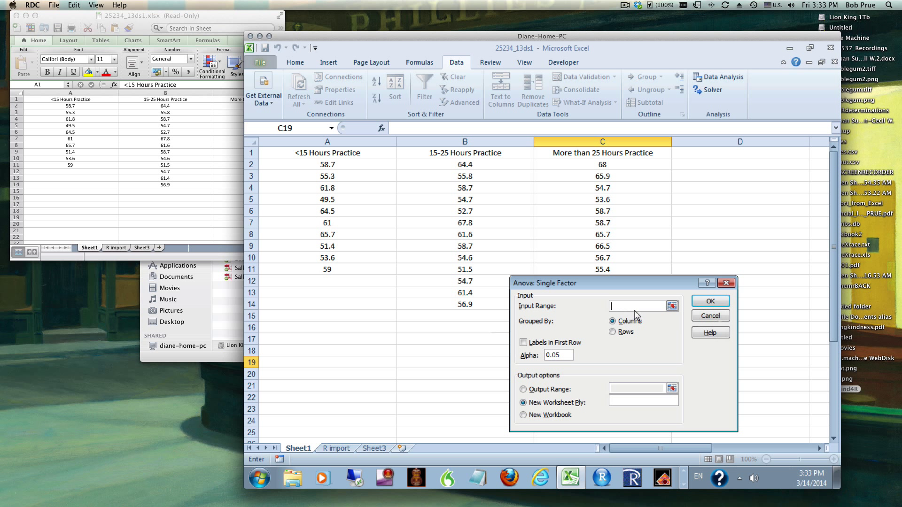
mouse_move(577, 335)
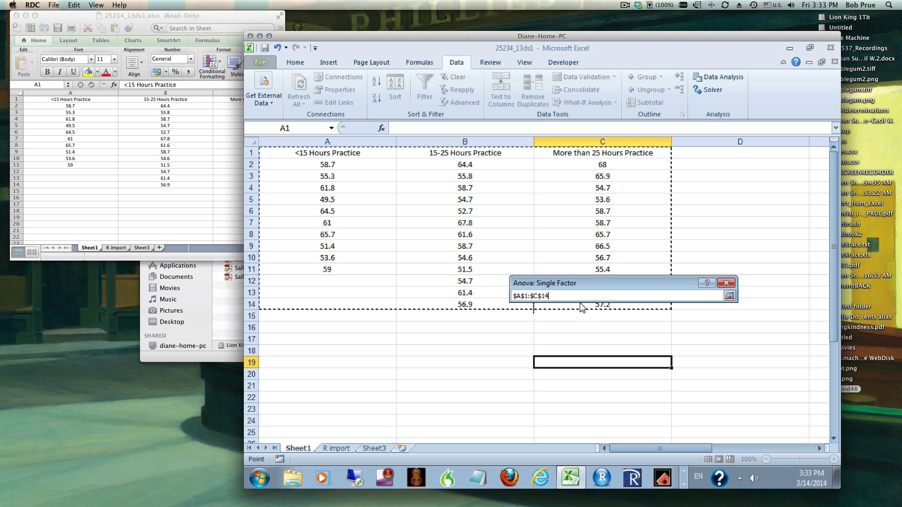
mouse_move(336, 278)
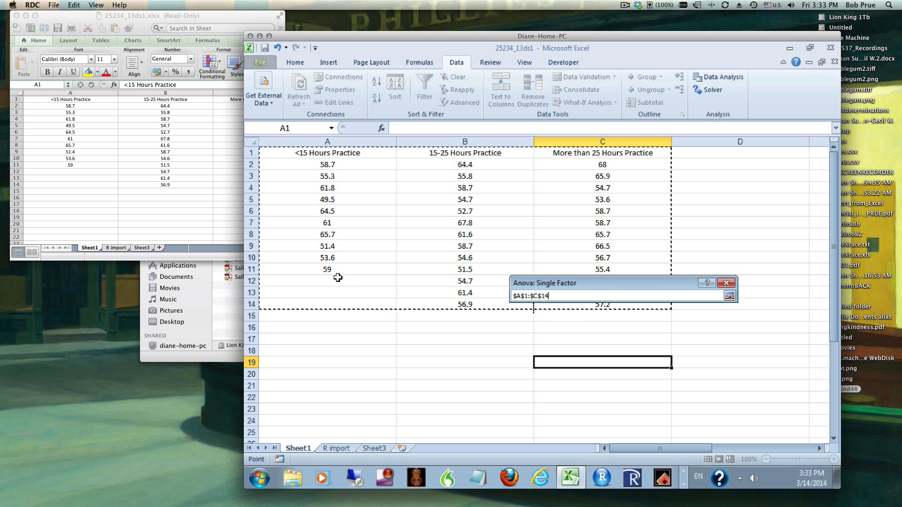
mouse_move(343, 300)
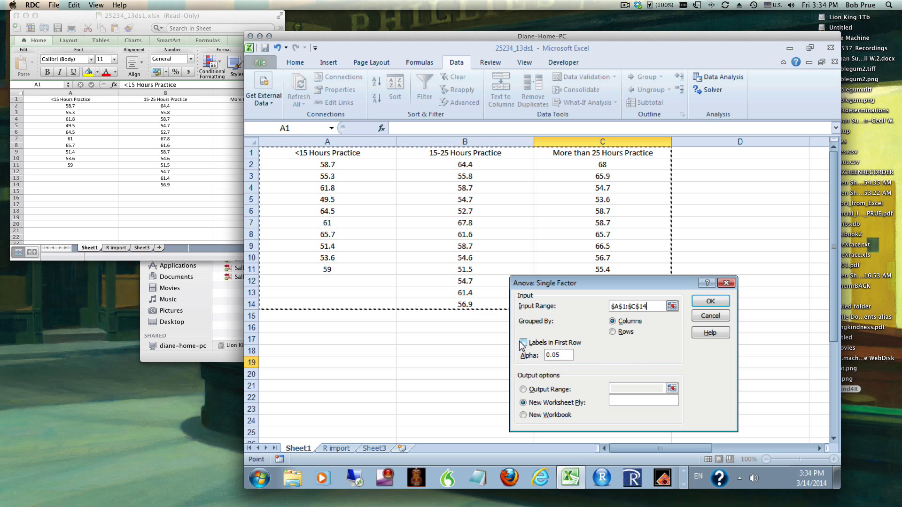
left_click(522, 343)
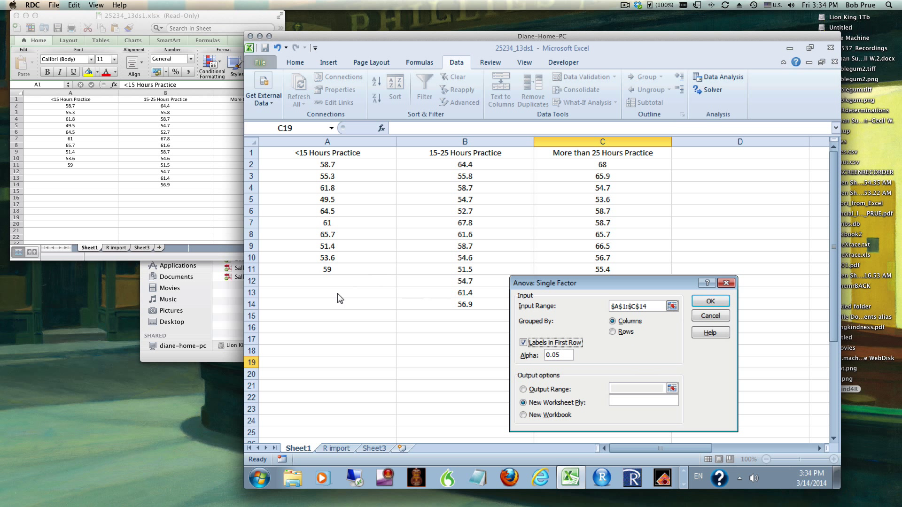
mouse_move(346, 289)
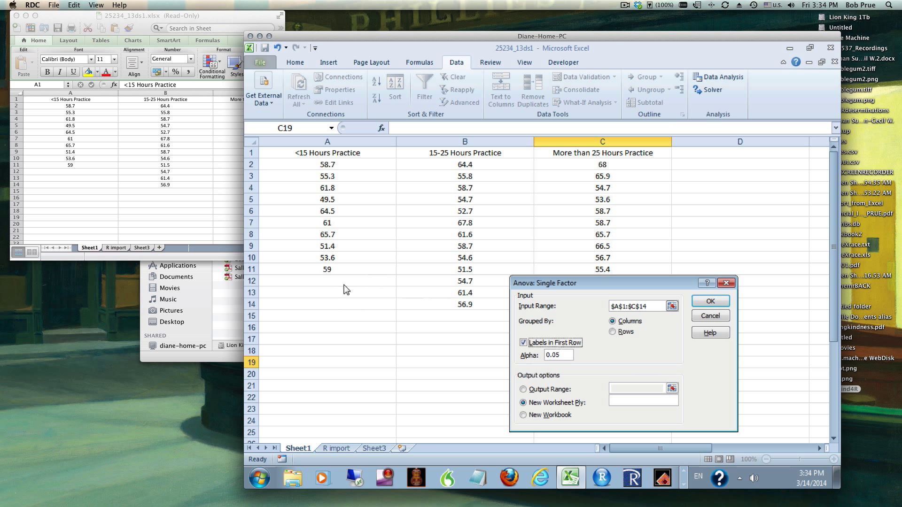
mouse_move(586, 337)
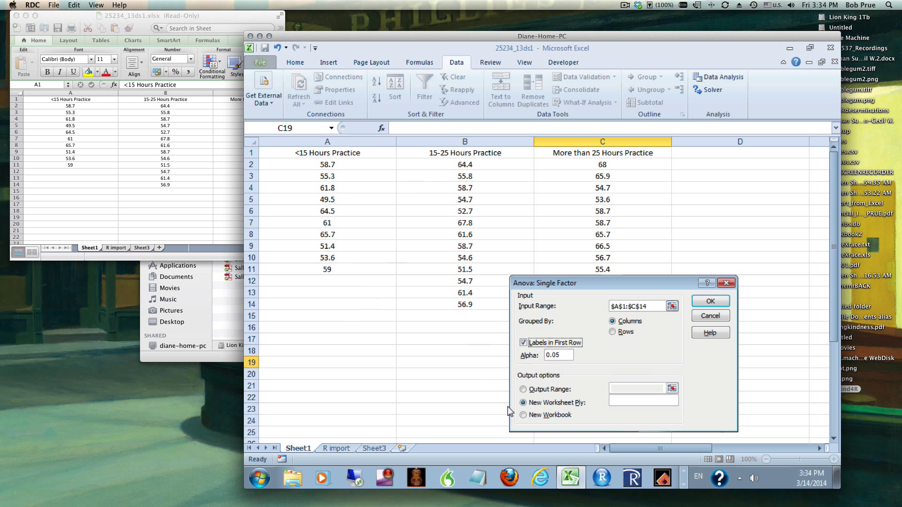
left_click(642, 400)
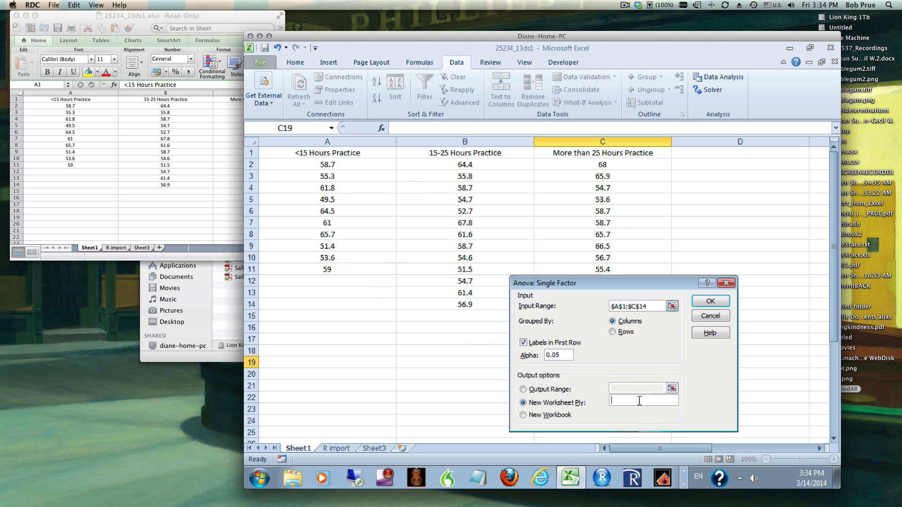
type("anova")
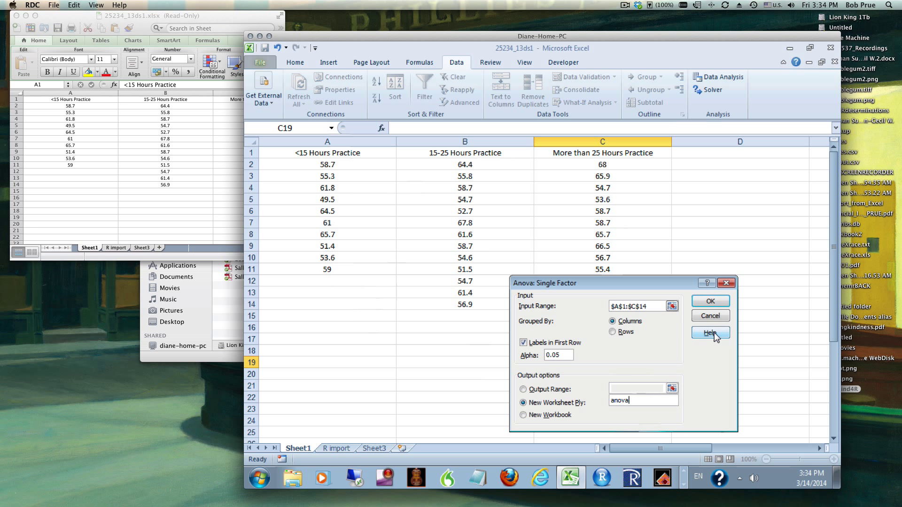
left_click(711, 301)
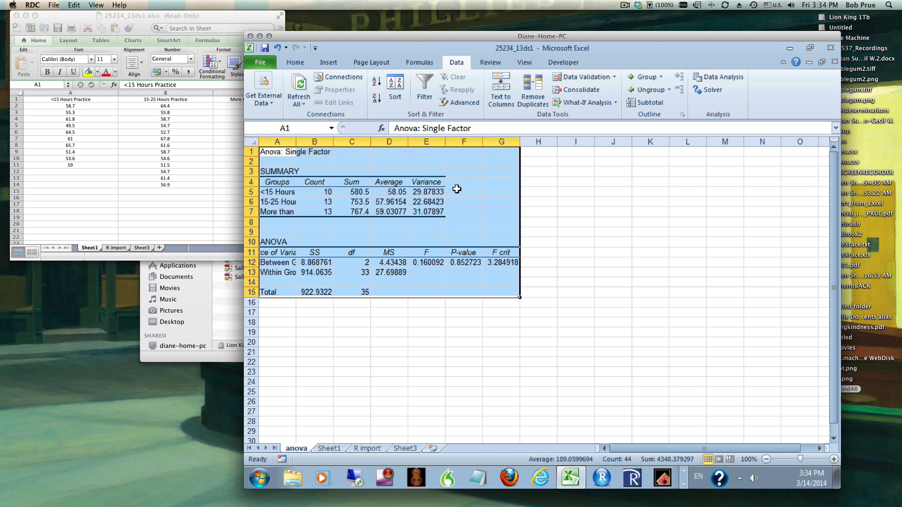
mouse_move(531, 287)
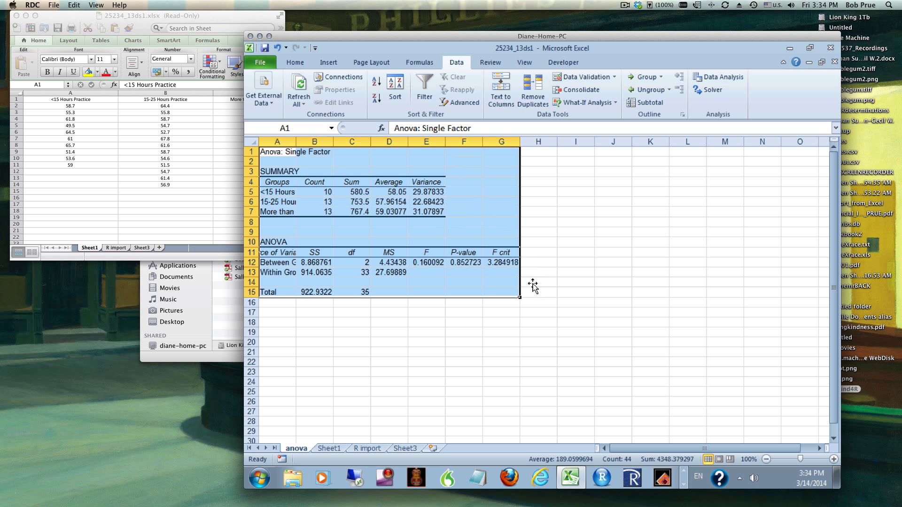
mouse_move(547, 280)
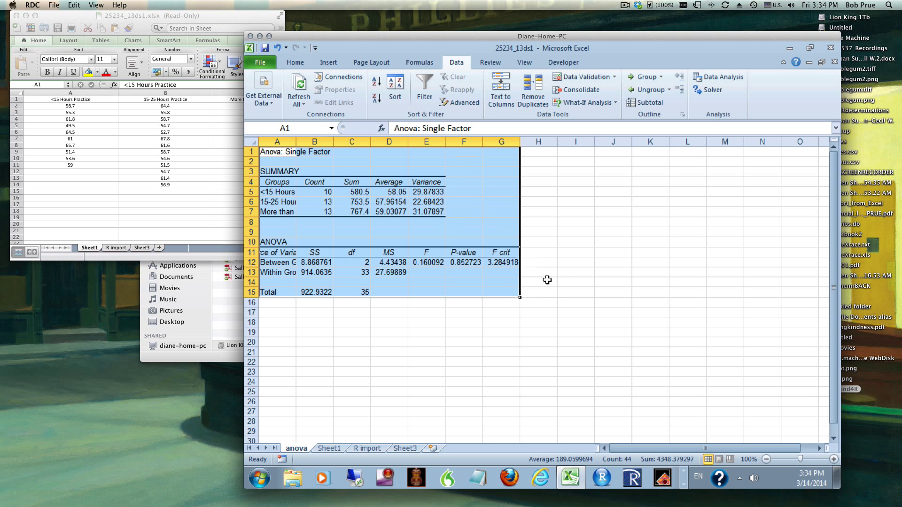
mouse_move(479, 291)
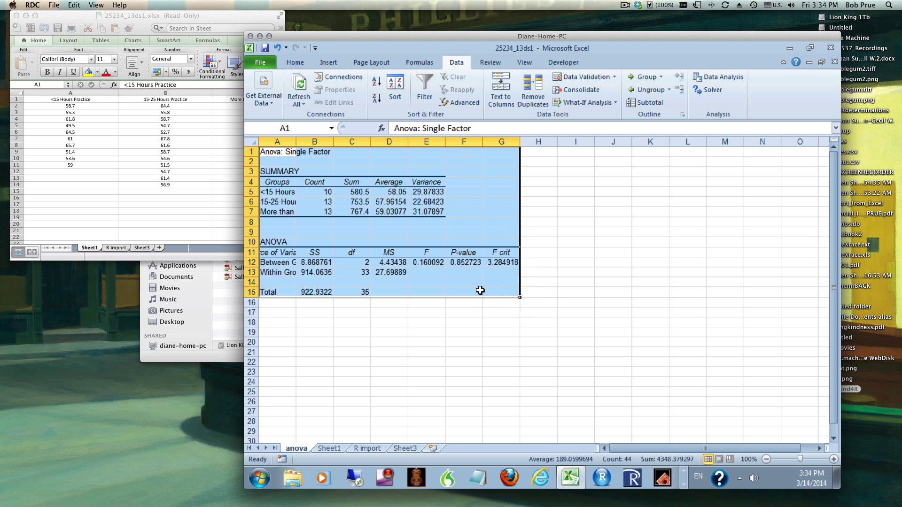
mouse_move(449, 152)
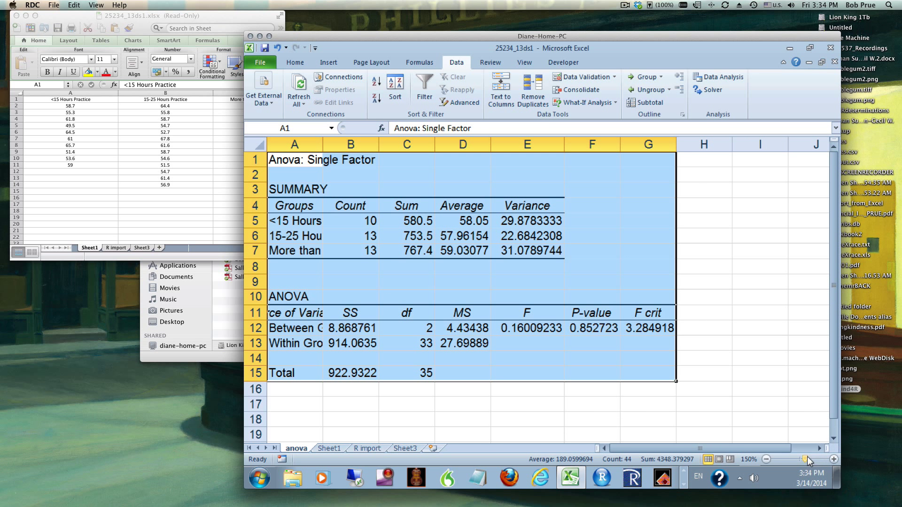
mouse_move(646, 464)
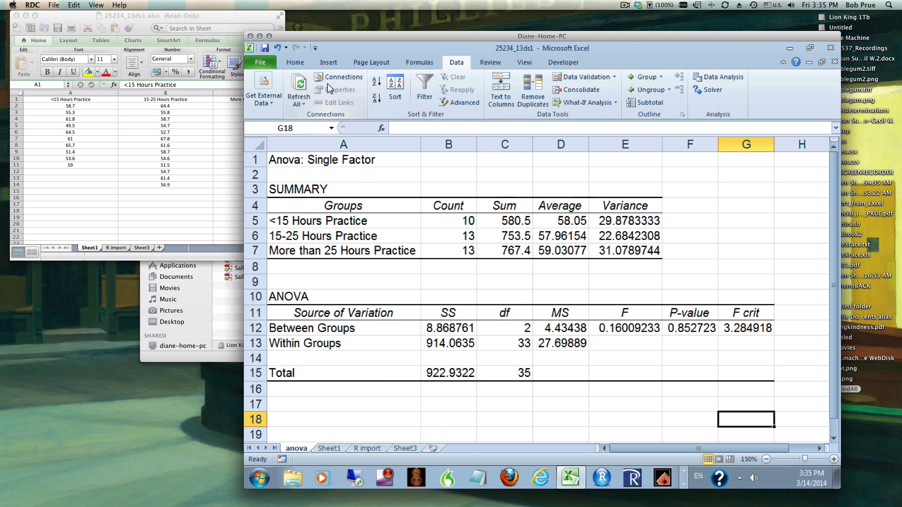
Step: Round the averages, variances, SS, MS, F, P-value and F crit to two decimals
left_click(295, 62)
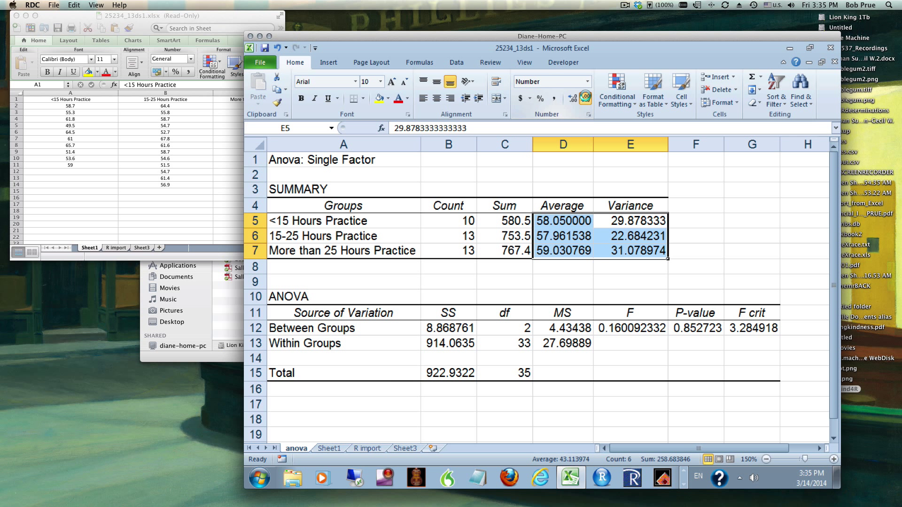
left_click(583, 99)
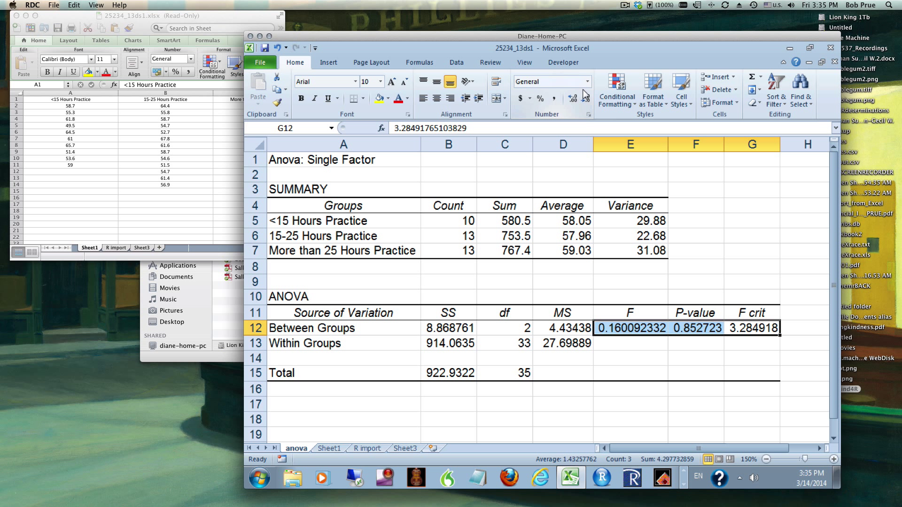
left_click(580, 99)
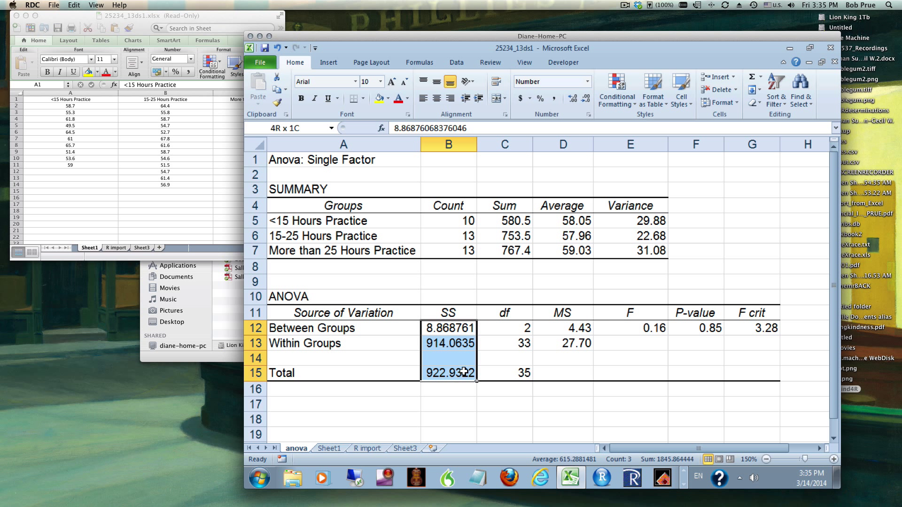
left_click(579, 99)
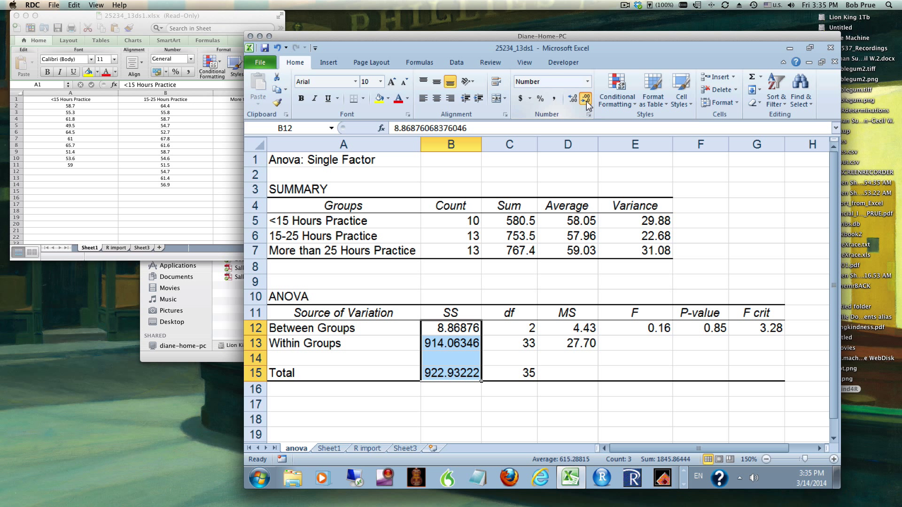
left_click(580, 100)
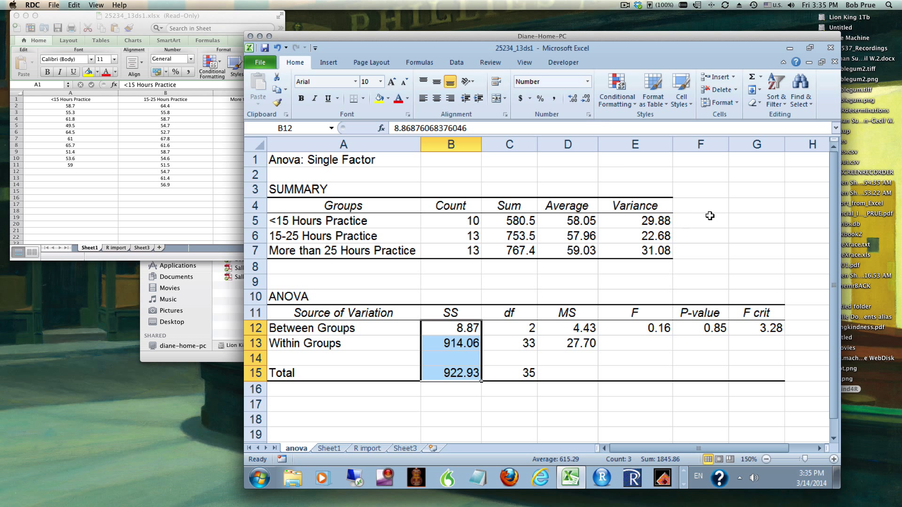
left_click(700, 221)
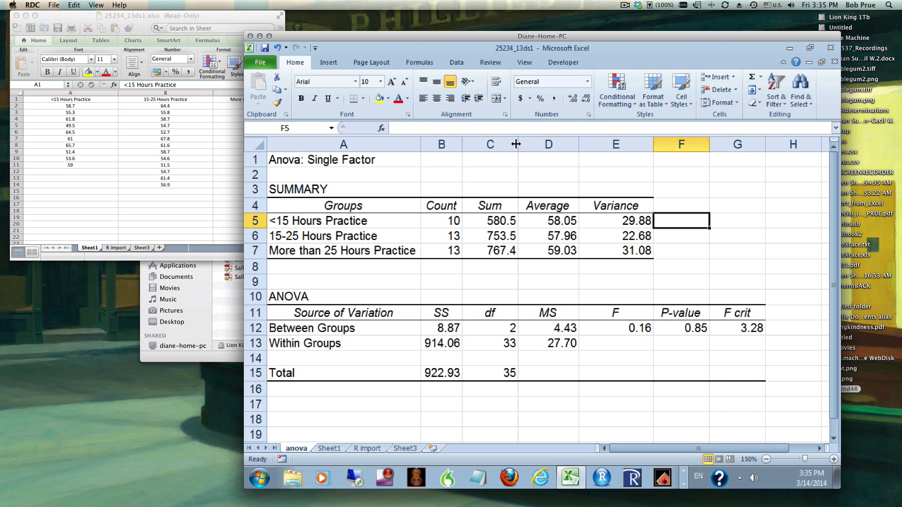
Step: Narrow the Sum and Variance columns to fit their values
left_click_drag(517, 143, 561, 149)
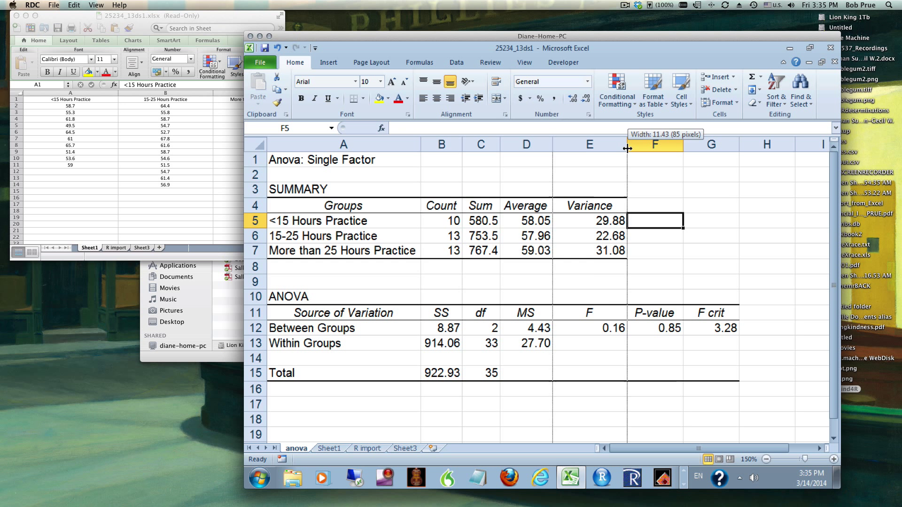
left_click_drag(627, 149, 665, 147)
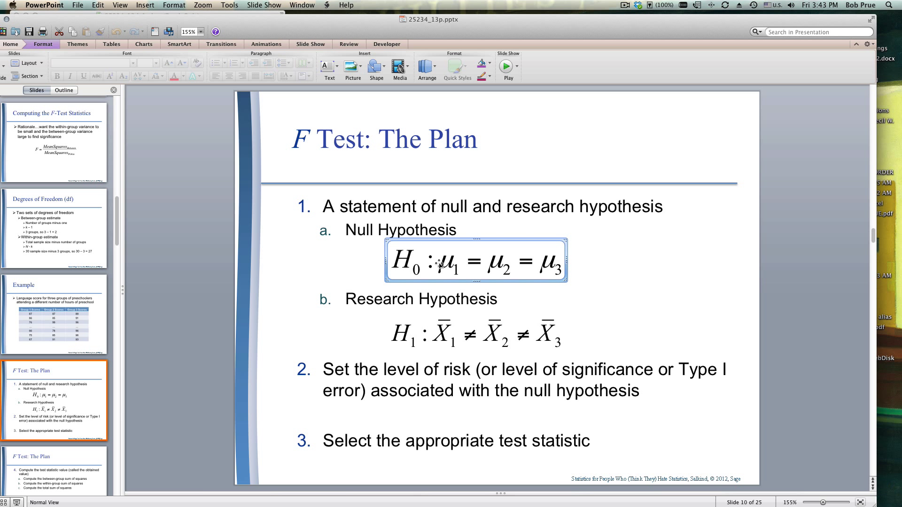
mouse_move(449, 271)
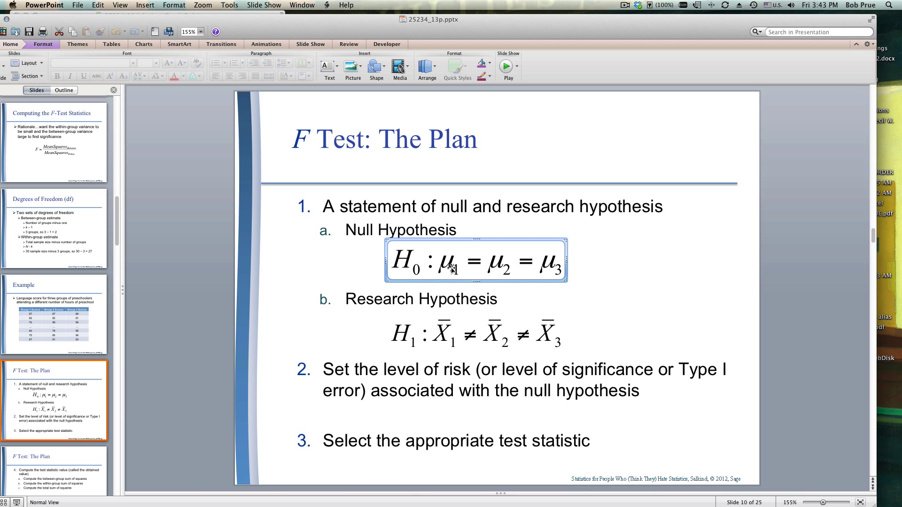
mouse_move(473, 272)
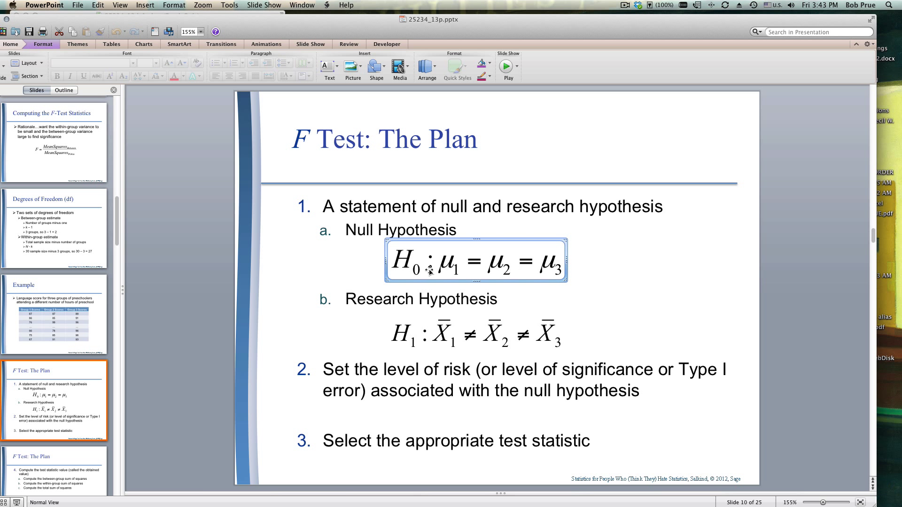
mouse_move(497, 269)
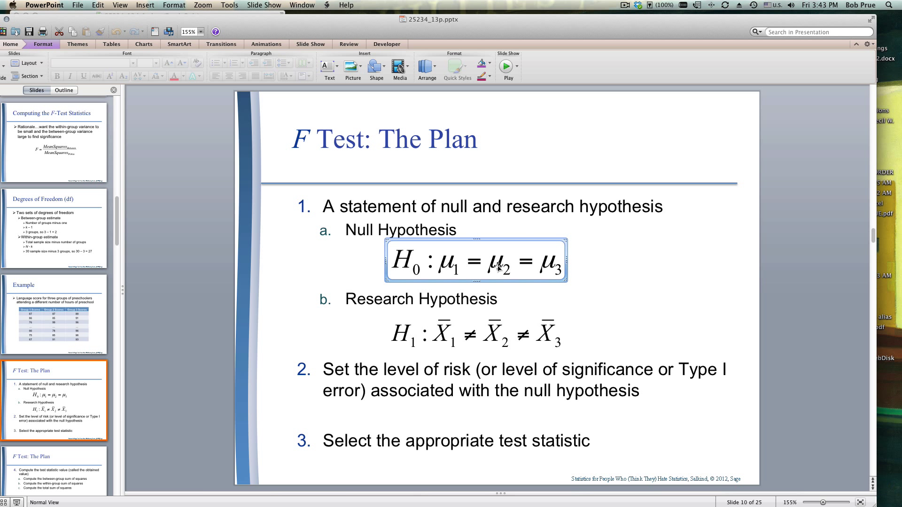
Step: Point out the research hypothesis equation and plan steps, then move to slide 11
left_click(479, 333)
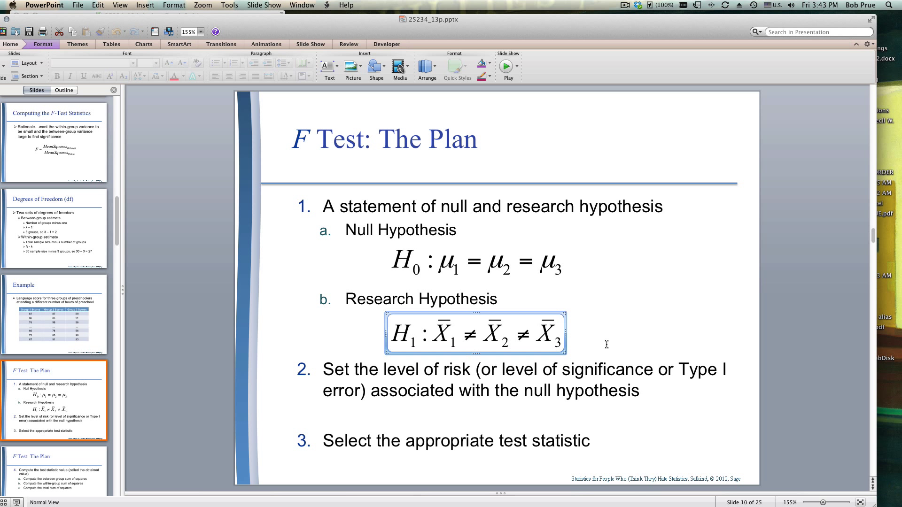
mouse_move(596, 348)
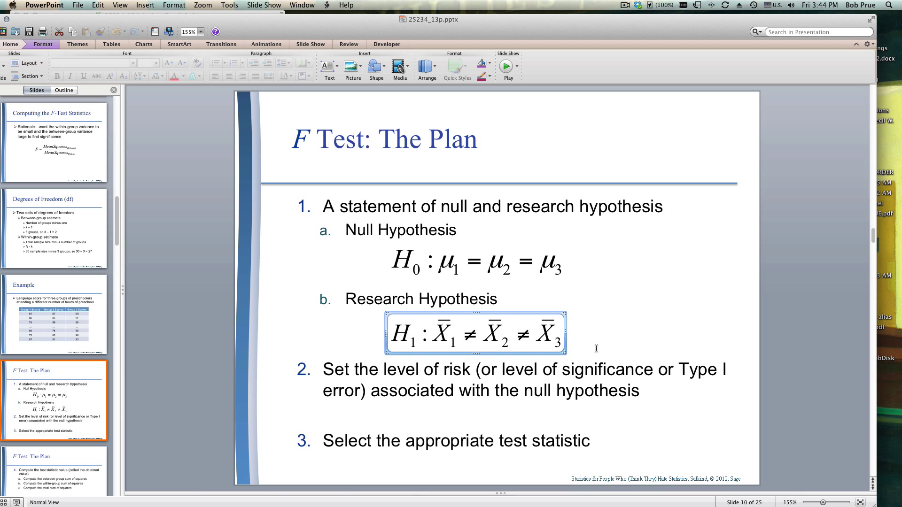
mouse_move(533, 401)
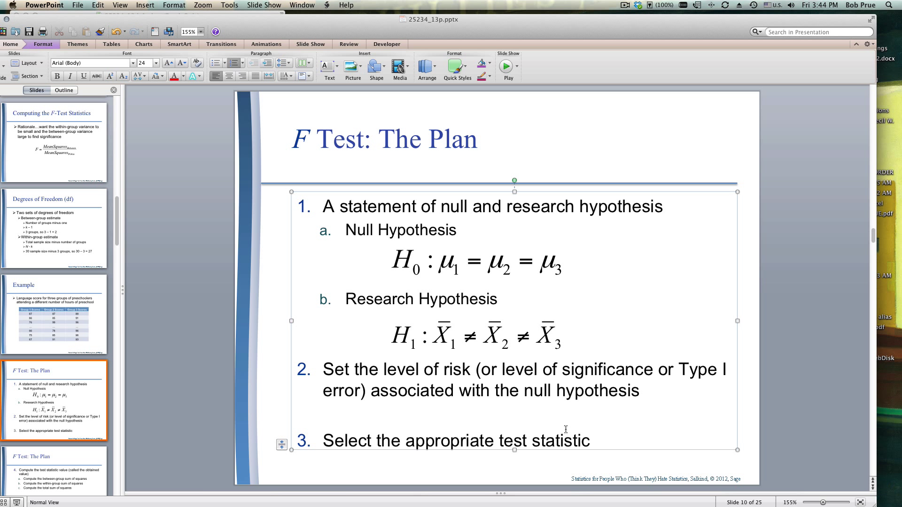
left_click(563, 441)
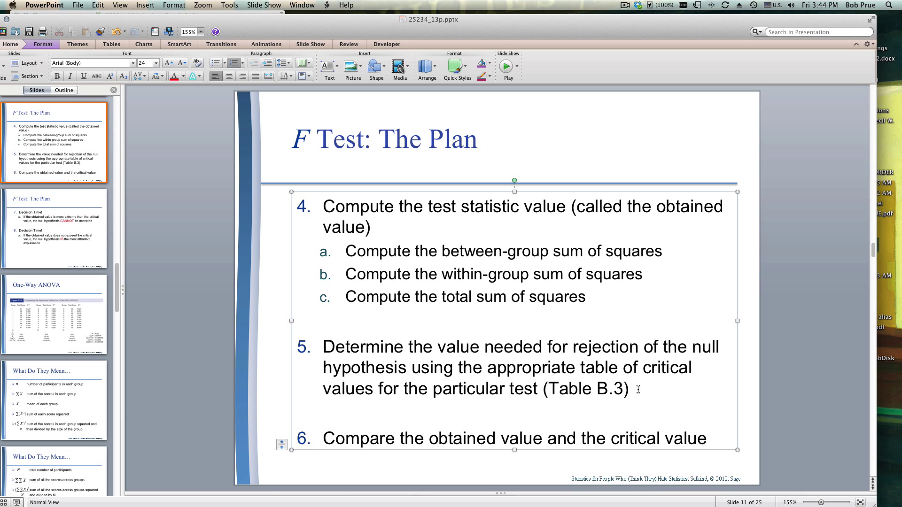
left_click(630, 389)
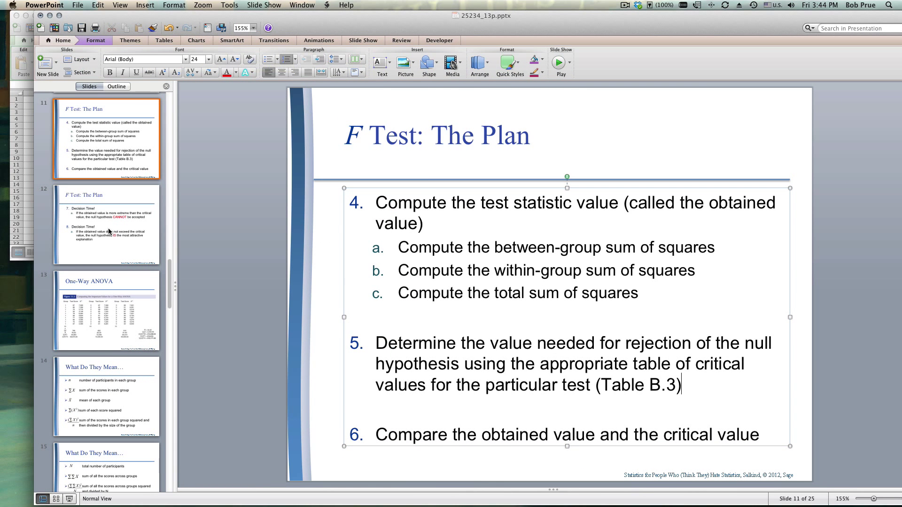
Step: Go to slide 12 with the Decision Time rules
left_click(107, 226)
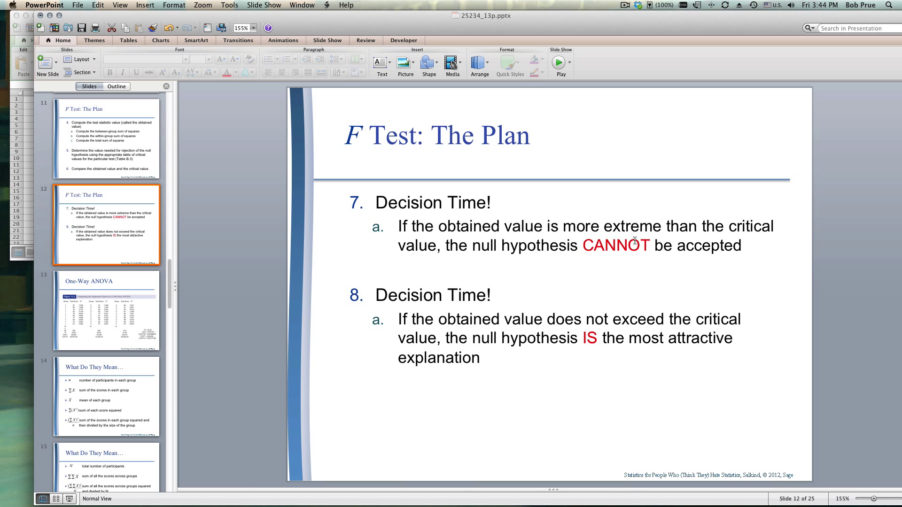
mouse_move(648, 236)
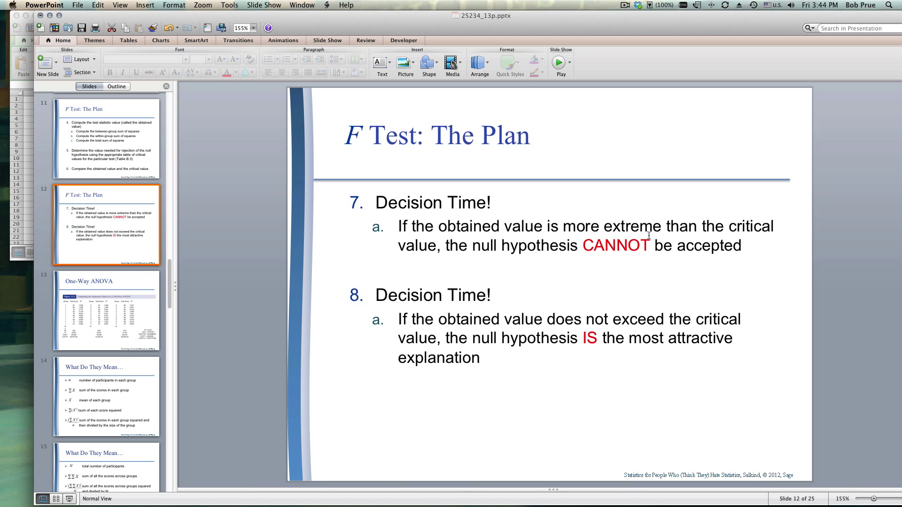
mouse_move(463, 256)
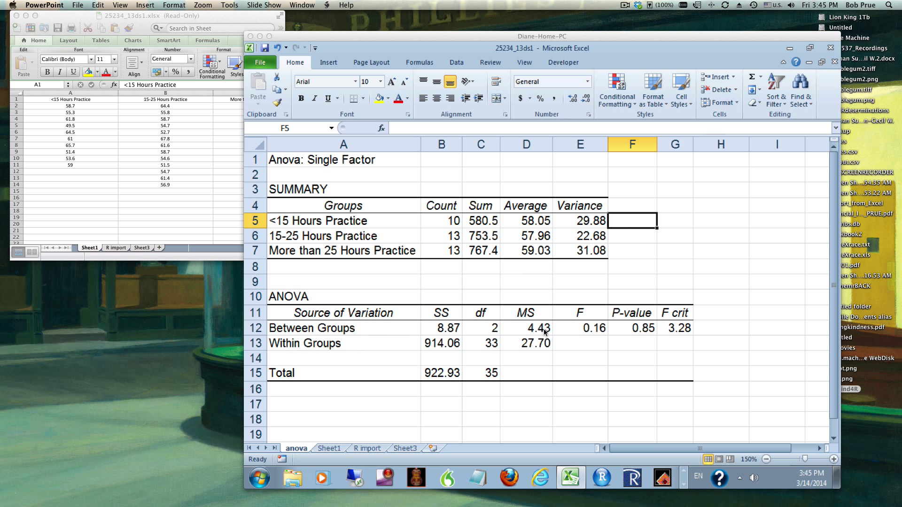
mouse_move(622, 252)
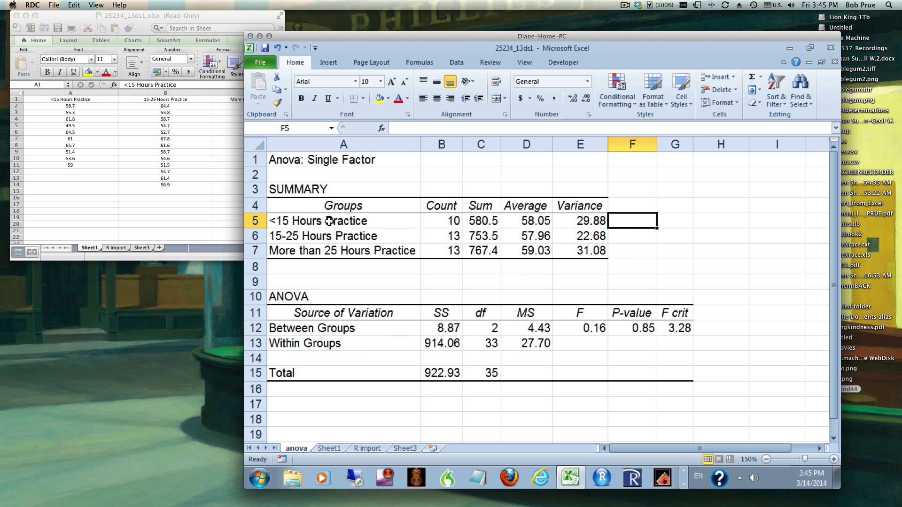
mouse_move(527, 220)
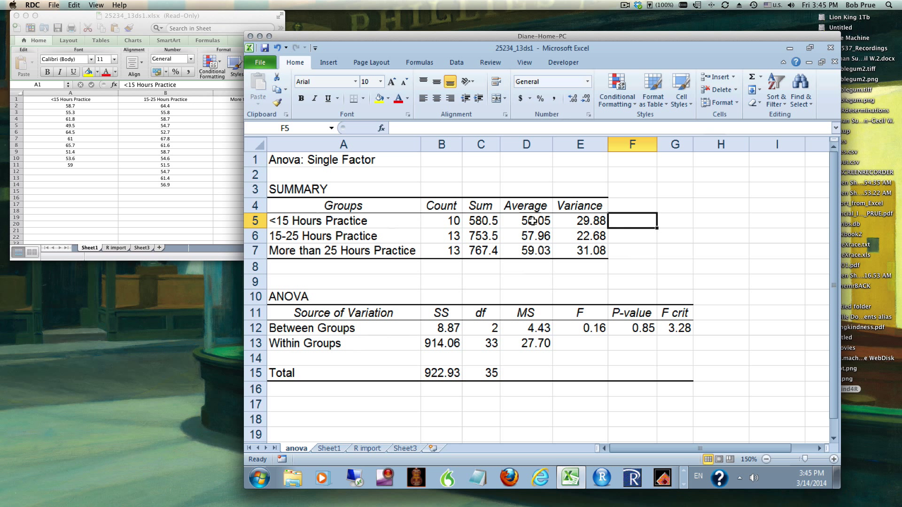
left_click(526, 236)
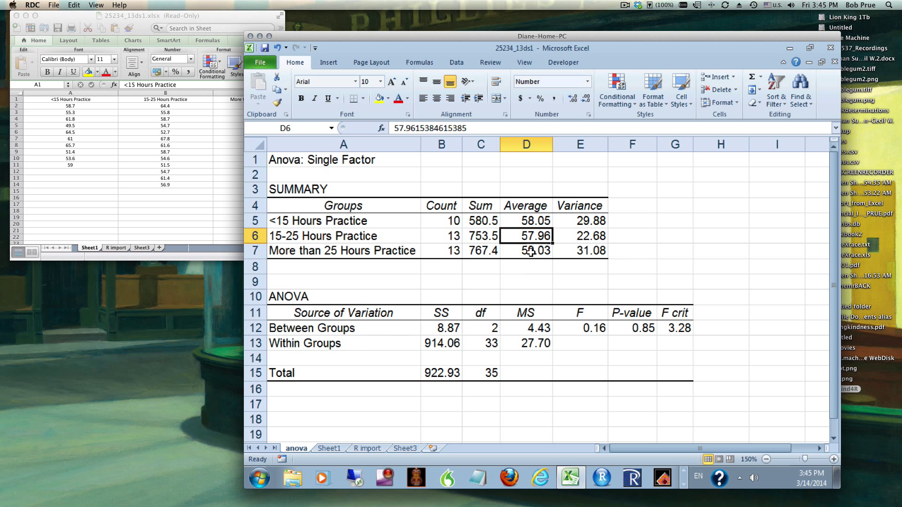
left_click(526, 251)
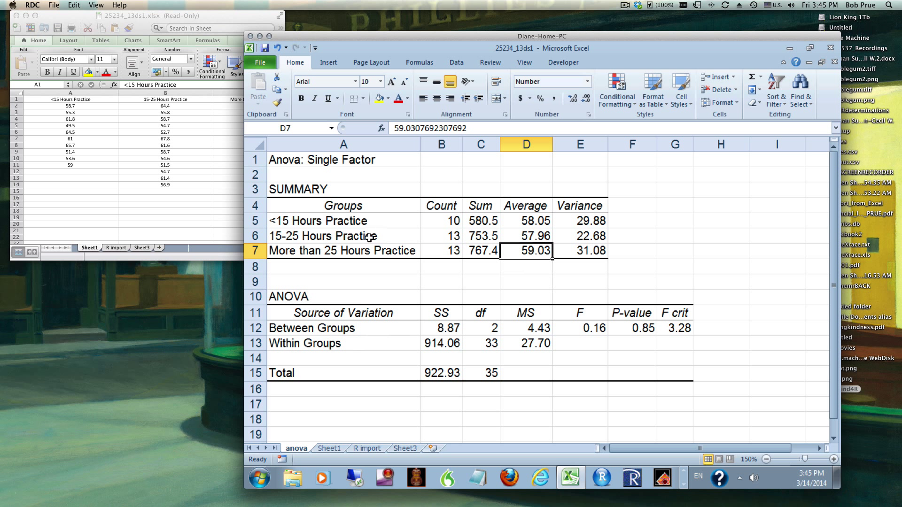
left_click(342, 236)
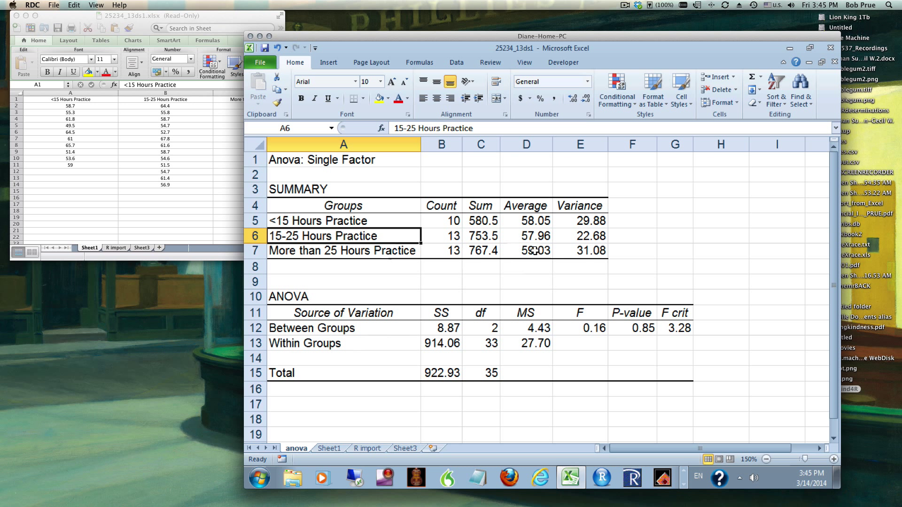
left_click(526, 251)
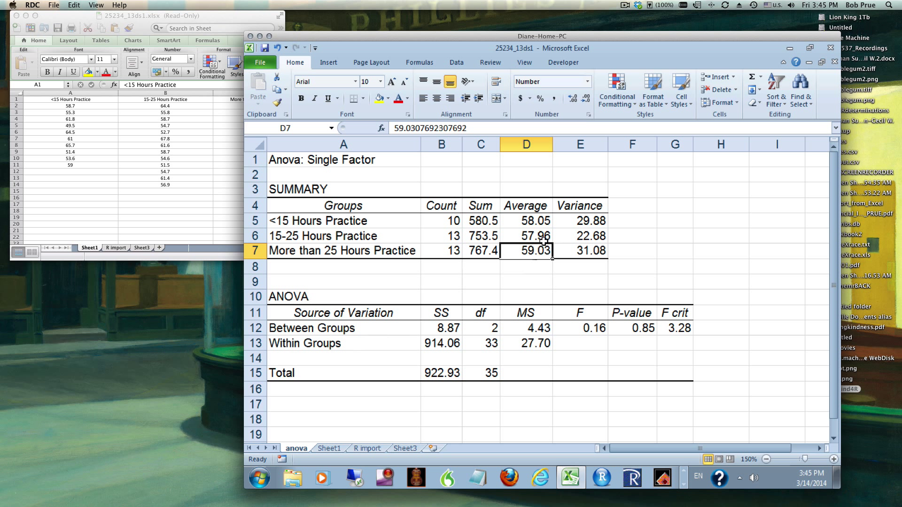
mouse_move(637, 247)
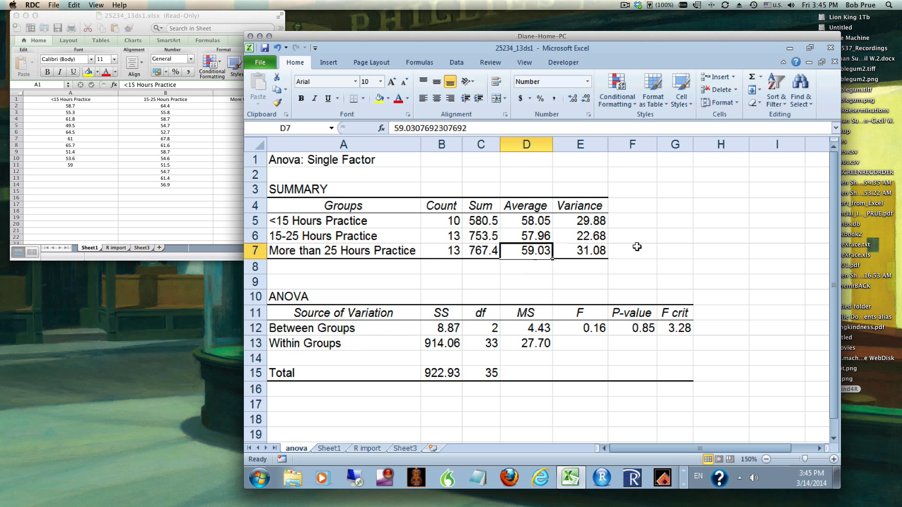
mouse_move(491, 293)
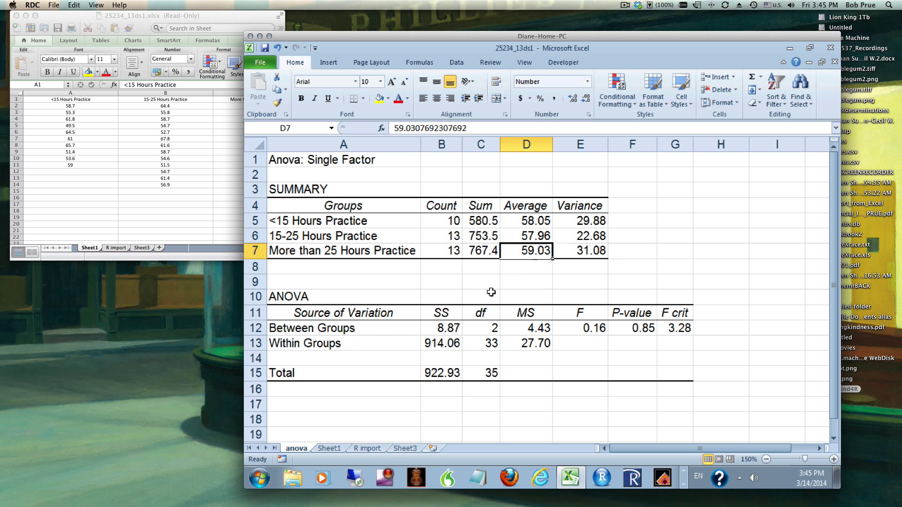
mouse_move(515, 327)
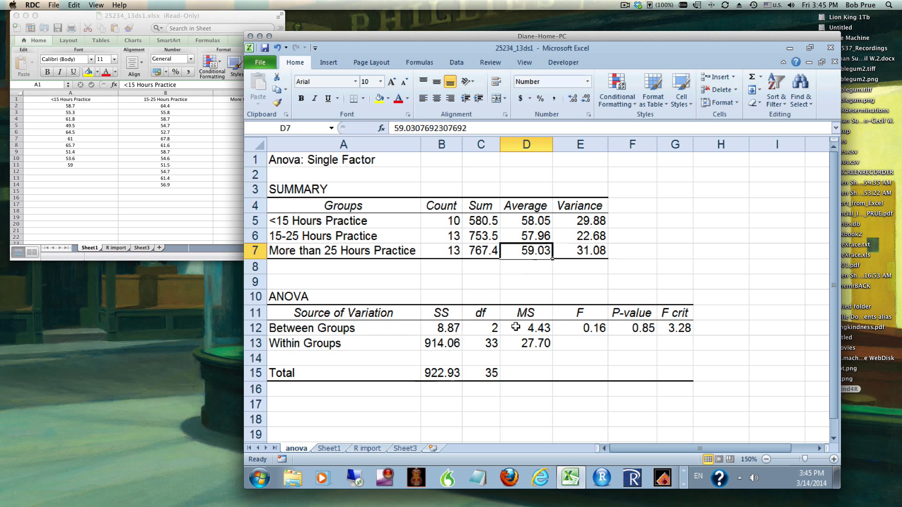
mouse_move(318, 323)
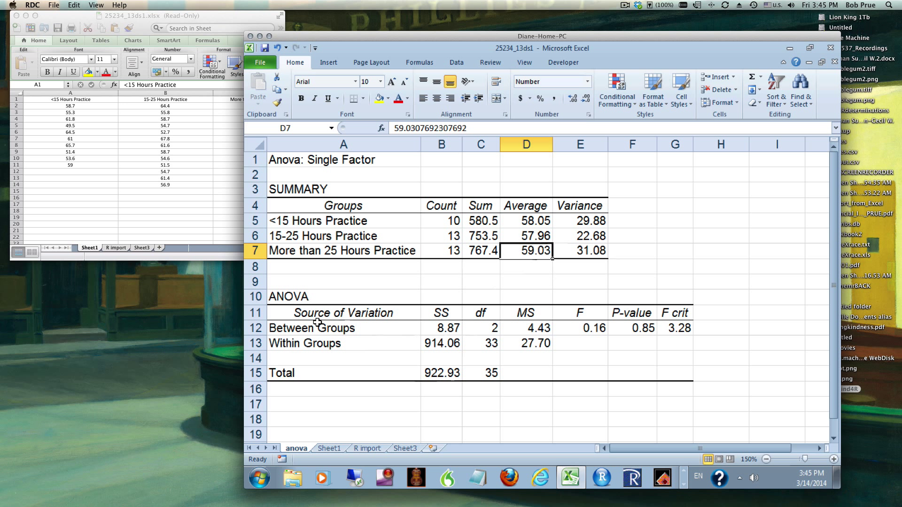
mouse_move(299, 296)
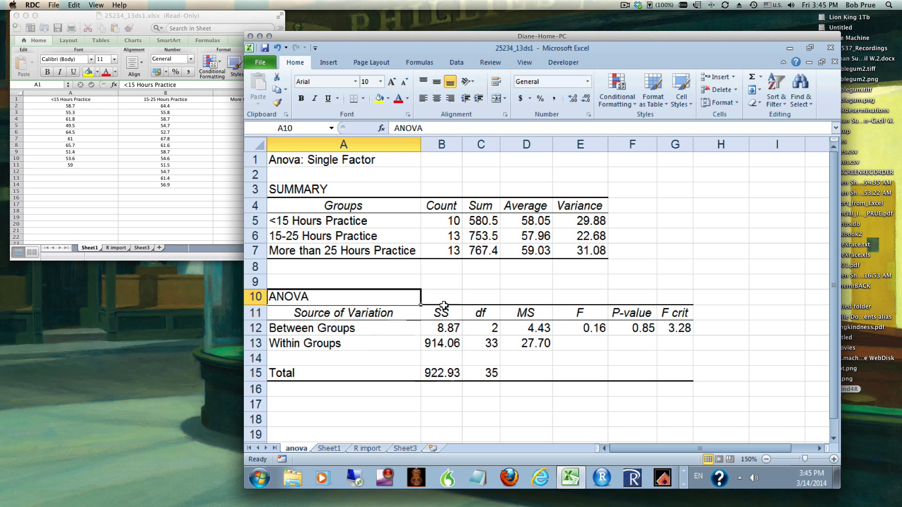
mouse_move(655, 374)
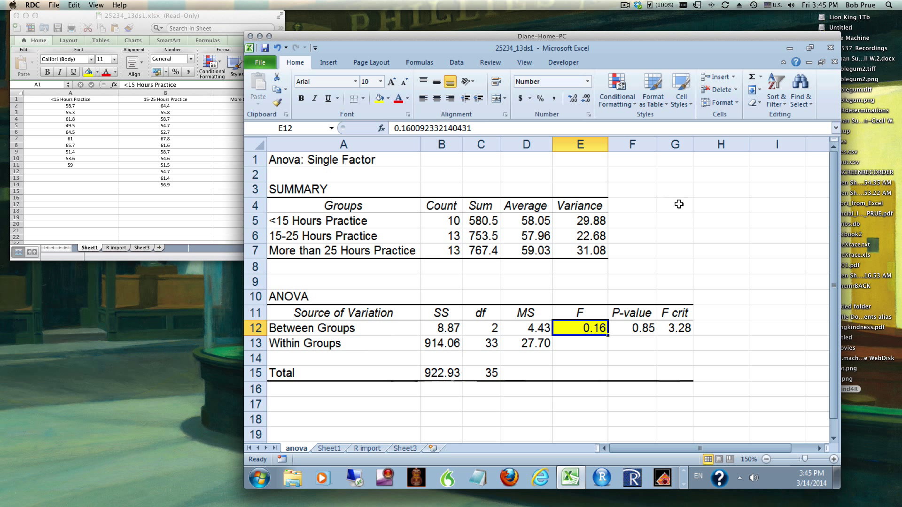
Step: Highlight the F crit value 3.28 and F value 0.16 in yellow
left_click(681, 328)
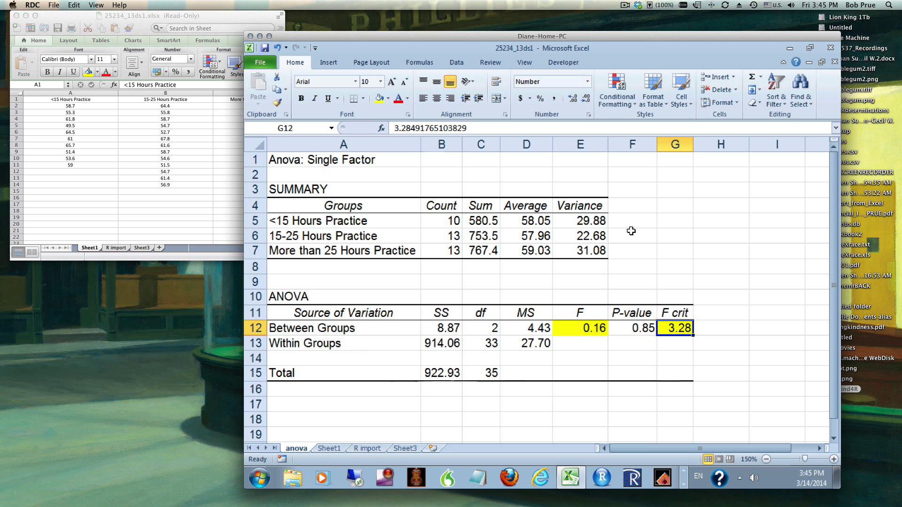
mouse_move(729, 383)
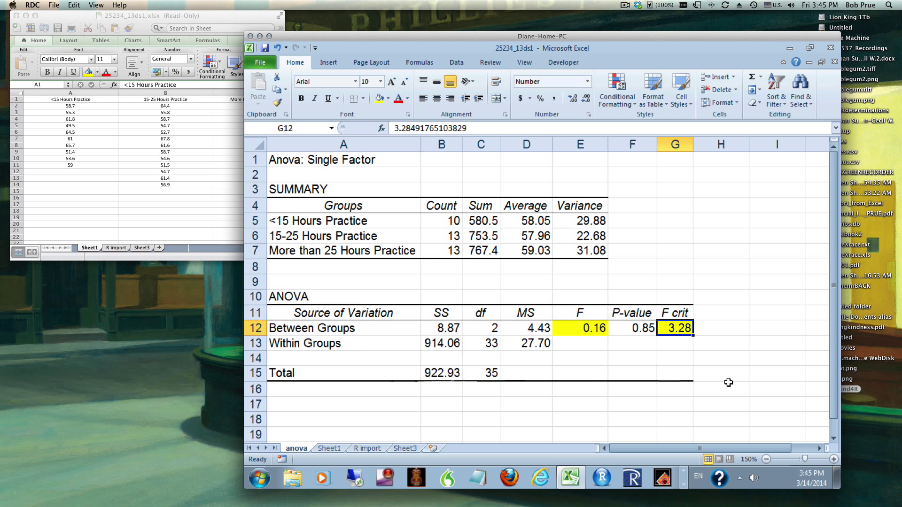
mouse_move(639, 331)
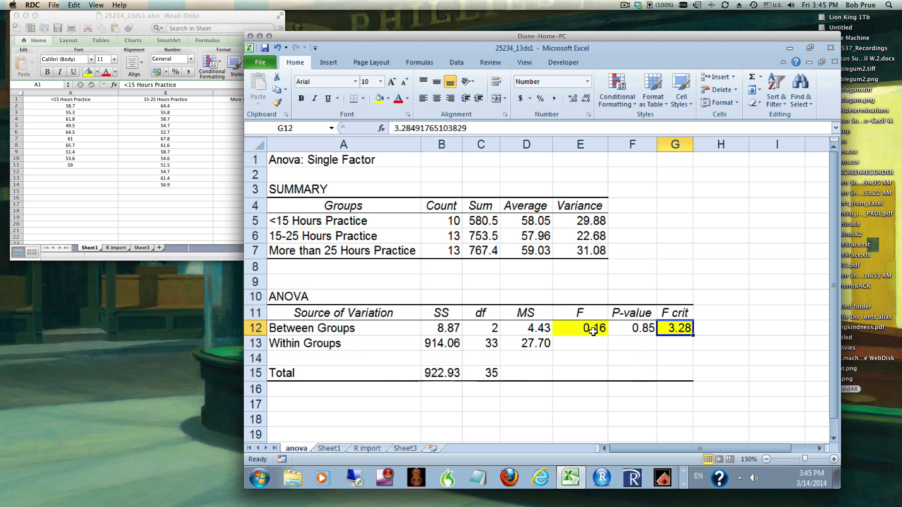
mouse_move(761, 325)
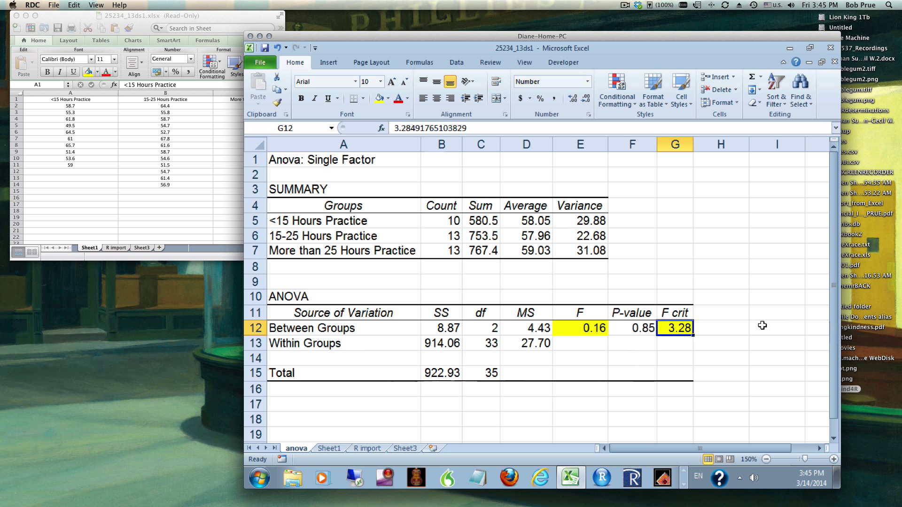
left_click(634, 329)
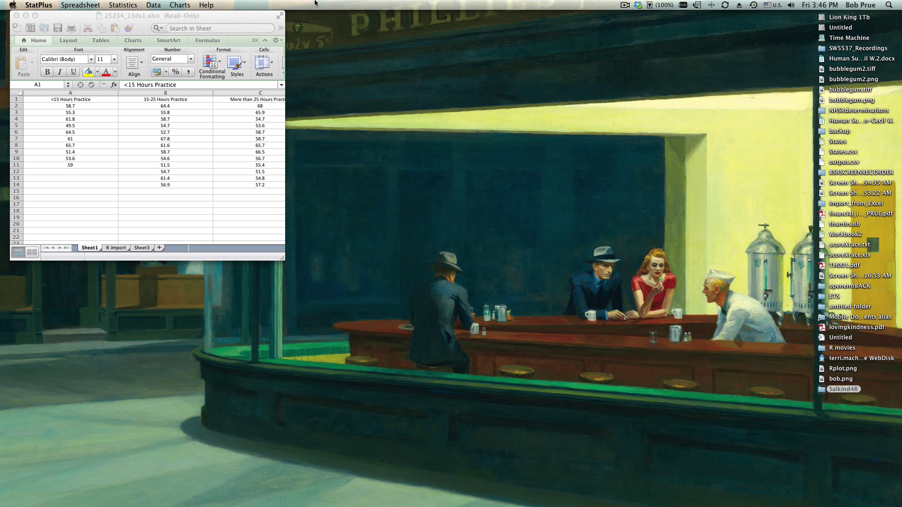
Step: Switch to StatPlus and start a One-way ANOVA (unstacked) from the Statistics menu
scroll("right", 3)
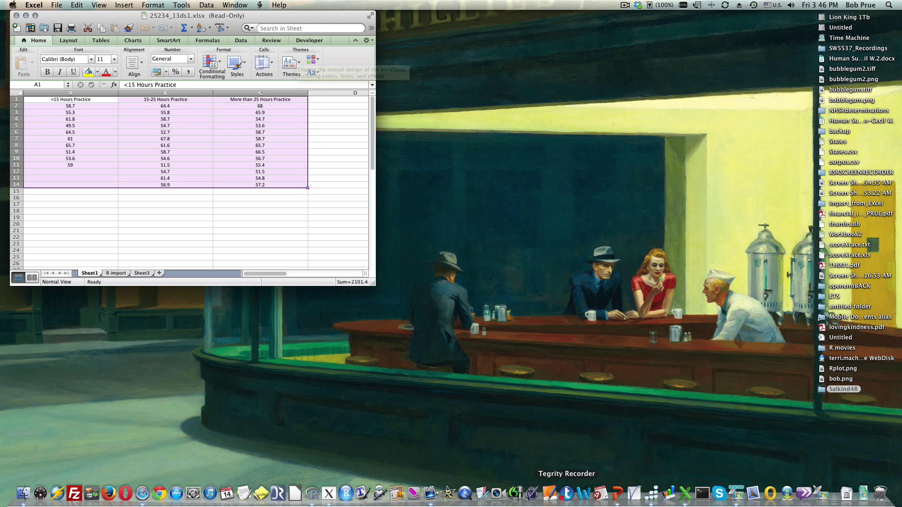
left_click(652, 493)
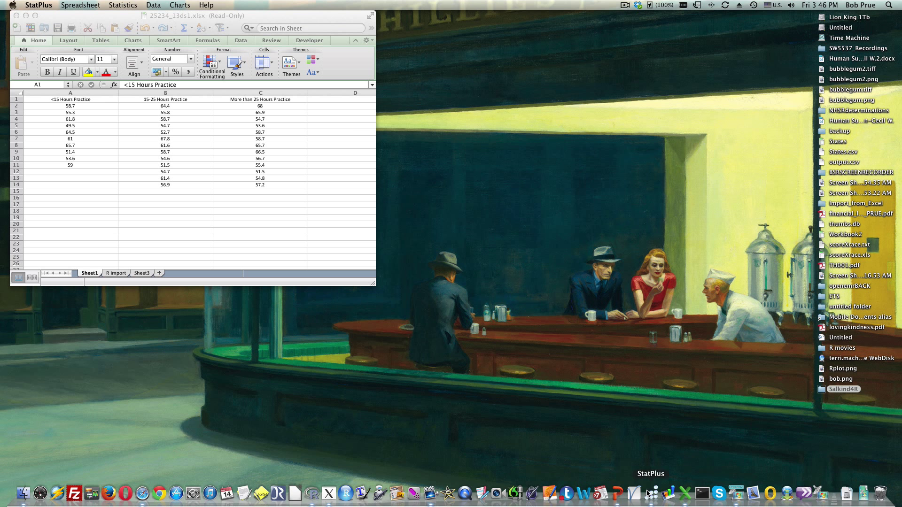
left_click(154, 5)
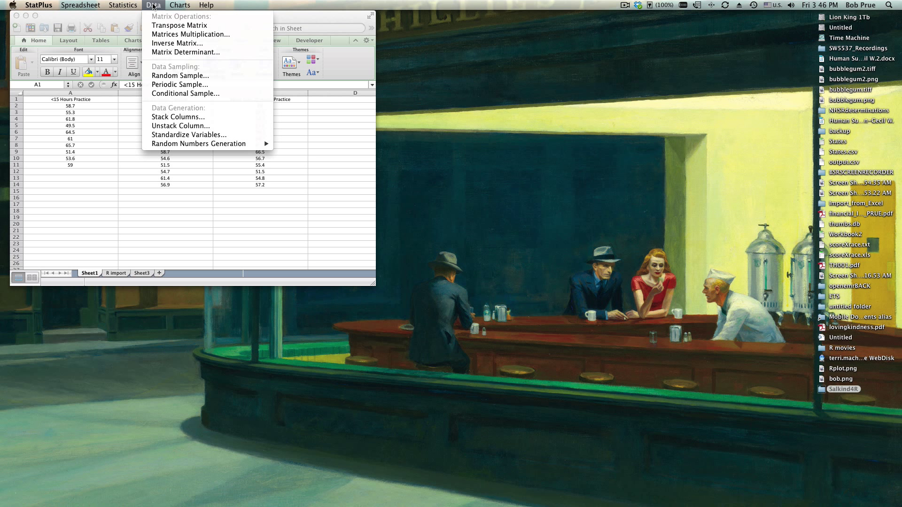
left_click(119, 5)
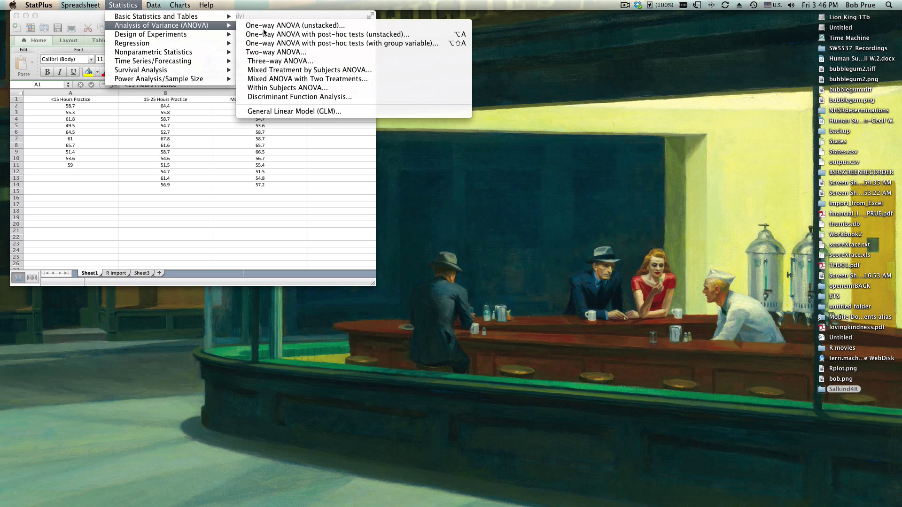
mouse_move(301, 28)
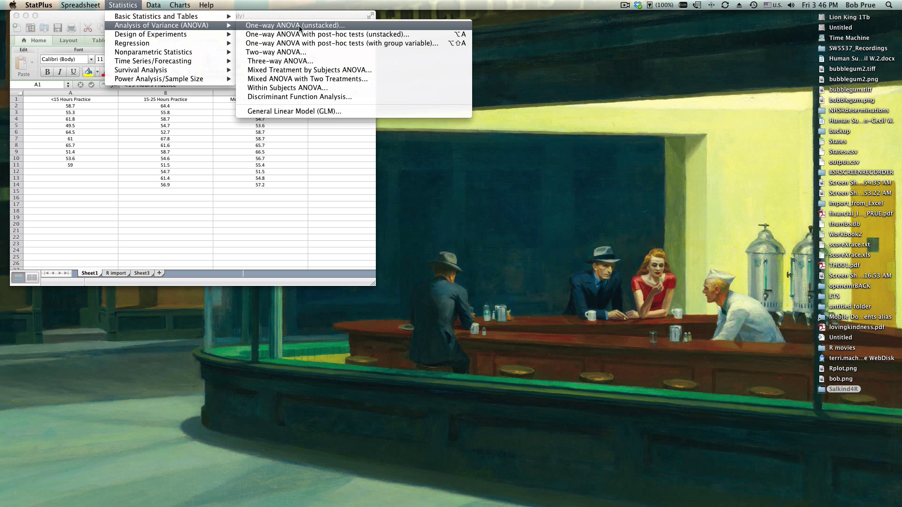
left_click(292, 26)
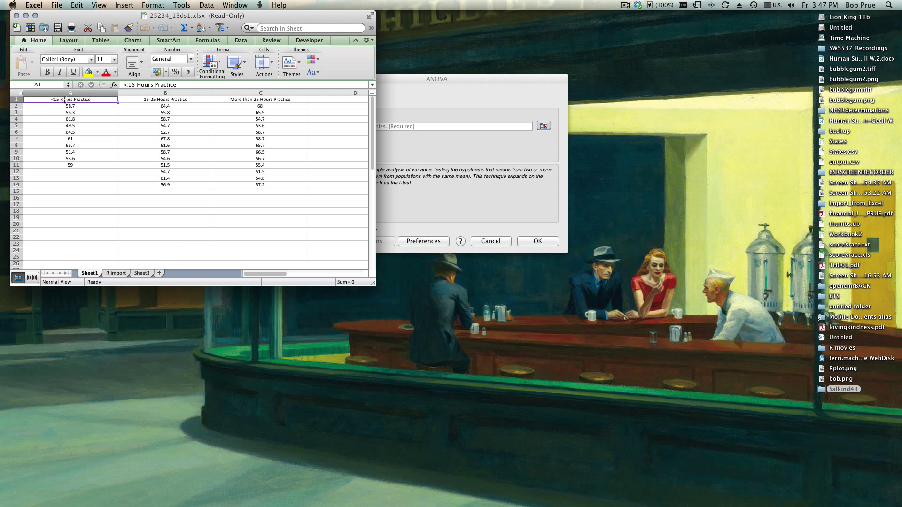
Step: Select the three practice-hour score columns with headers (A1:C14) as input
left_click_drag(70, 99, 261, 185)
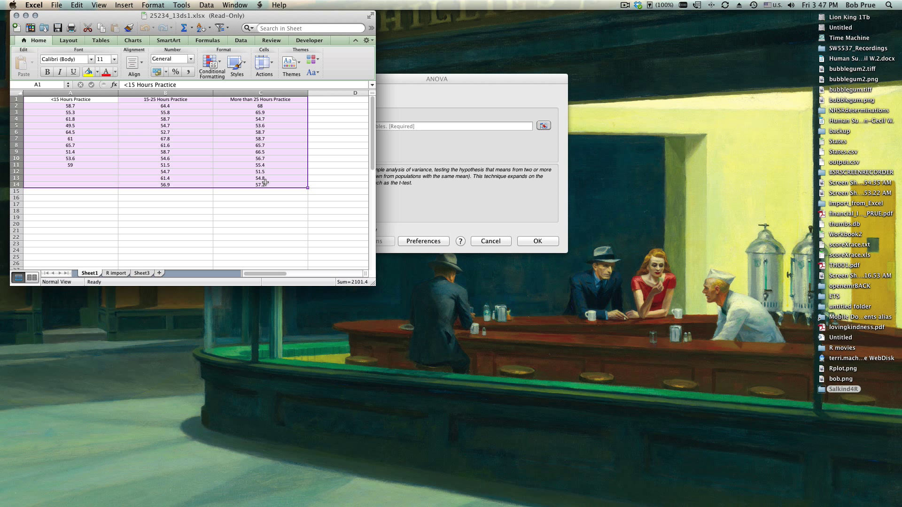
mouse_move(515, 205)
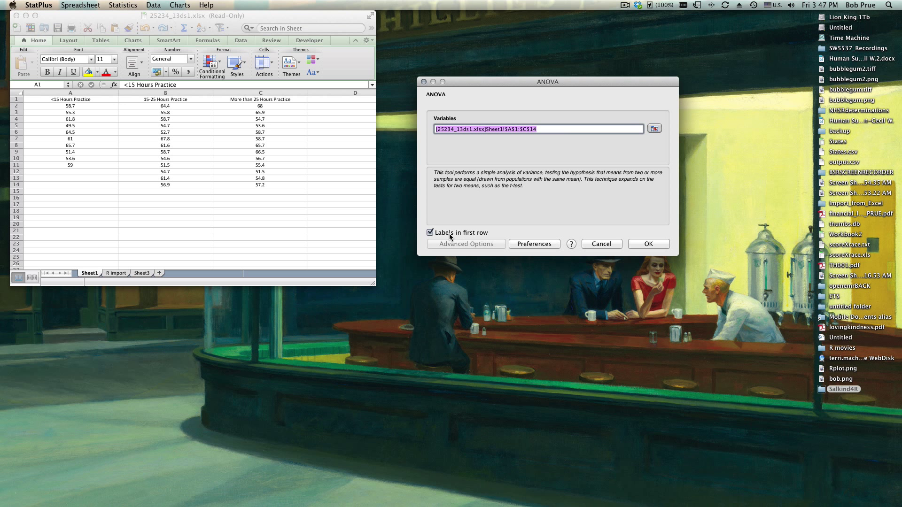
Step: Review Preferences, keeping alpha at 5% and missing values handling at None, then close them
left_click(534, 244)
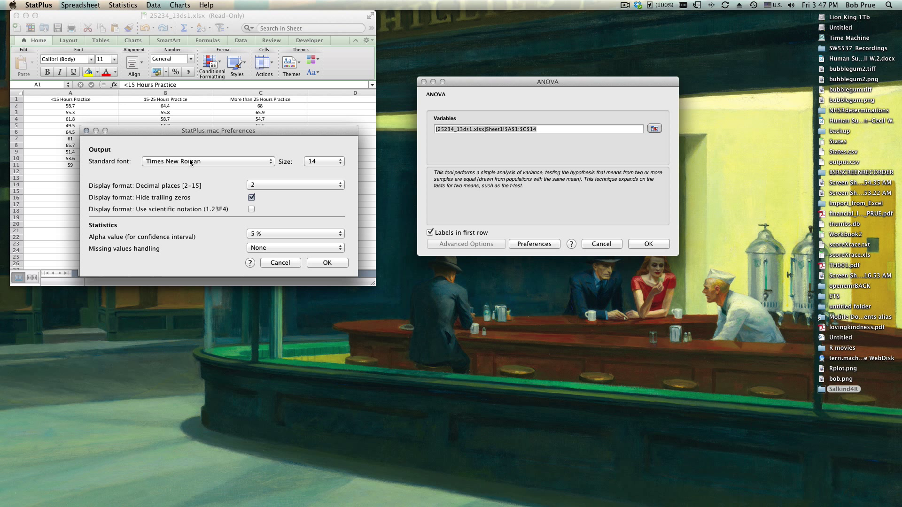
mouse_move(290, 203)
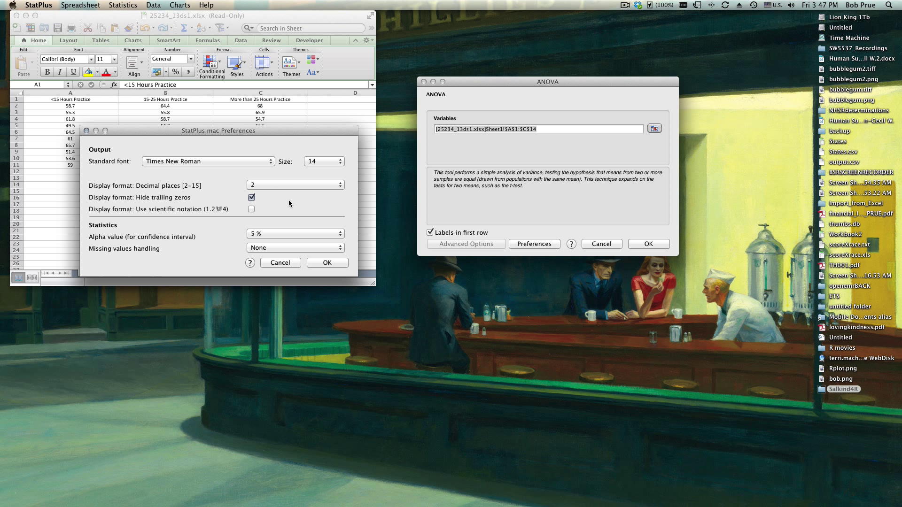
left_click(295, 184)
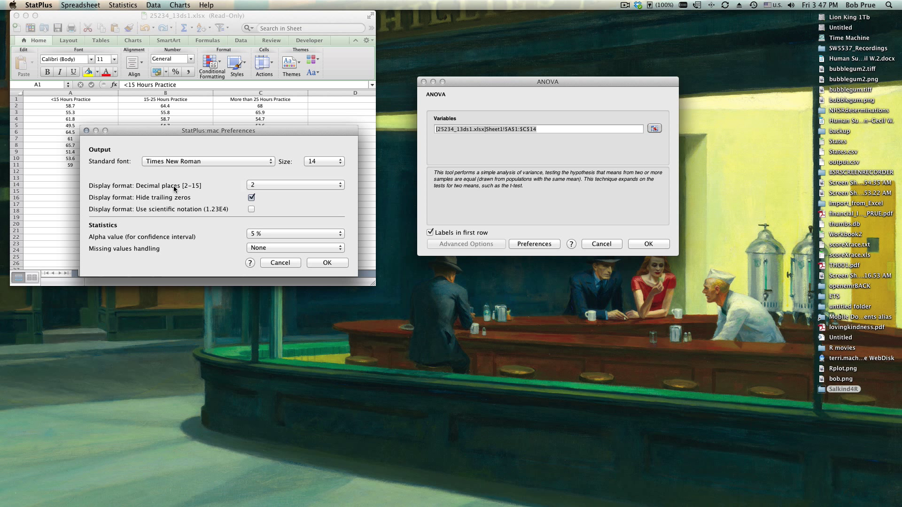
left_click(295, 233)
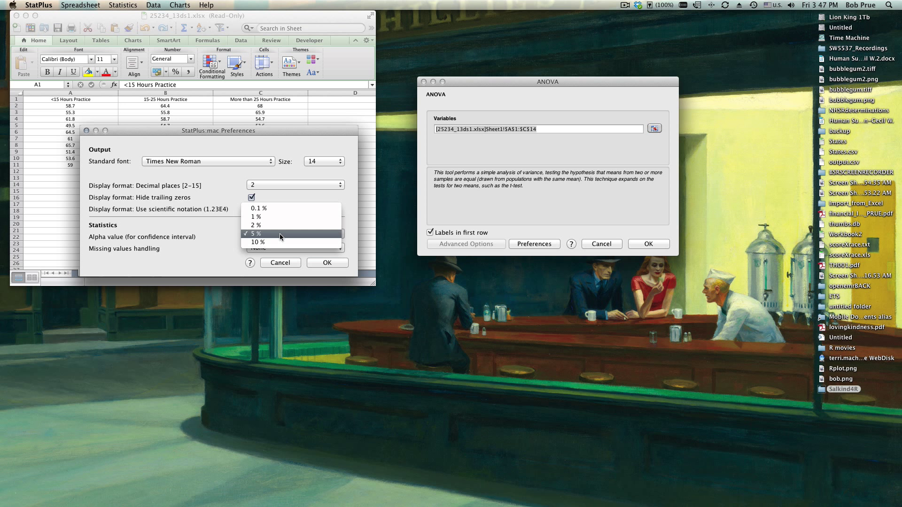
left_click(280, 233)
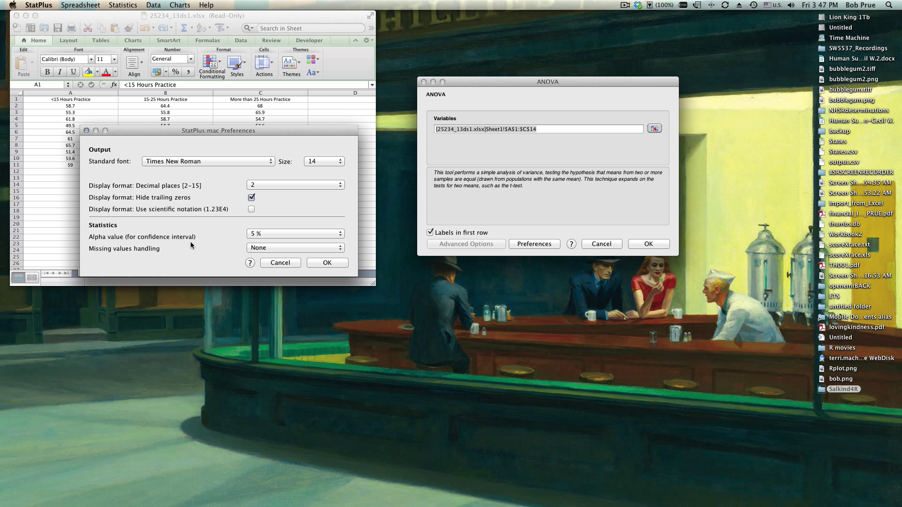
left_click(295, 248)
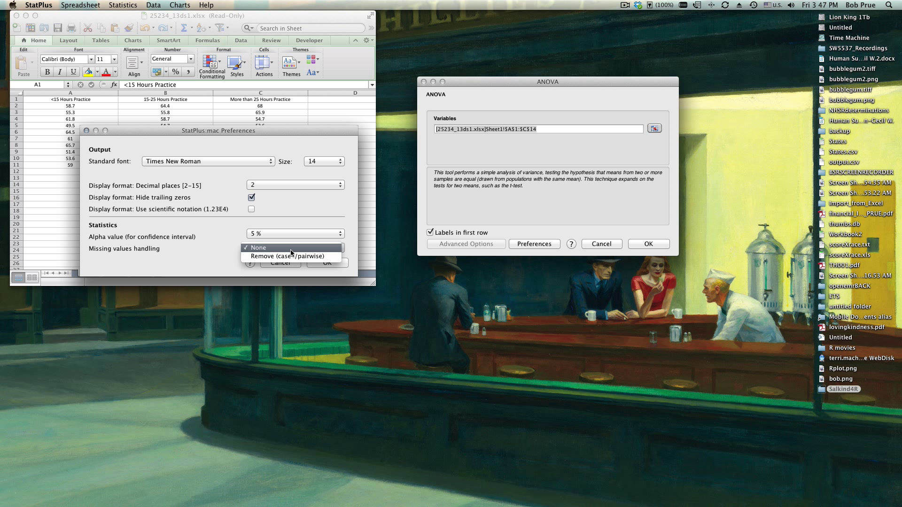
left_click(257, 248)
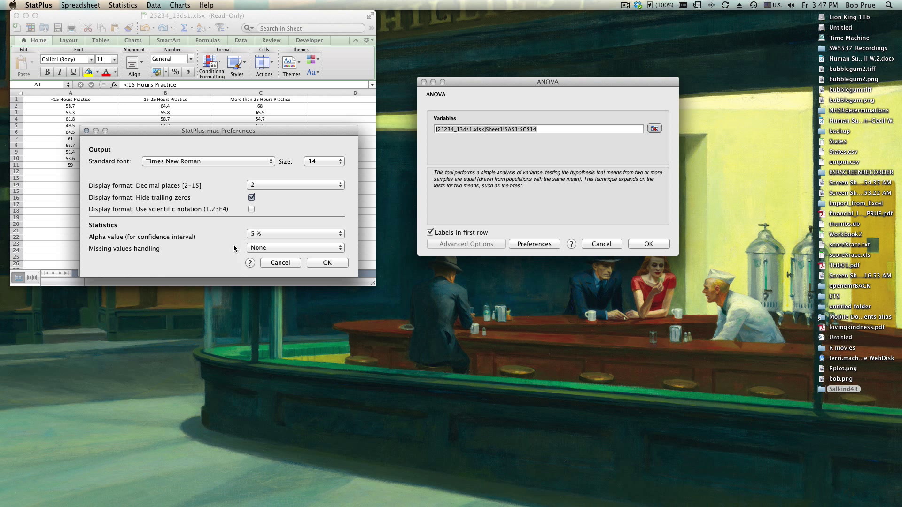
left_click(327, 263)
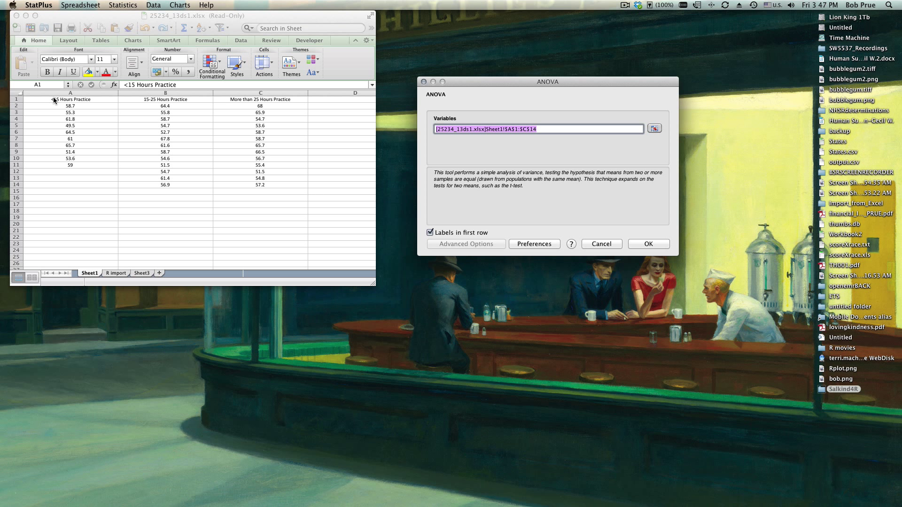
mouse_move(675, 186)
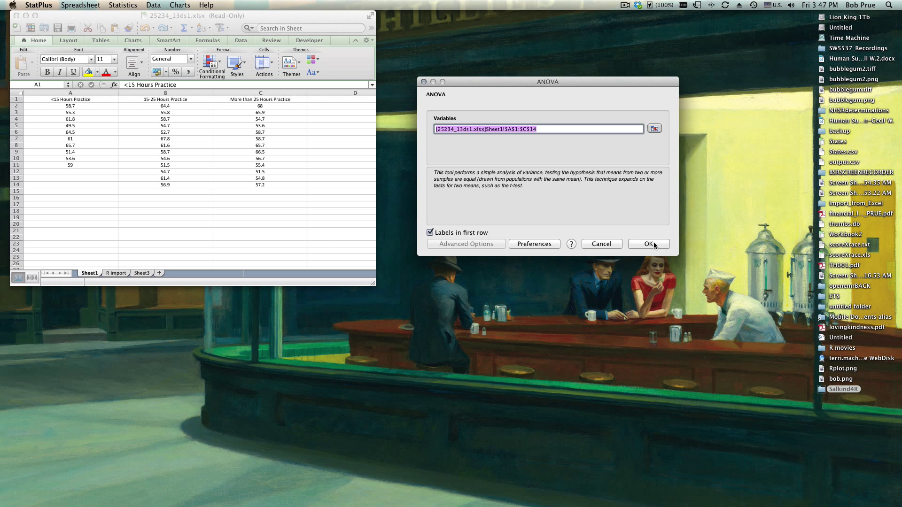
Step: Run the one-way ANOVA and enlarge the results sheet for reading
left_click(649, 244)
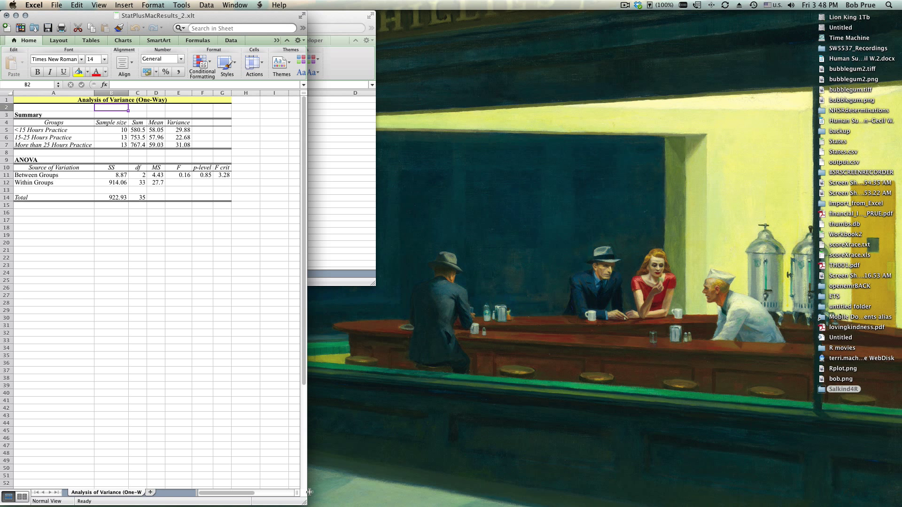
mouse_move(282, 64)
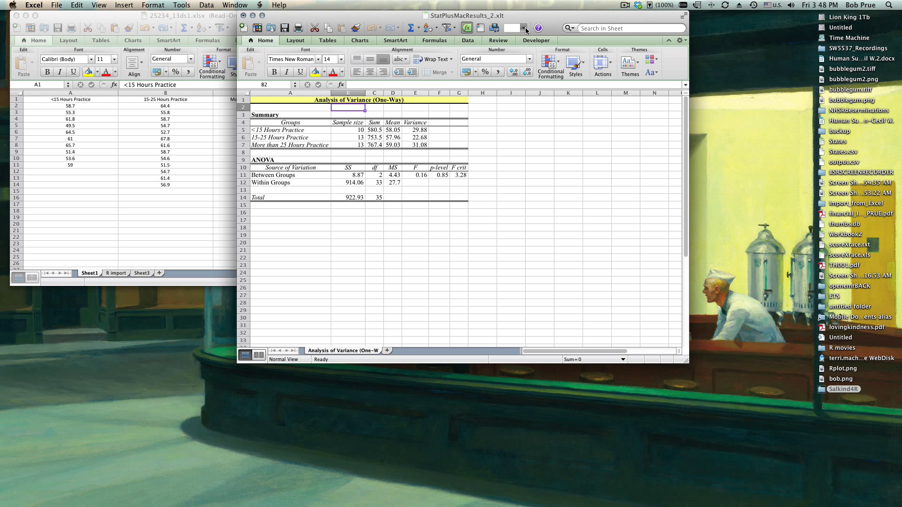
left_click(525, 27)
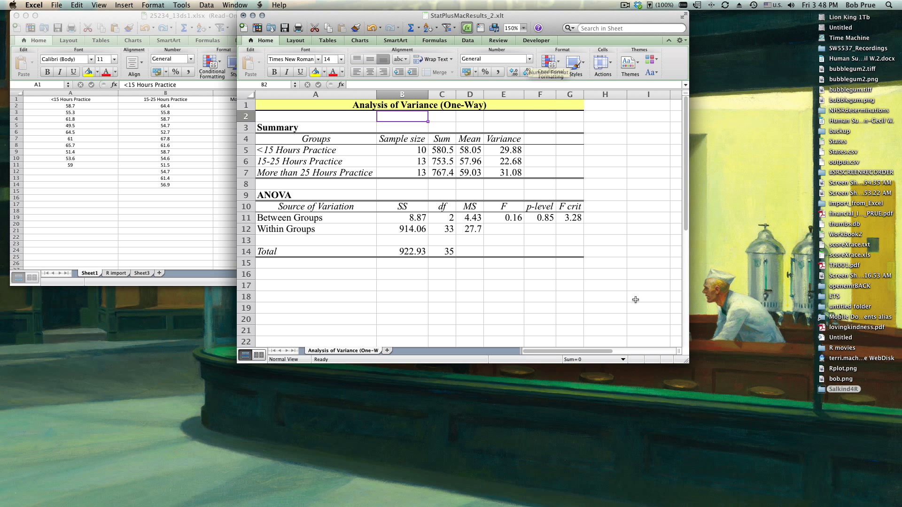
left_click(603, 330)
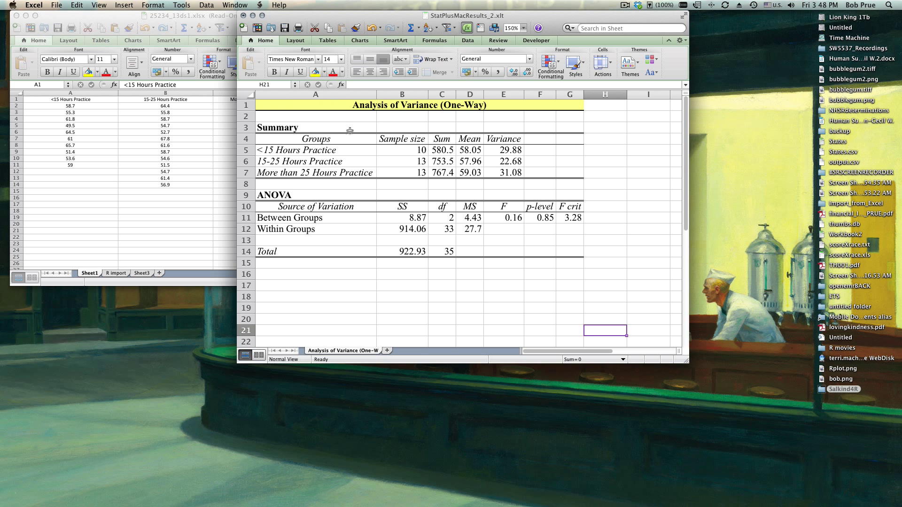
mouse_move(573, 226)
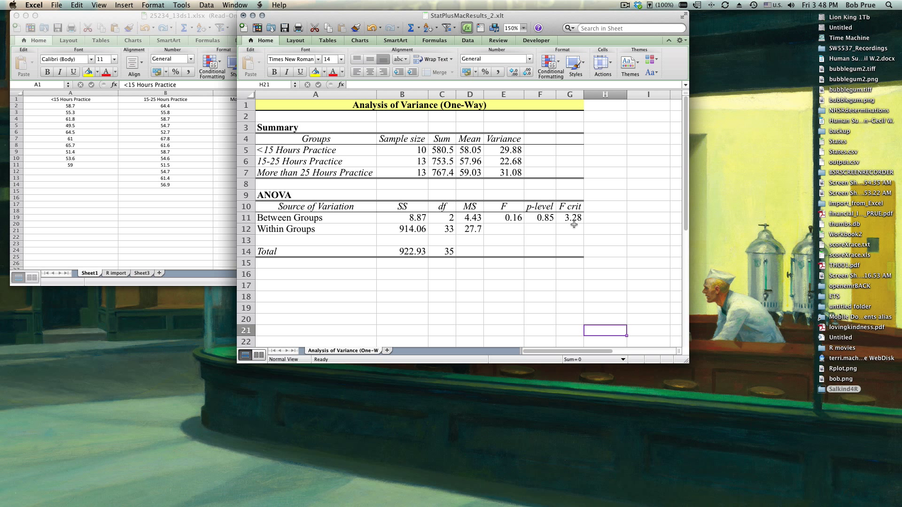
Step: Highlight the F crit 3.28 and F value 0.16 cells in yellow
left_click(569, 218)
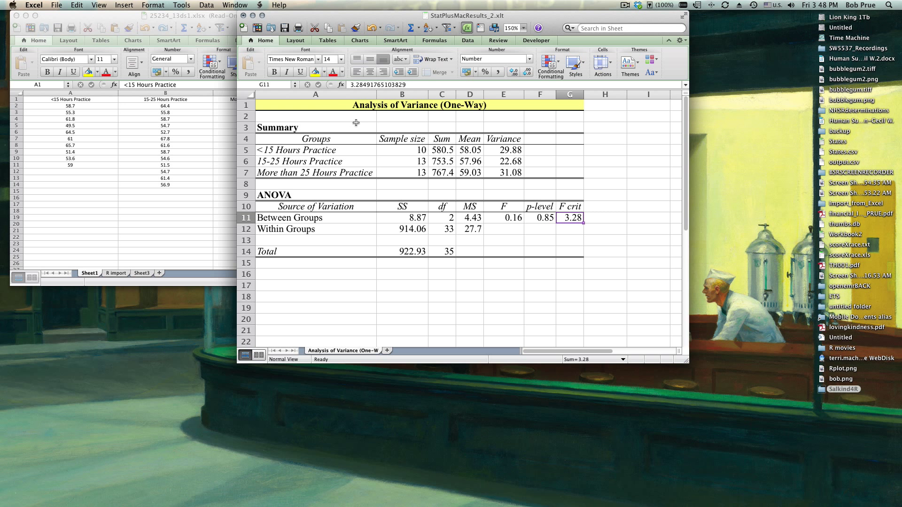
left_click(503, 218)
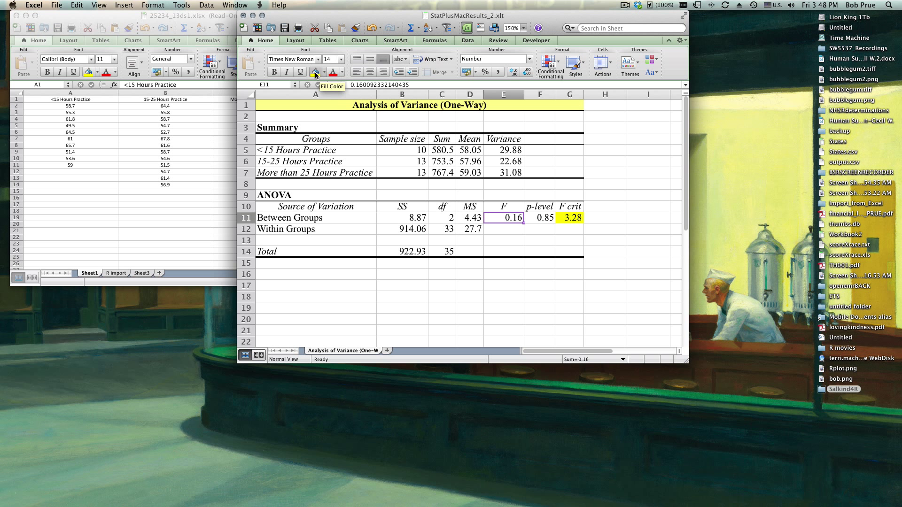
left_click(540, 218)
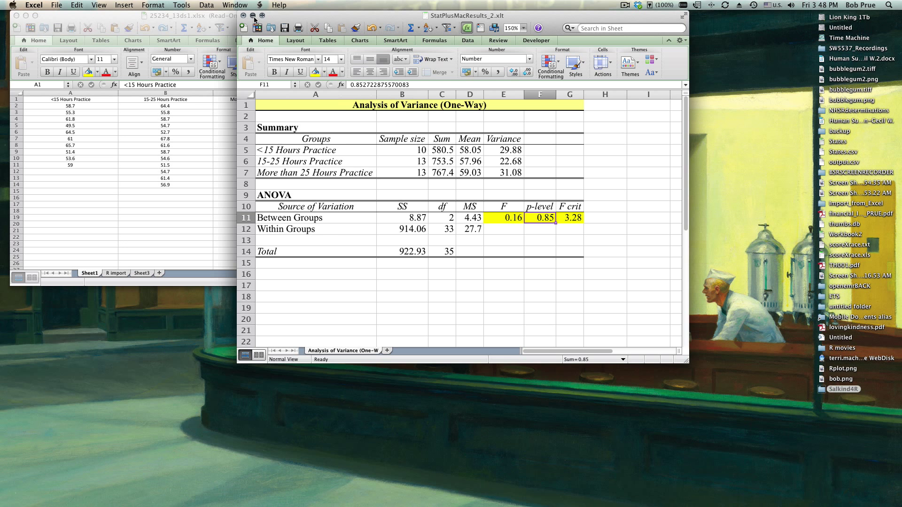
Step: Close the StatPlusMacResults workbook and switch to the 'R import' sheet
left_click(248, 17)
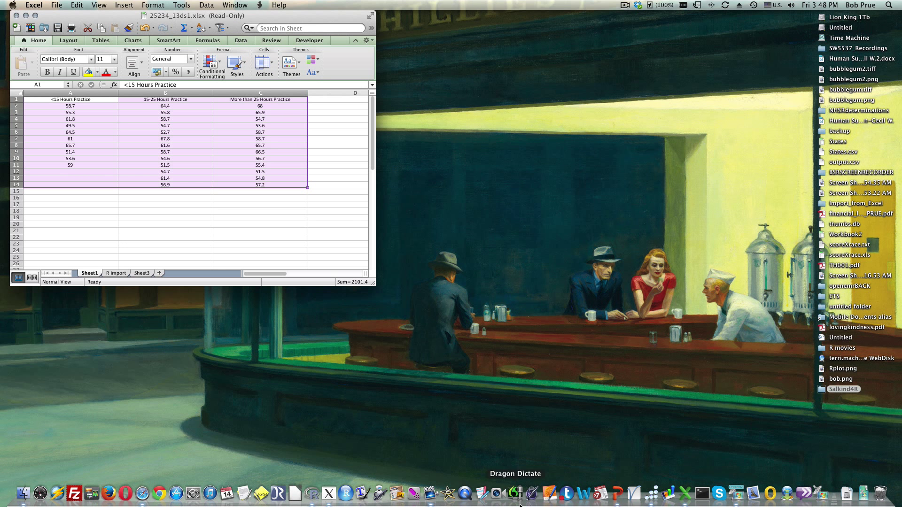
mouse_move(100, 128)
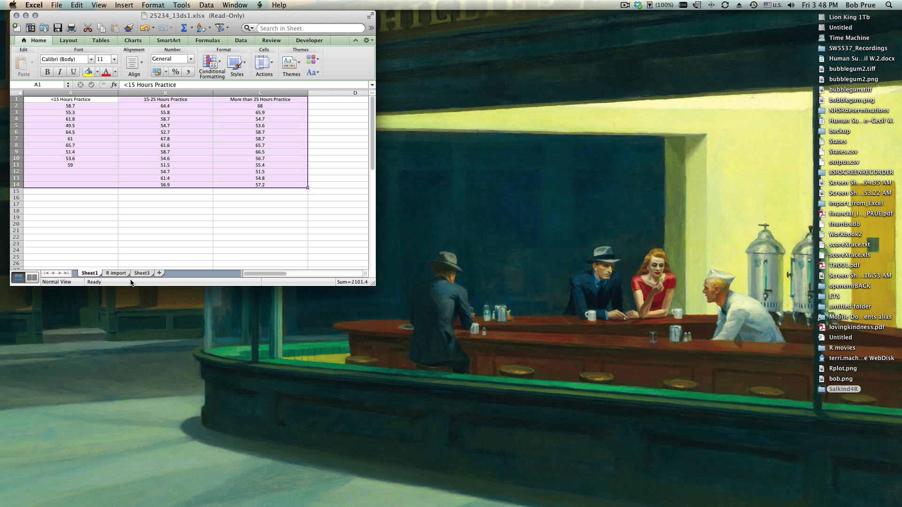
left_click(115, 272)
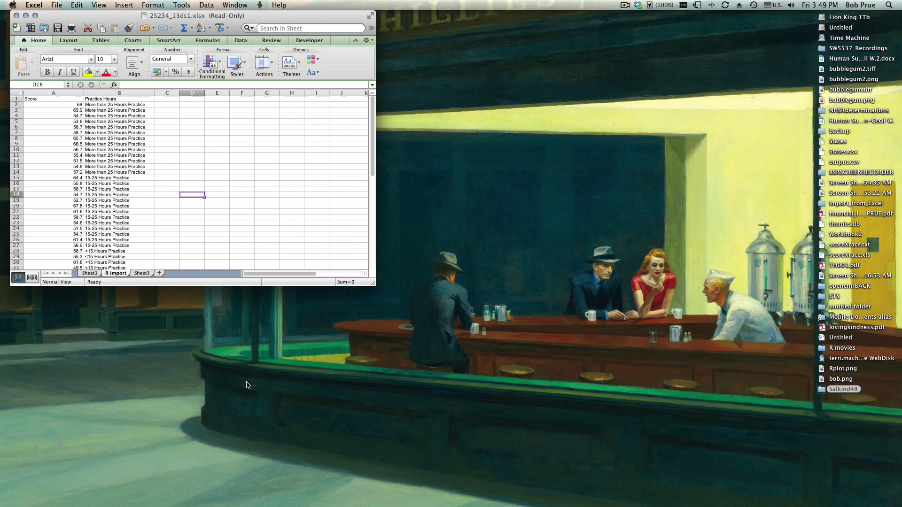
mouse_move(339, 404)
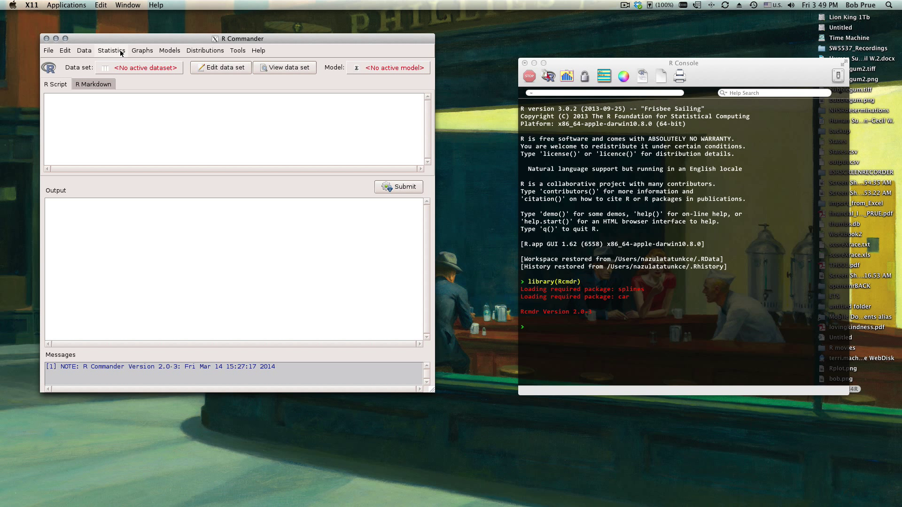
Step: Begin an Excel import via Data > Import data, naming the new data set anova1
left_click(84, 50)
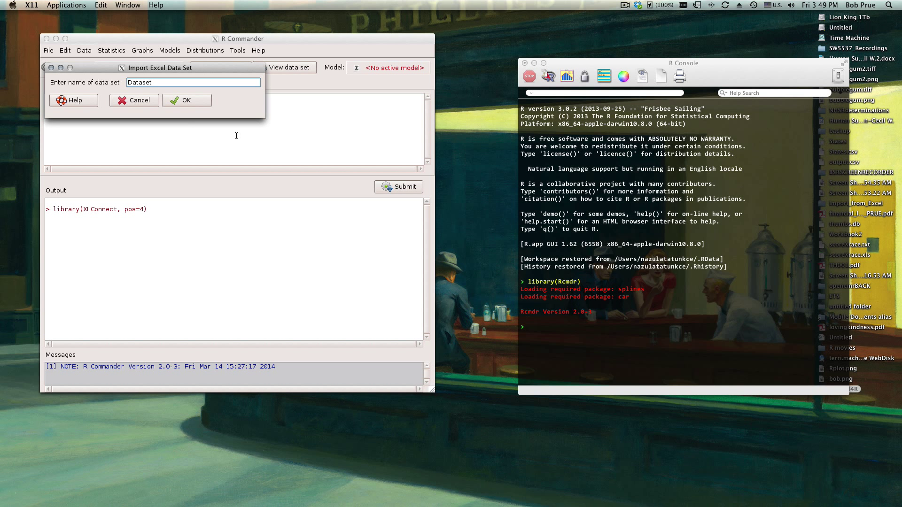
double_click(139, 82)
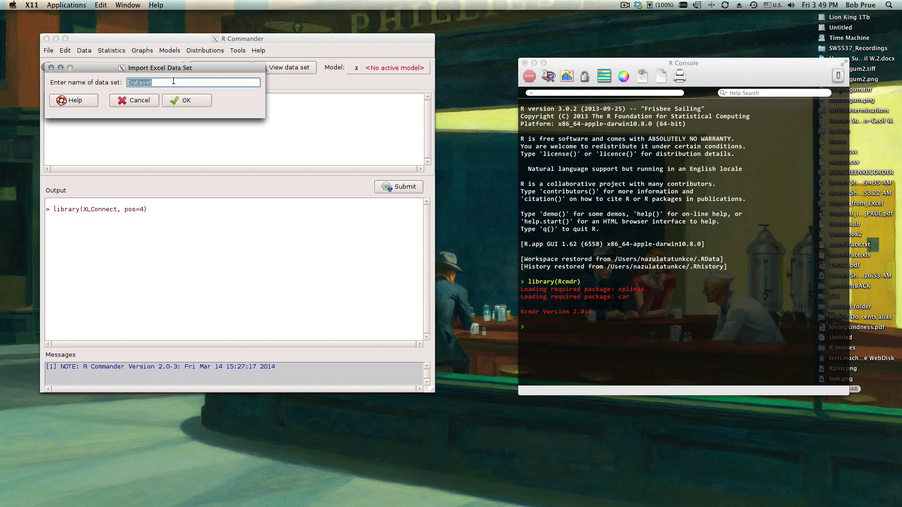
type("anova")
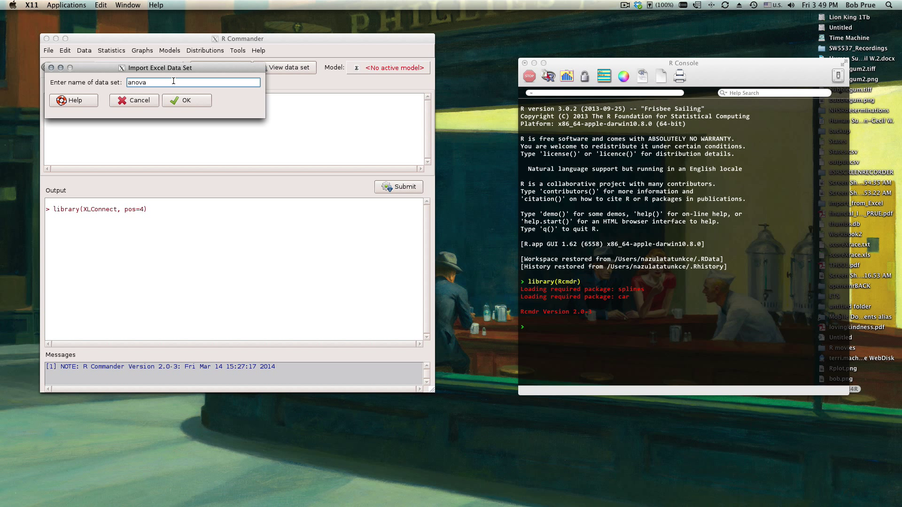
type("1")
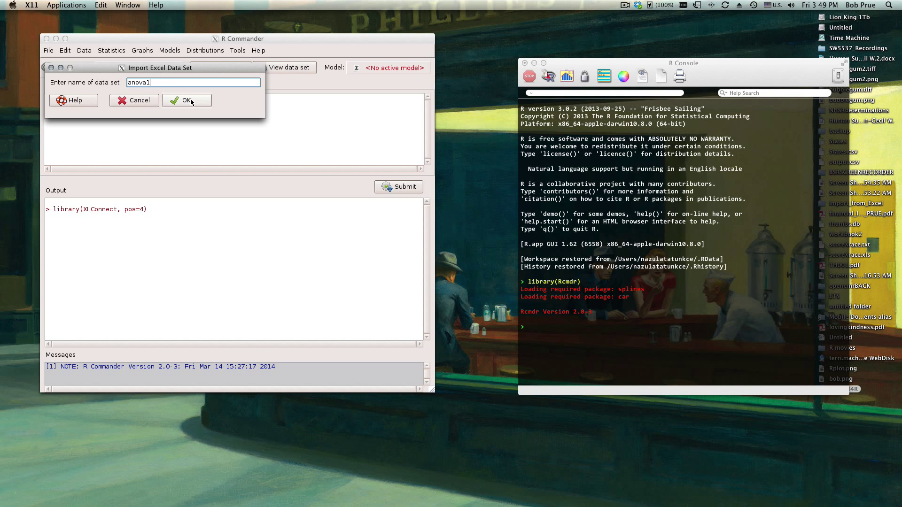
left_click(186, 99)
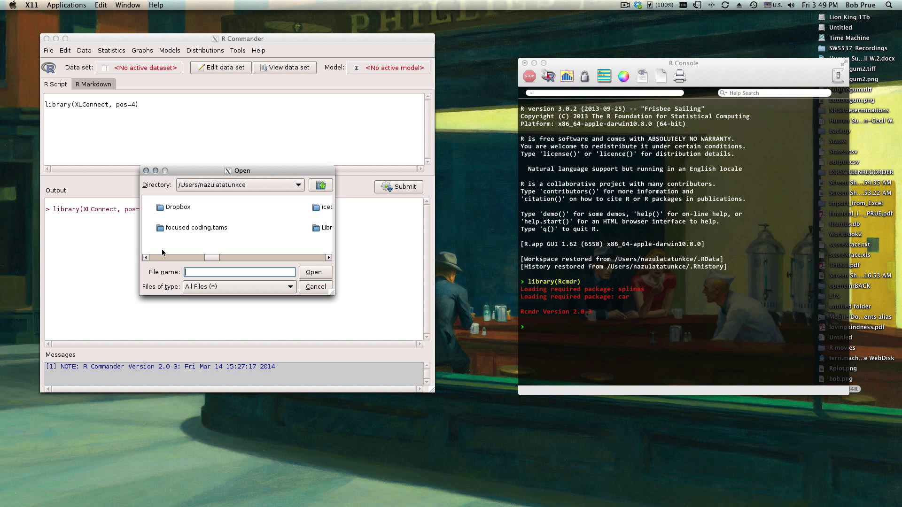
Step: Browse Dropbox > Research > SW5537_SP_14 > WEEK by WEEK > Week_09 and open the course workbook
double_click(177, 207)
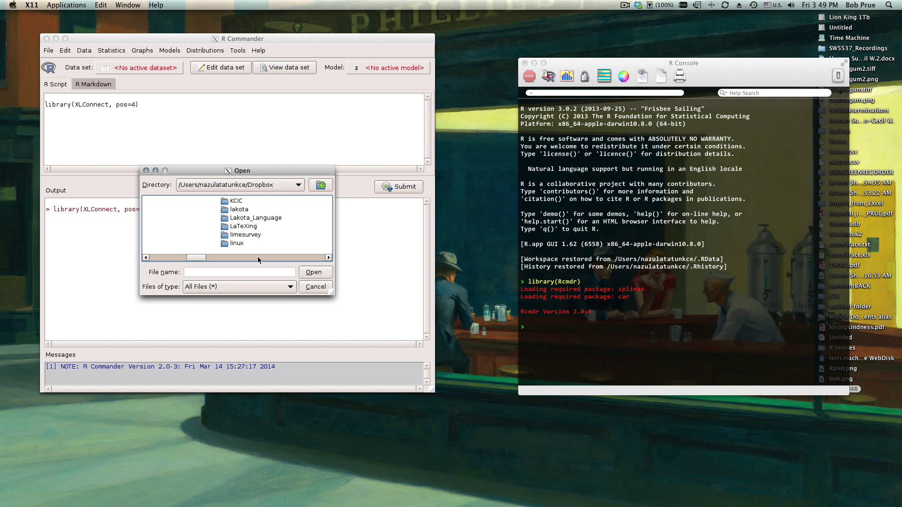
scroll("down", 3)
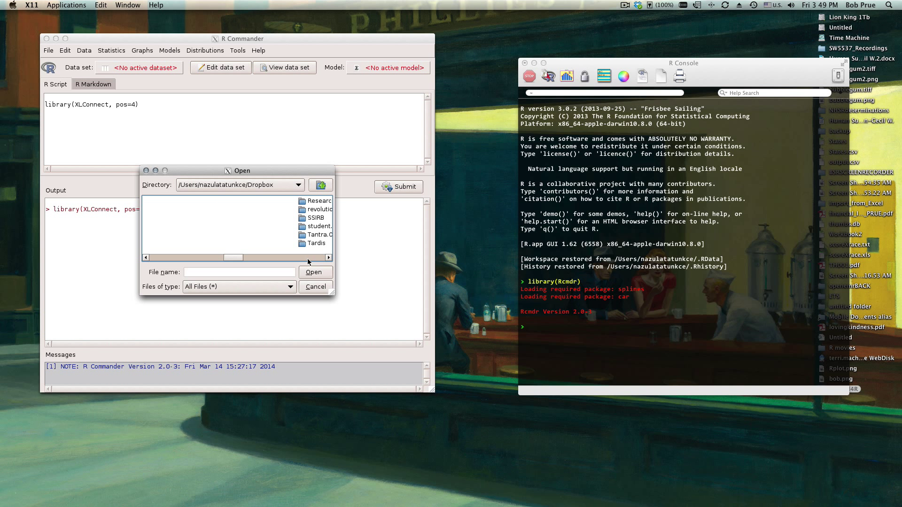
double_click(316, 201)
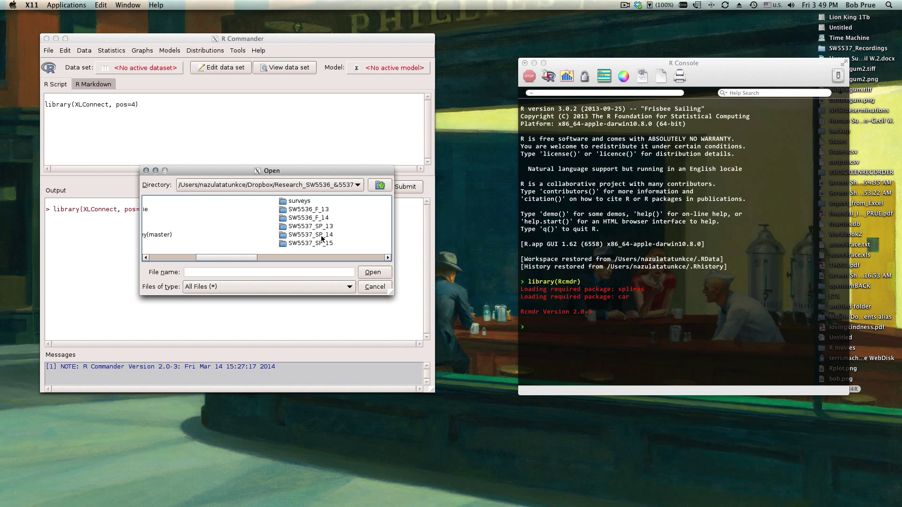
double_click(310, 235)
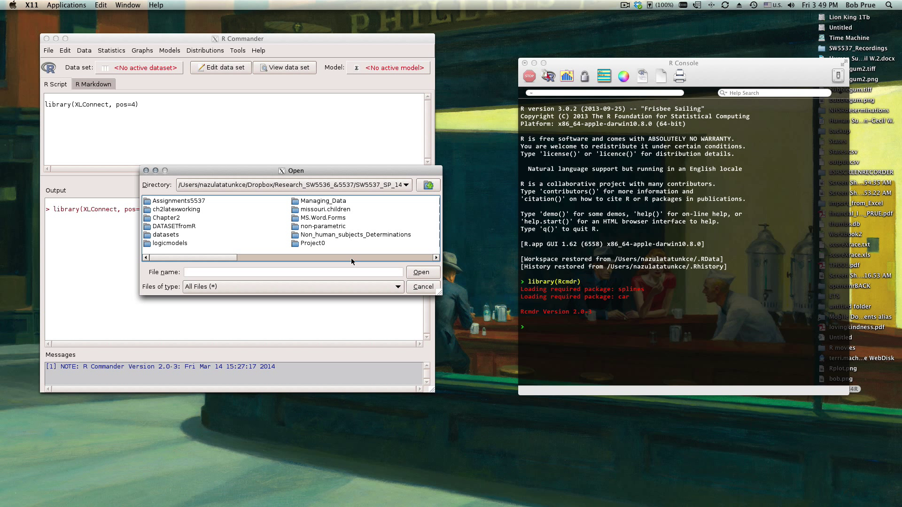
mouse_move(348, 257)
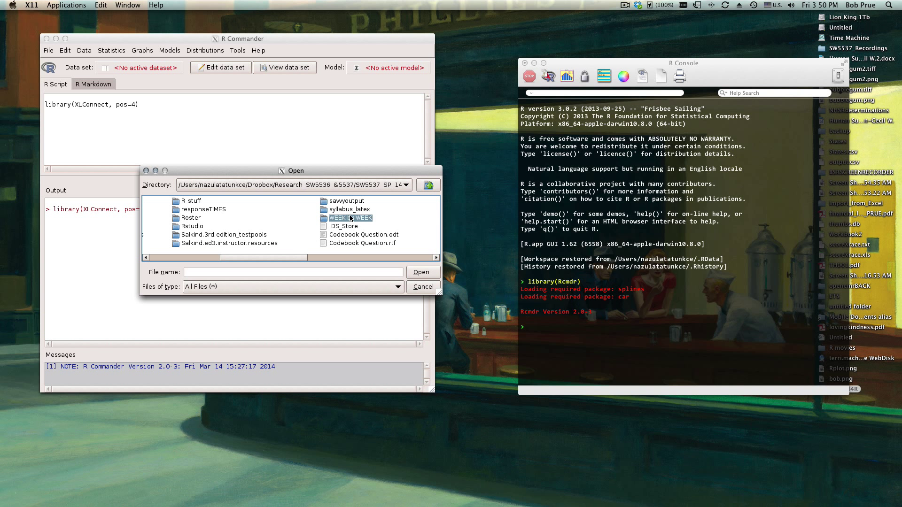
double_click(351, 218)
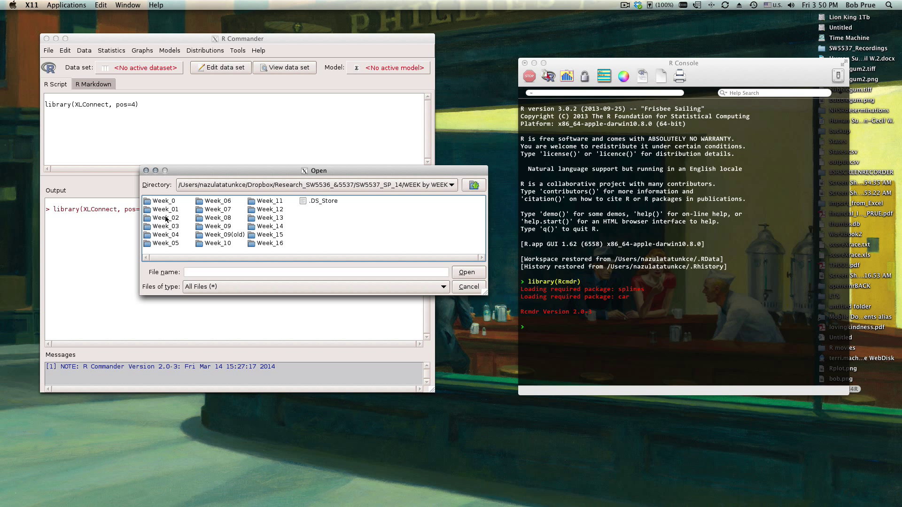
left_click(219, 226)
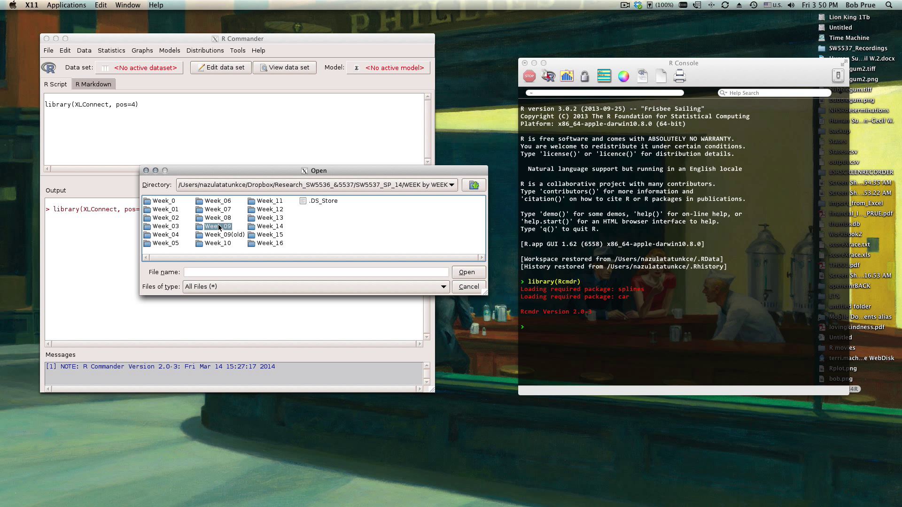
double_click(219, 227)
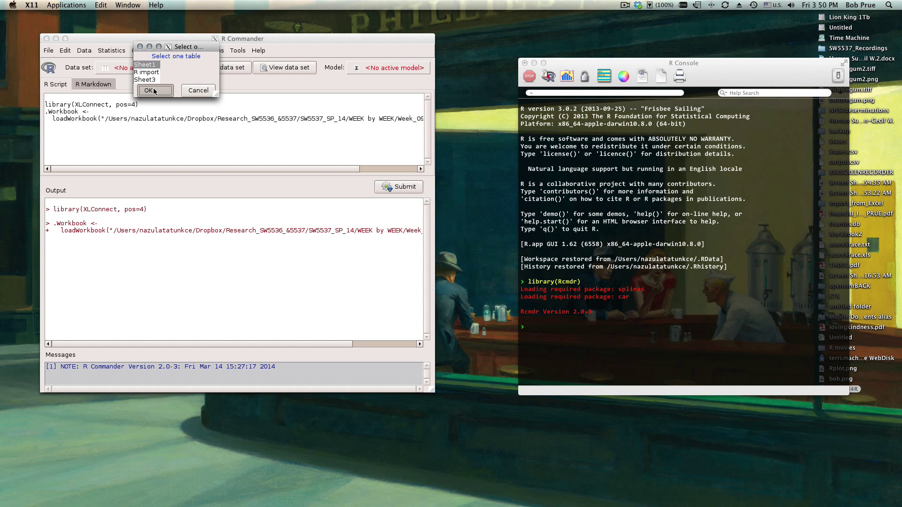
Step: Import Sheet1 as anova1 (13 rows, 3 columns) and view its data table
left_click(150, 90)
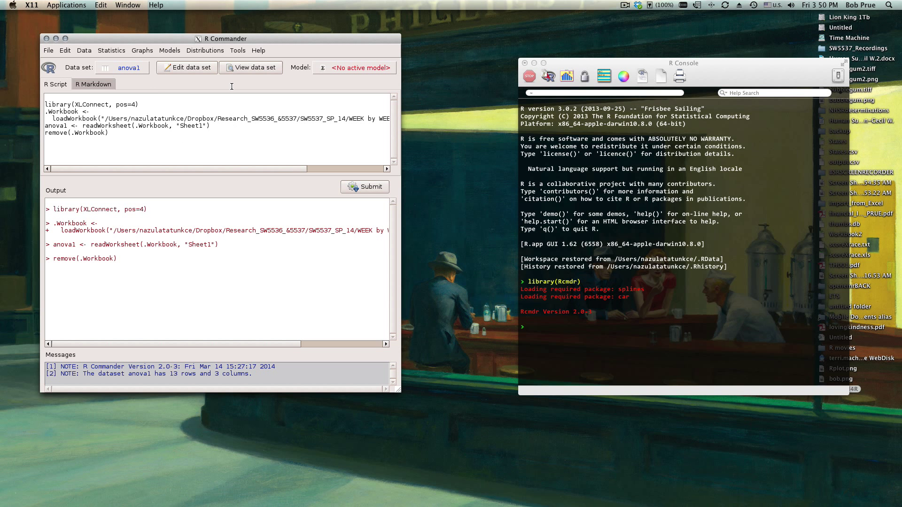
left_click(251, 67)
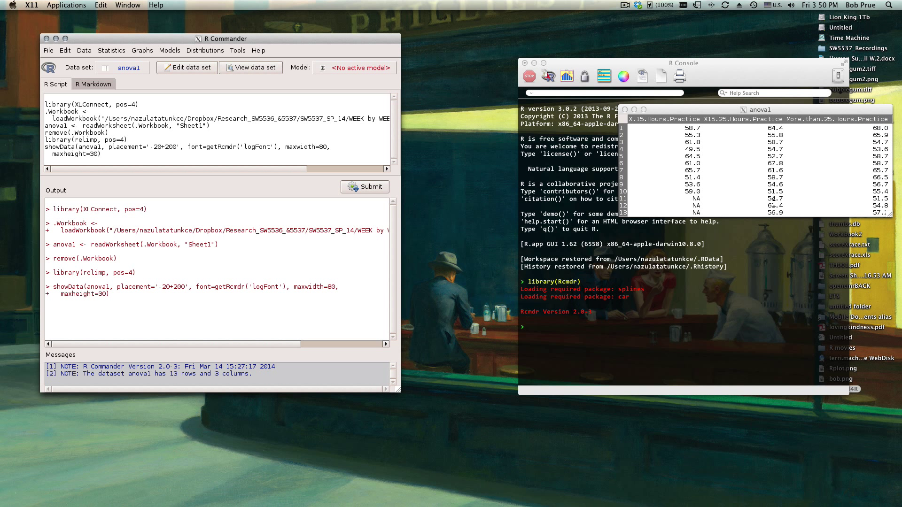
mouse_move(622, 111)
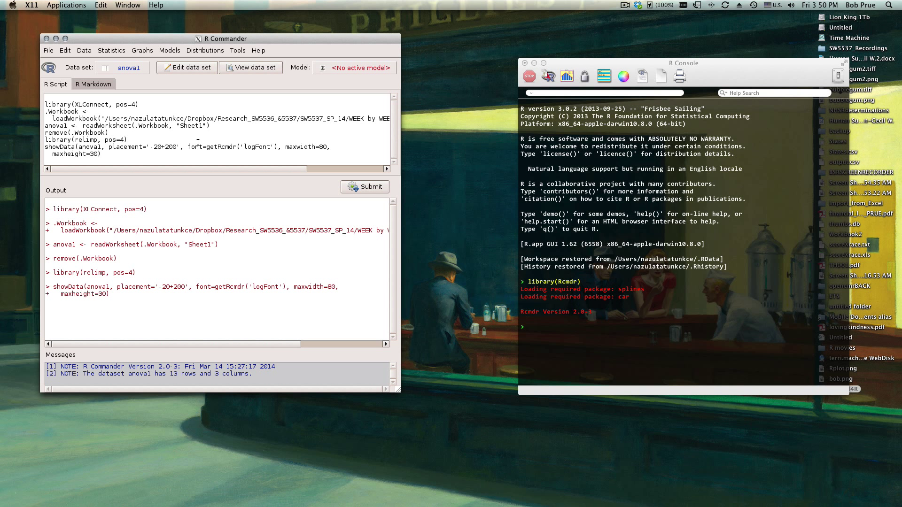
Step: Import a second data set anova2 from the workbook's 'R import' sheet (36 rows, 2 columns)
left_click(83, 50)
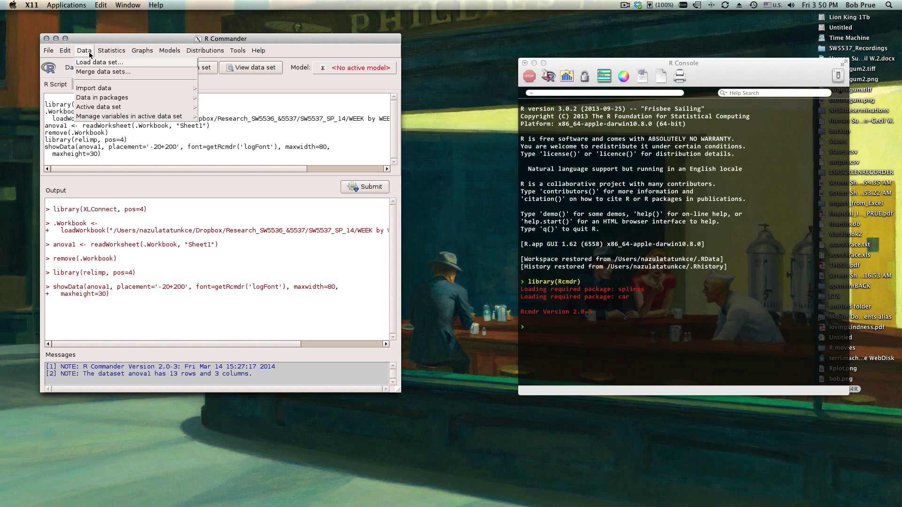
mouse_move(163, 85)
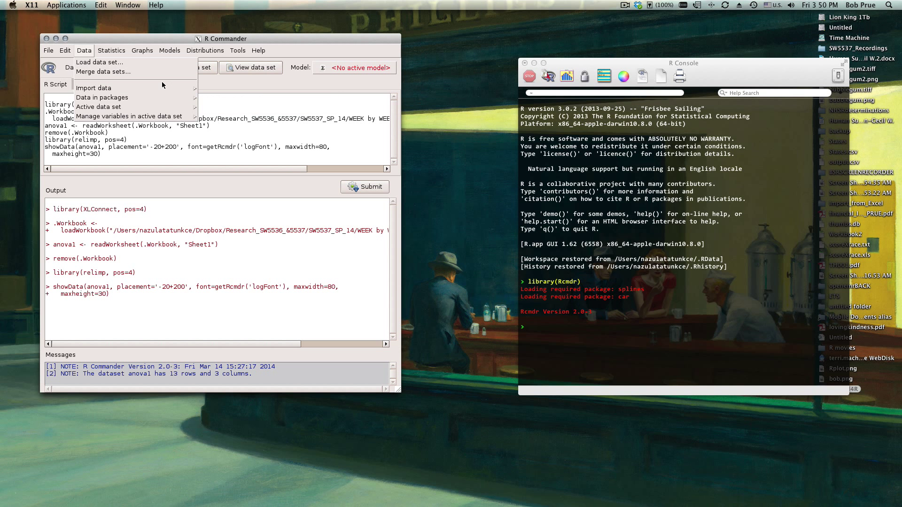
left_click(94, 89)
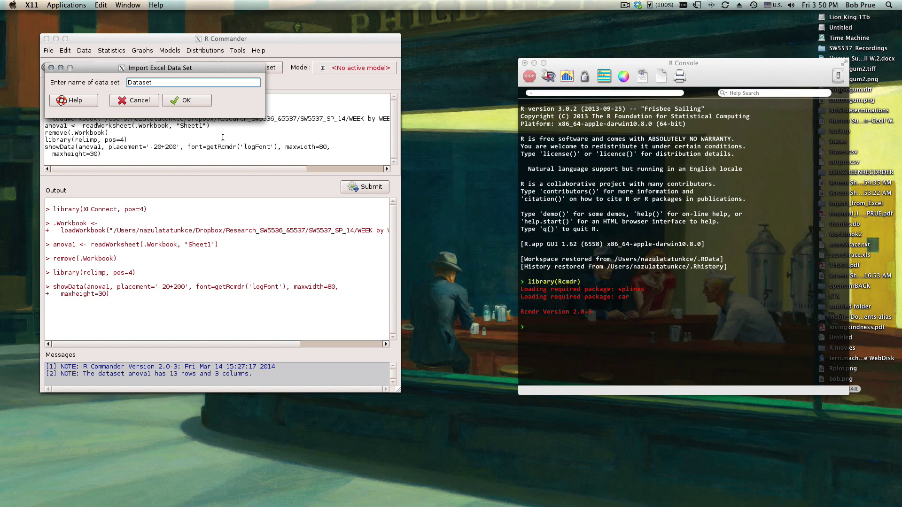
double_click(139, 82)
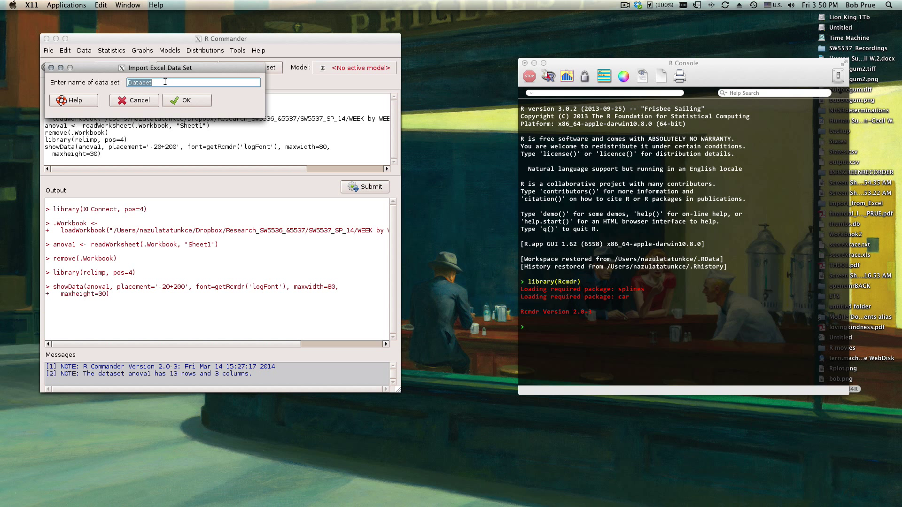
type("anova2")
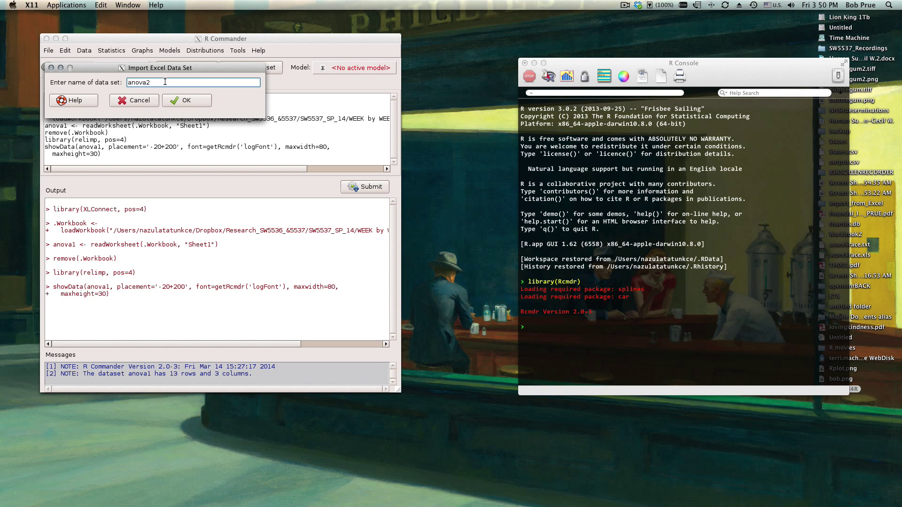
left_click(186, 100)
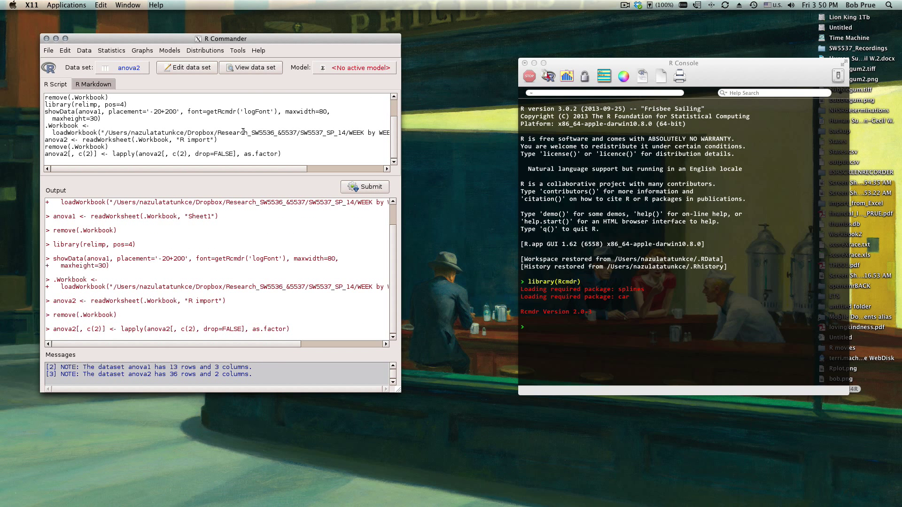
left_click(364, 186)
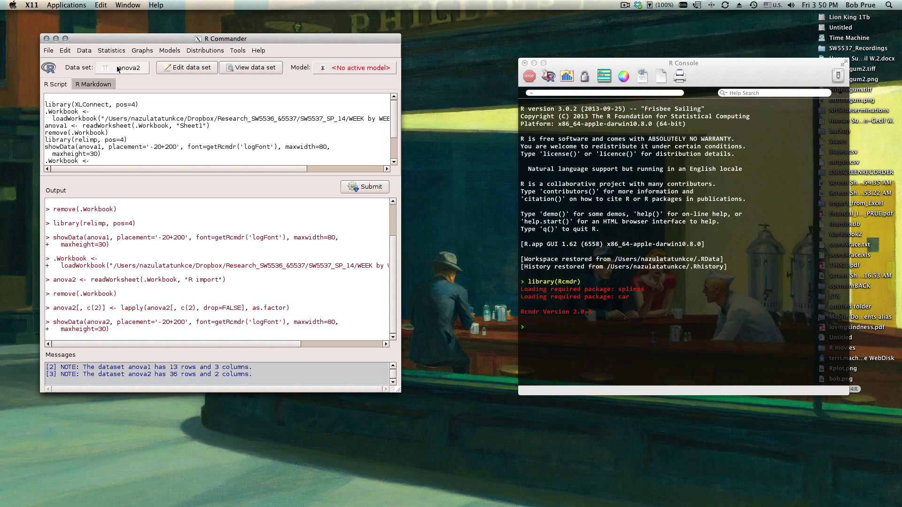
left_click(121, 68)
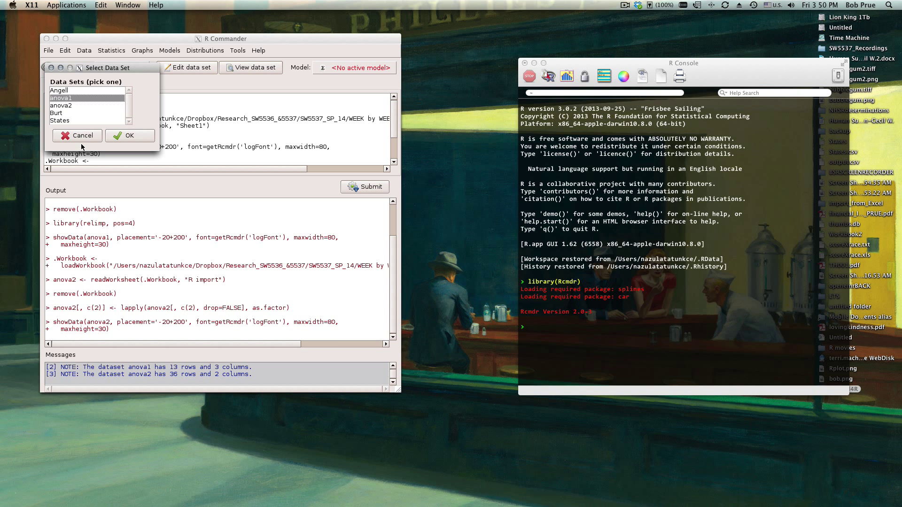
left_click(130, 136)
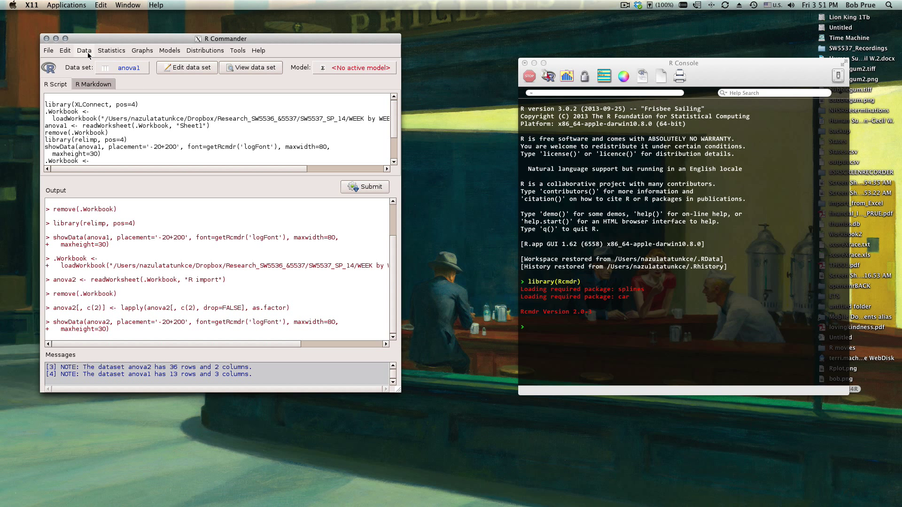
mouse_move(108, 55)
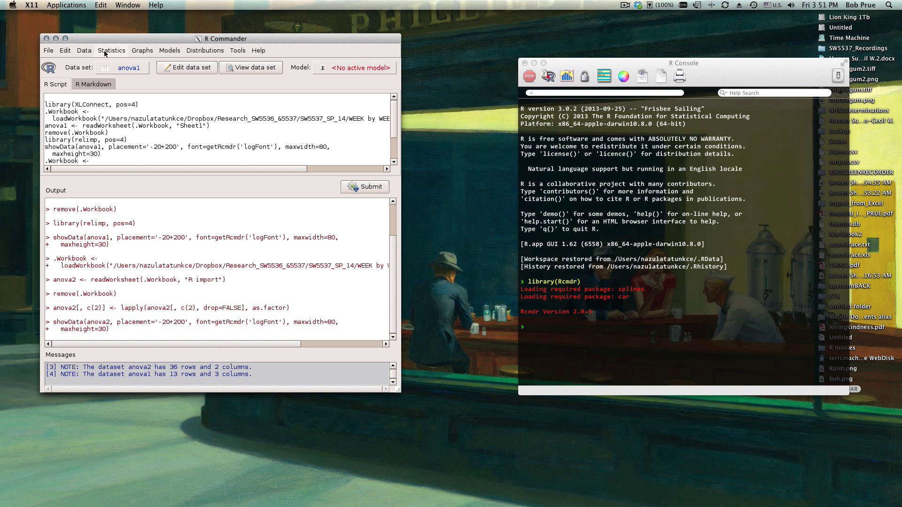
left_click(111, 50)
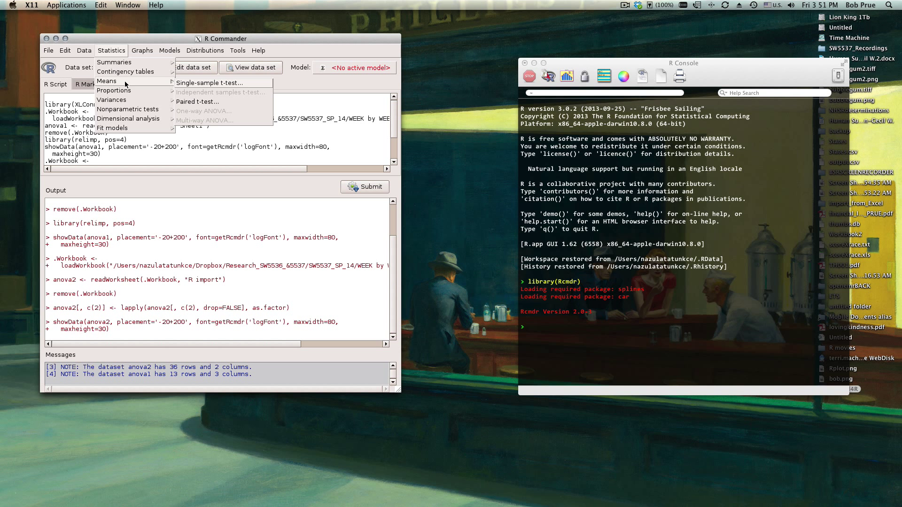
mouse_move(220, 101)
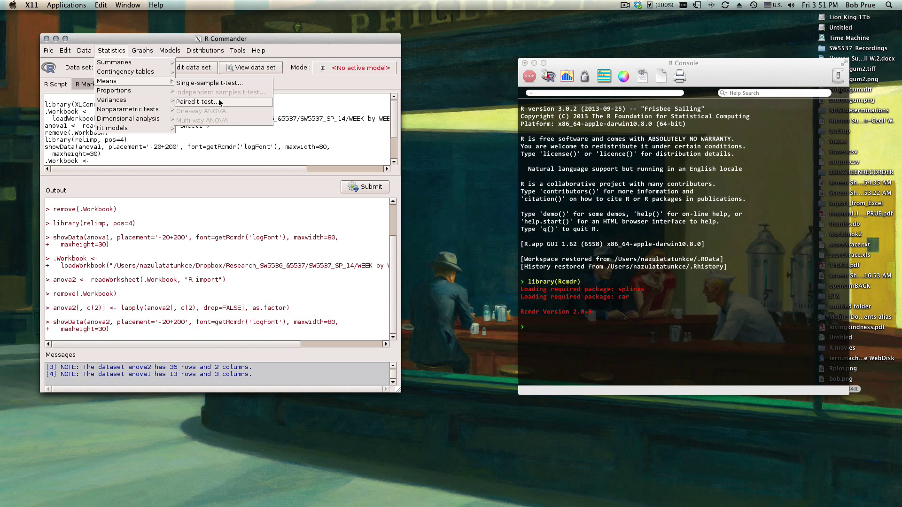
mouse_move(240, 99)
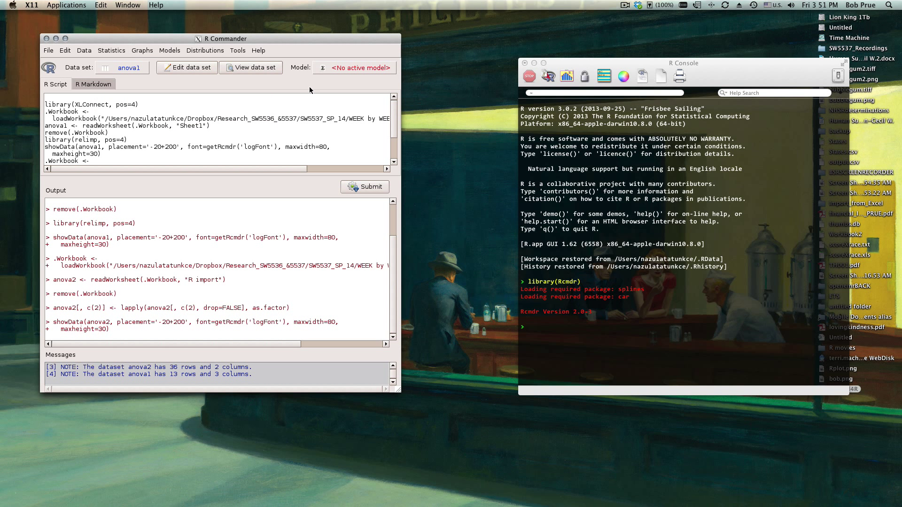
mouse_move(107, 53)
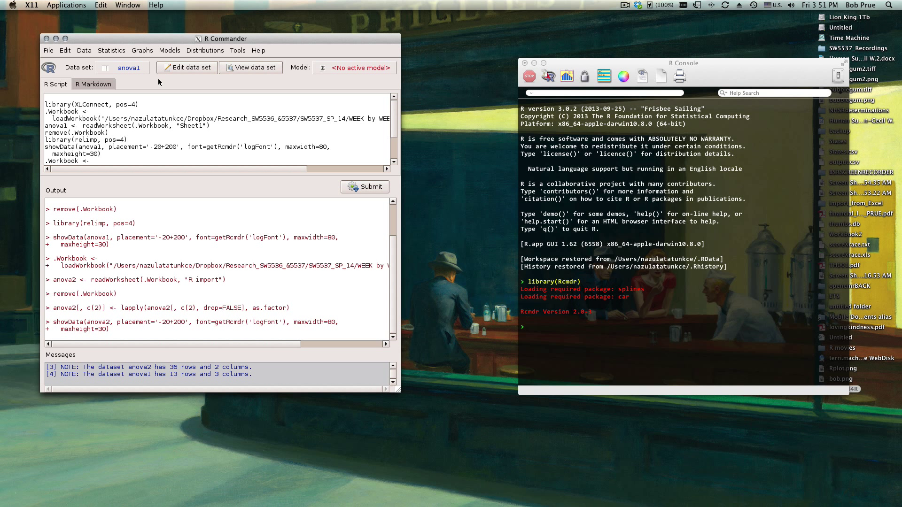
left_click(111, 50)
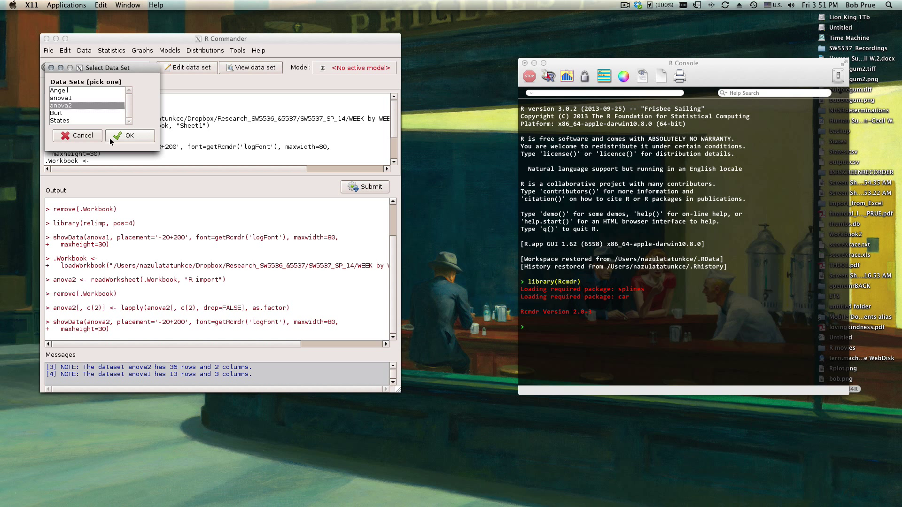
left_click(130, 135)
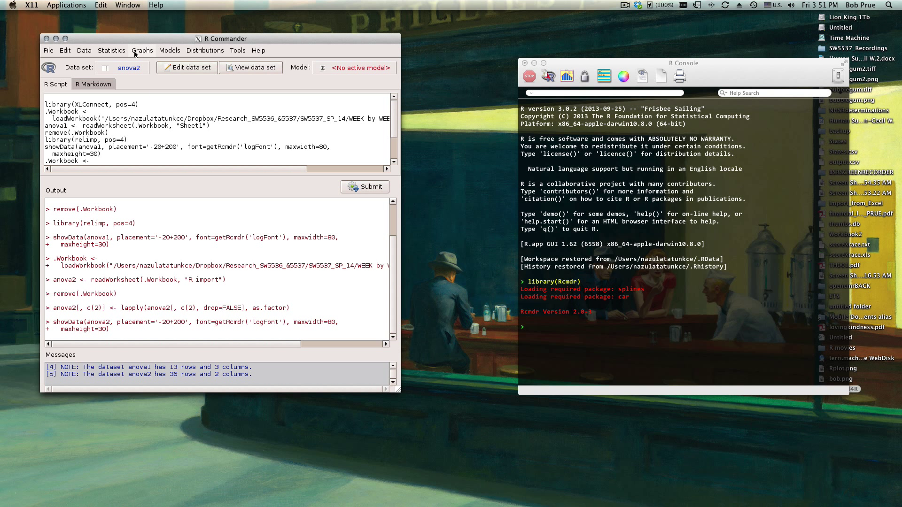
Step: Run a one-way ANOVA of Score by Practice.Hours on anova2, giving F 0.16 and p 0.853
left_click(110, 50)
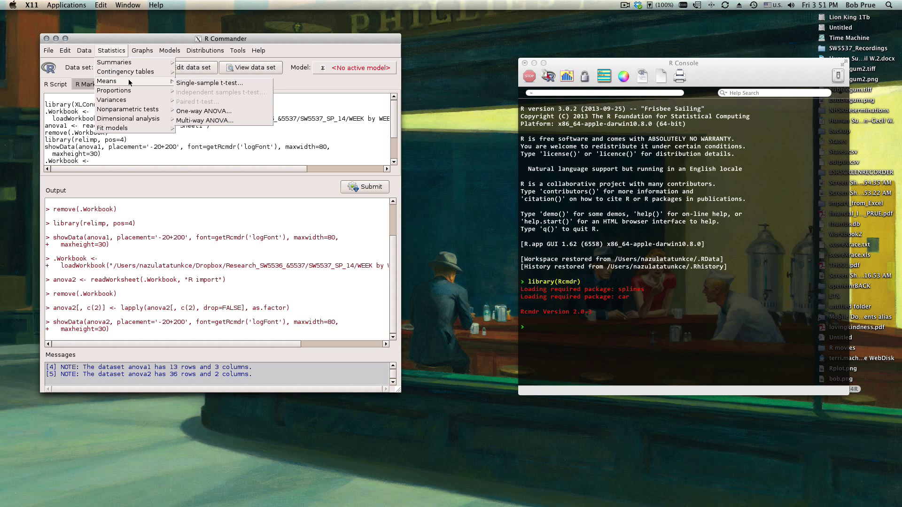
mouse_move(217, 111)
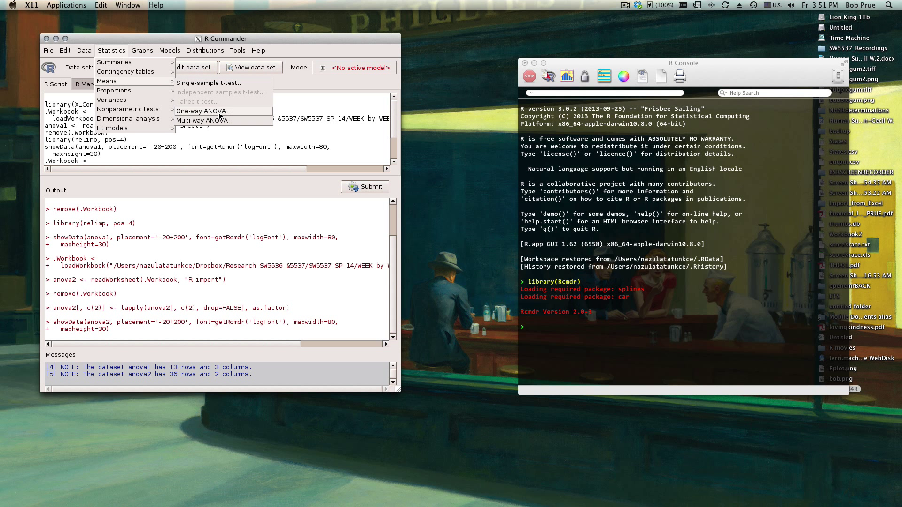
left_click(205, 110)
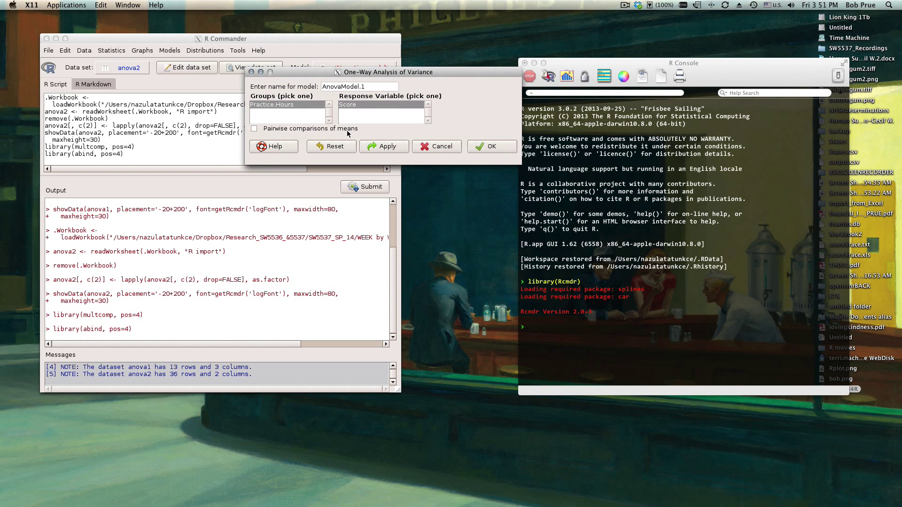
left_click(272, 104)
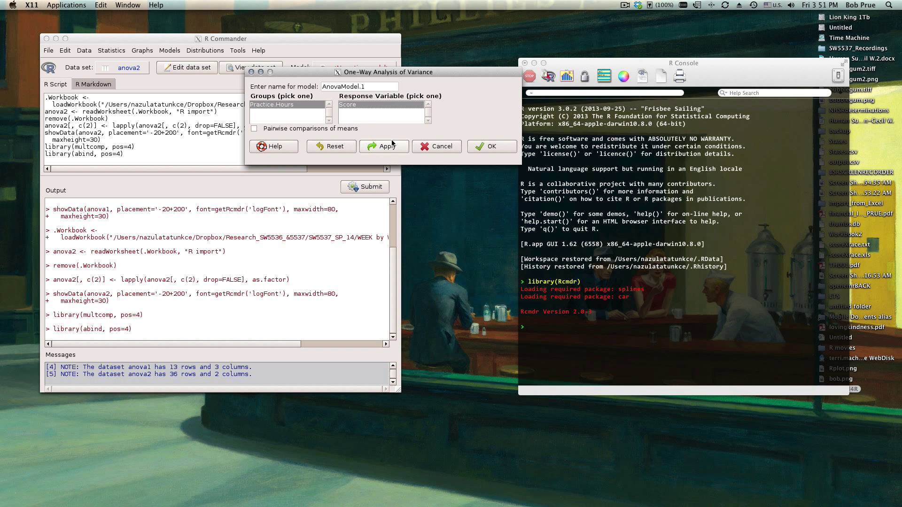
left_click(493, 145)
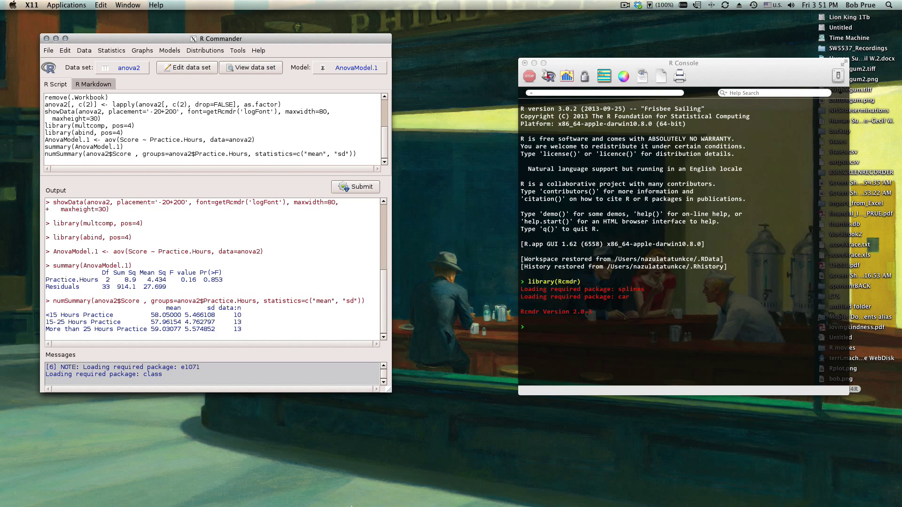
mouse_move(388, 395)
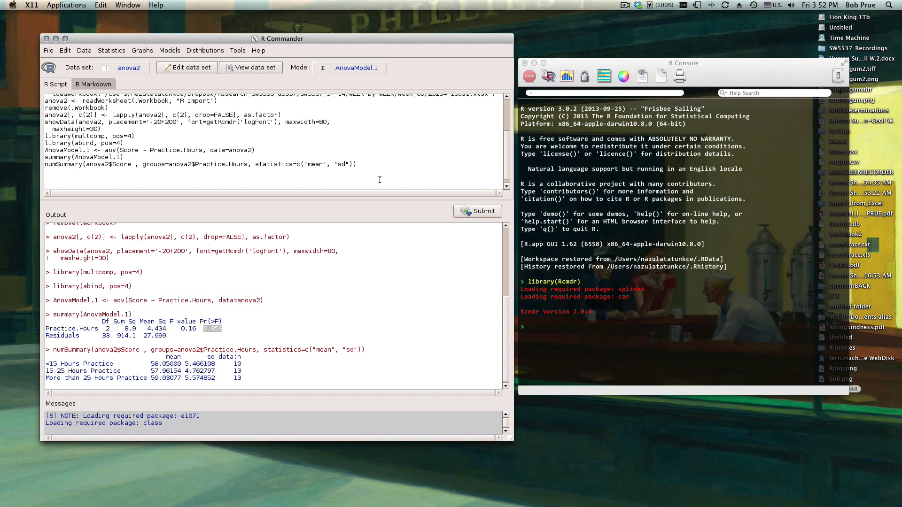
Step: Submit qf(0.95,2,33) in the R Script pane, returning F critical value 3.284918
type("qf")
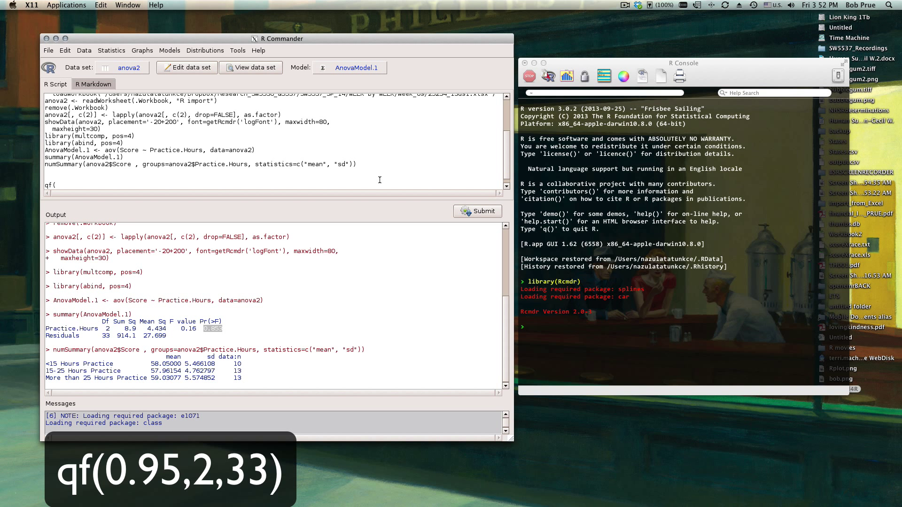
type("(0.95,")
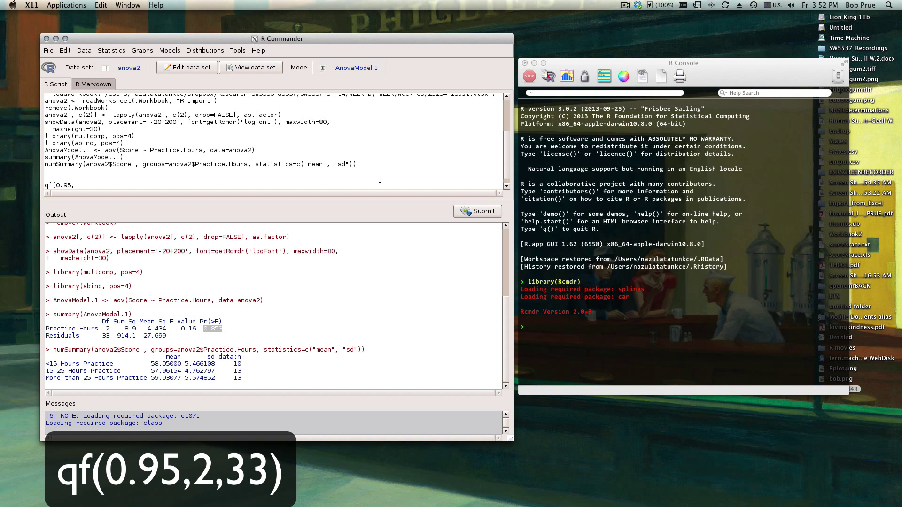
type("2,33")
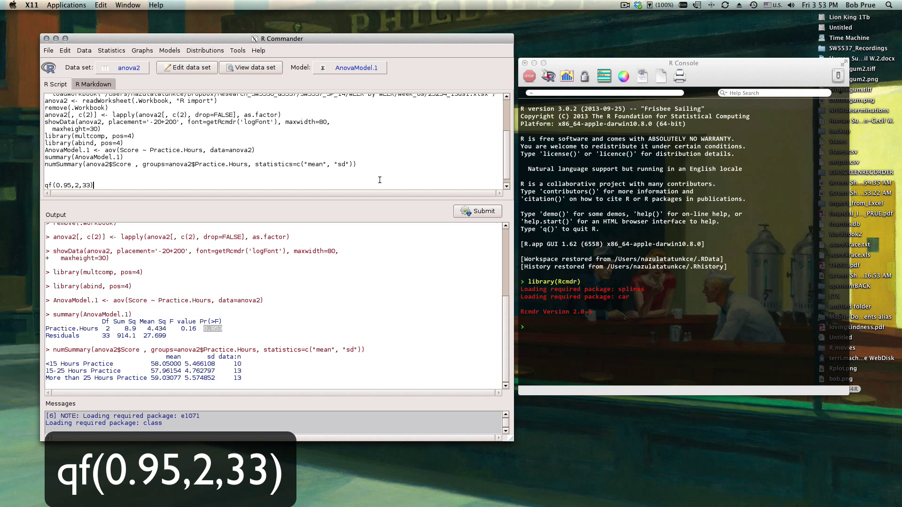
left_click(483, 211)
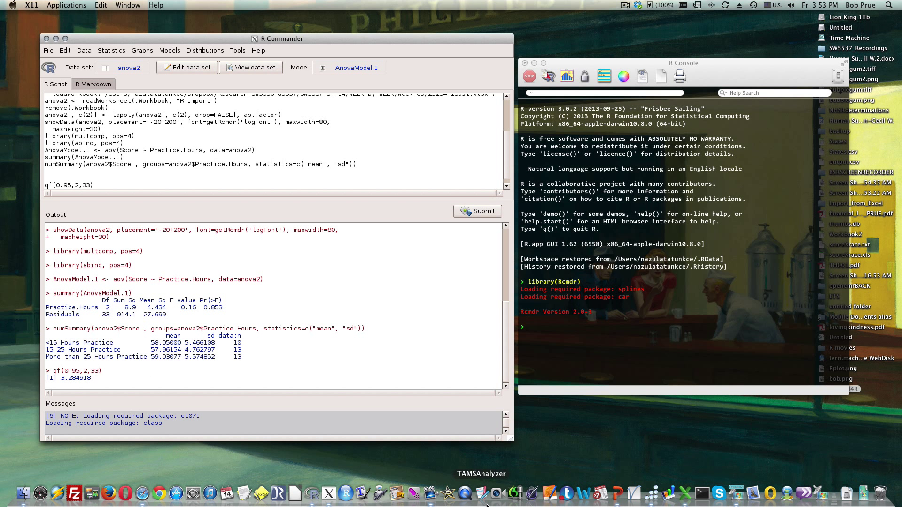
mouse_move(719, 492)
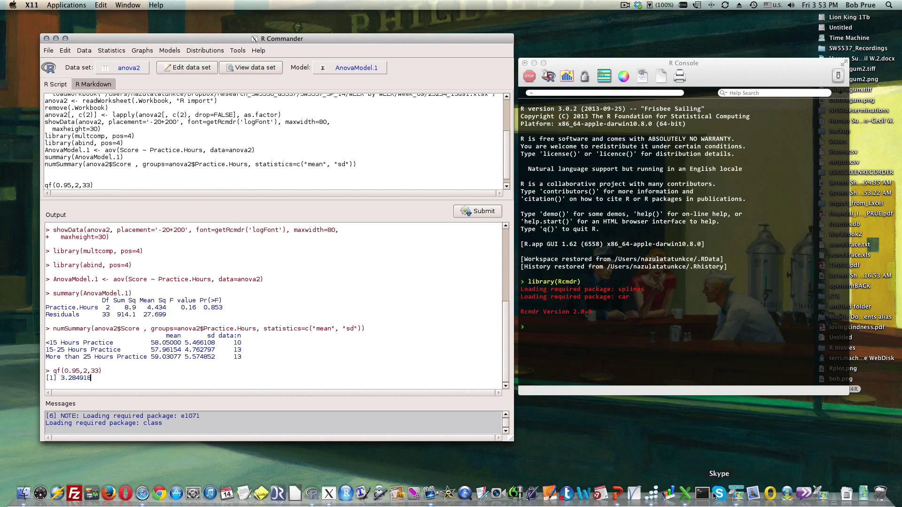
mouse_move(739, 429)
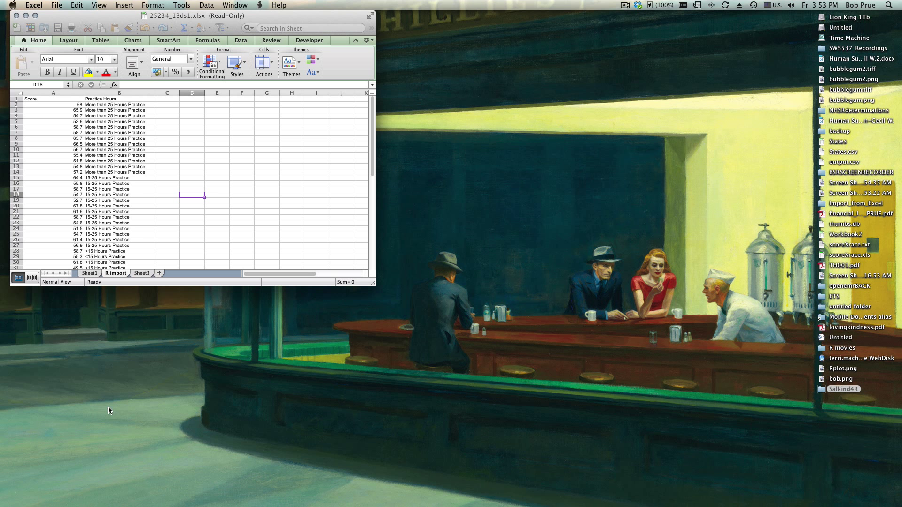
mouse_move(700, 488)
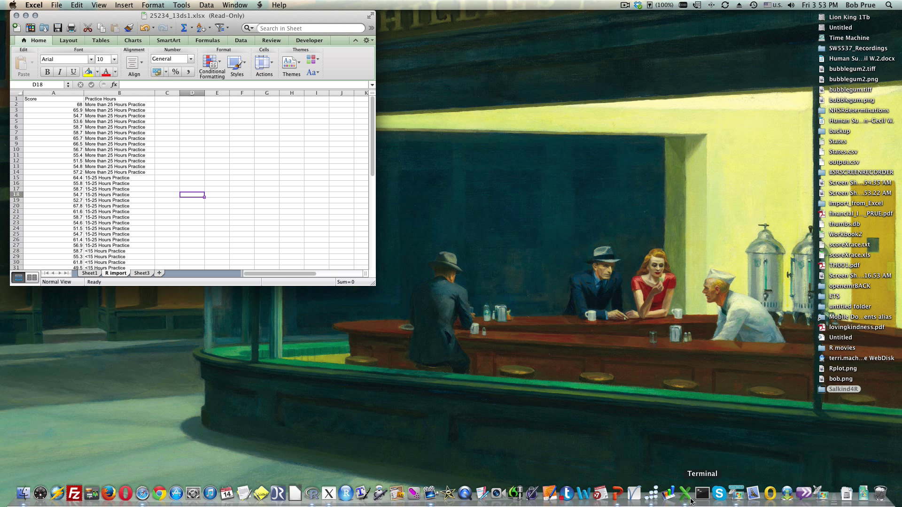
mouse_move(693, 500)
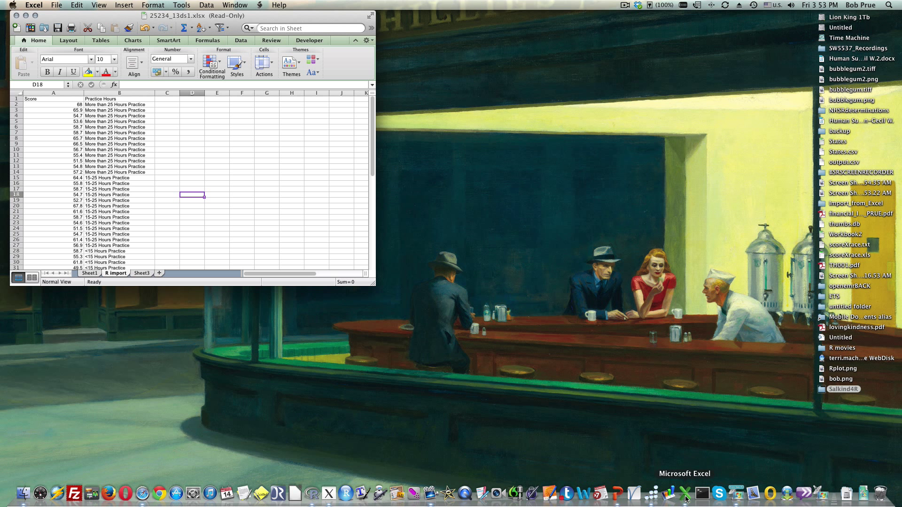
Step: Bring up StatPlusMacResults_2.xlt in Excel to check F crit 3.28, then return to R Commander
right_click(683, 496)
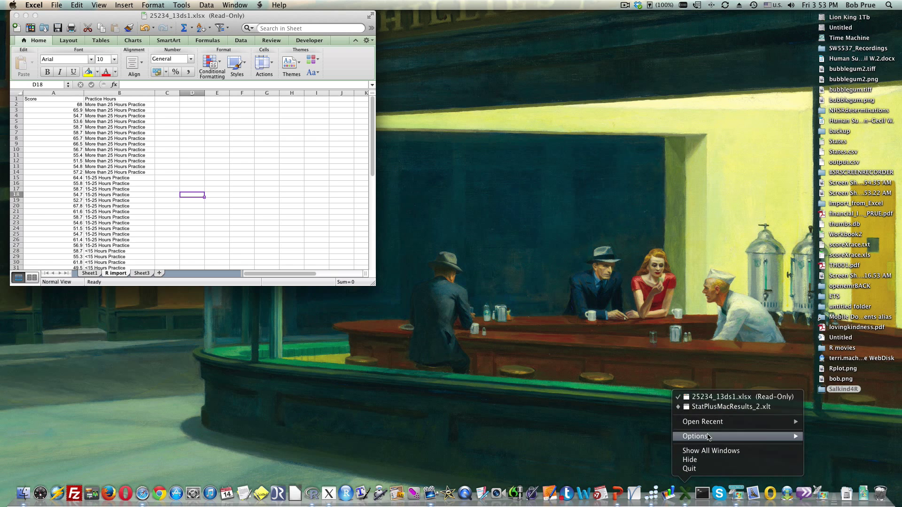
left_click(721, 406)
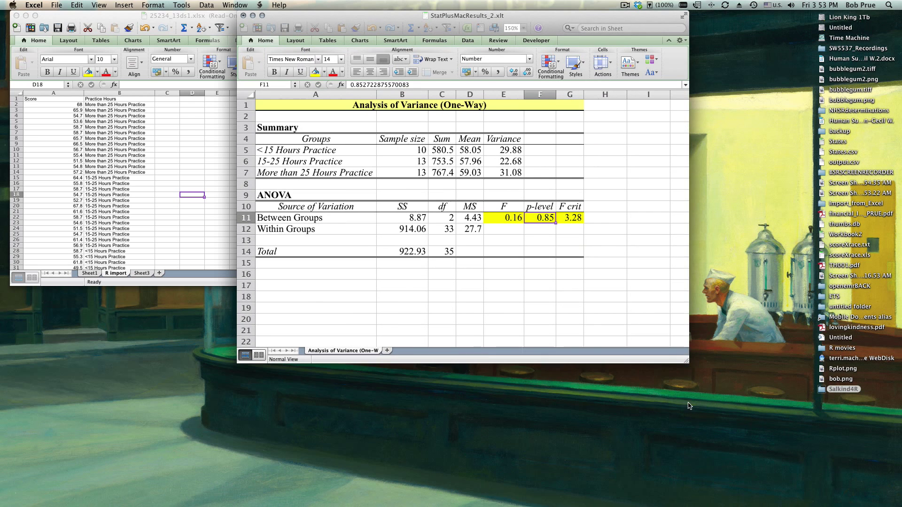
left_click(570, 218)
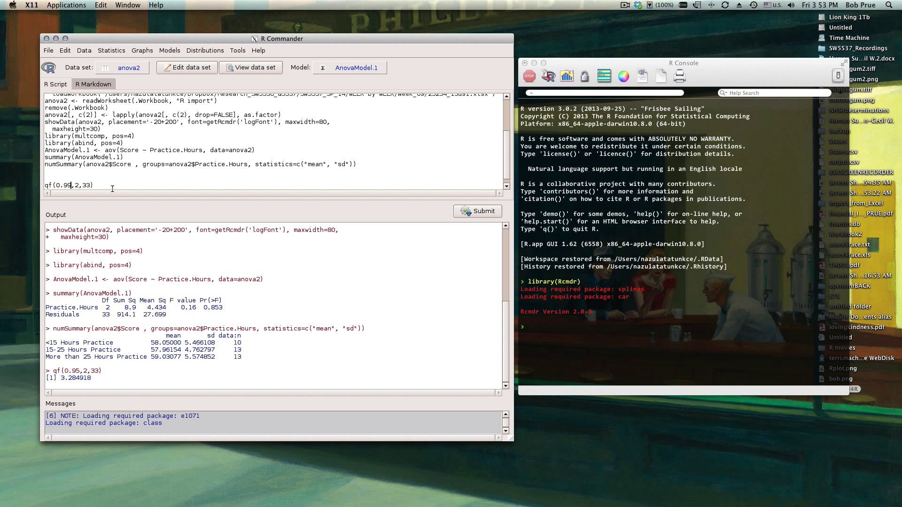
Step: Rerun qf with probabilities 0.99 and 0.1 (5.312029, 0.1056976), then restore 0.95
left_click(478, 212)
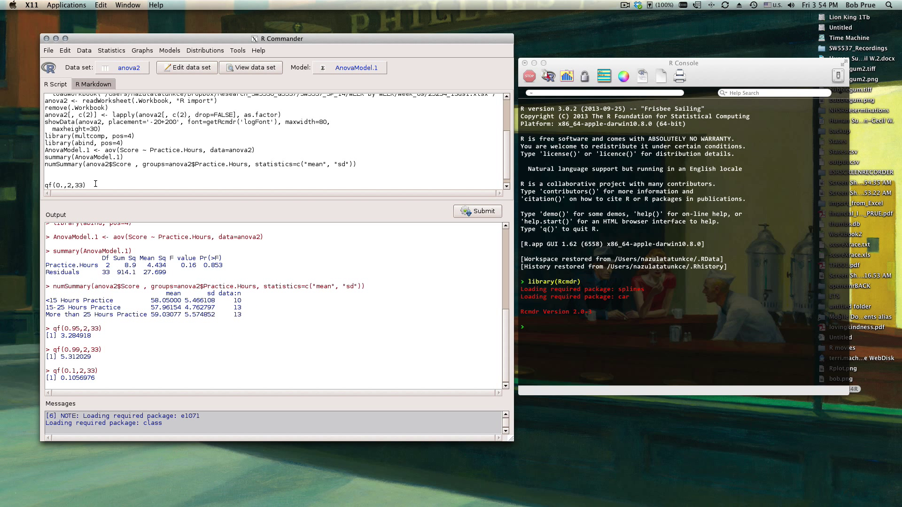
type("95")
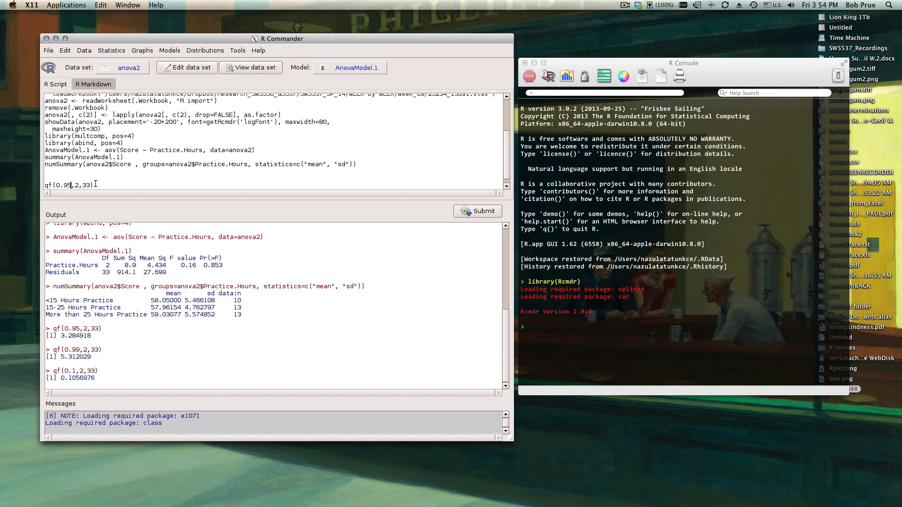